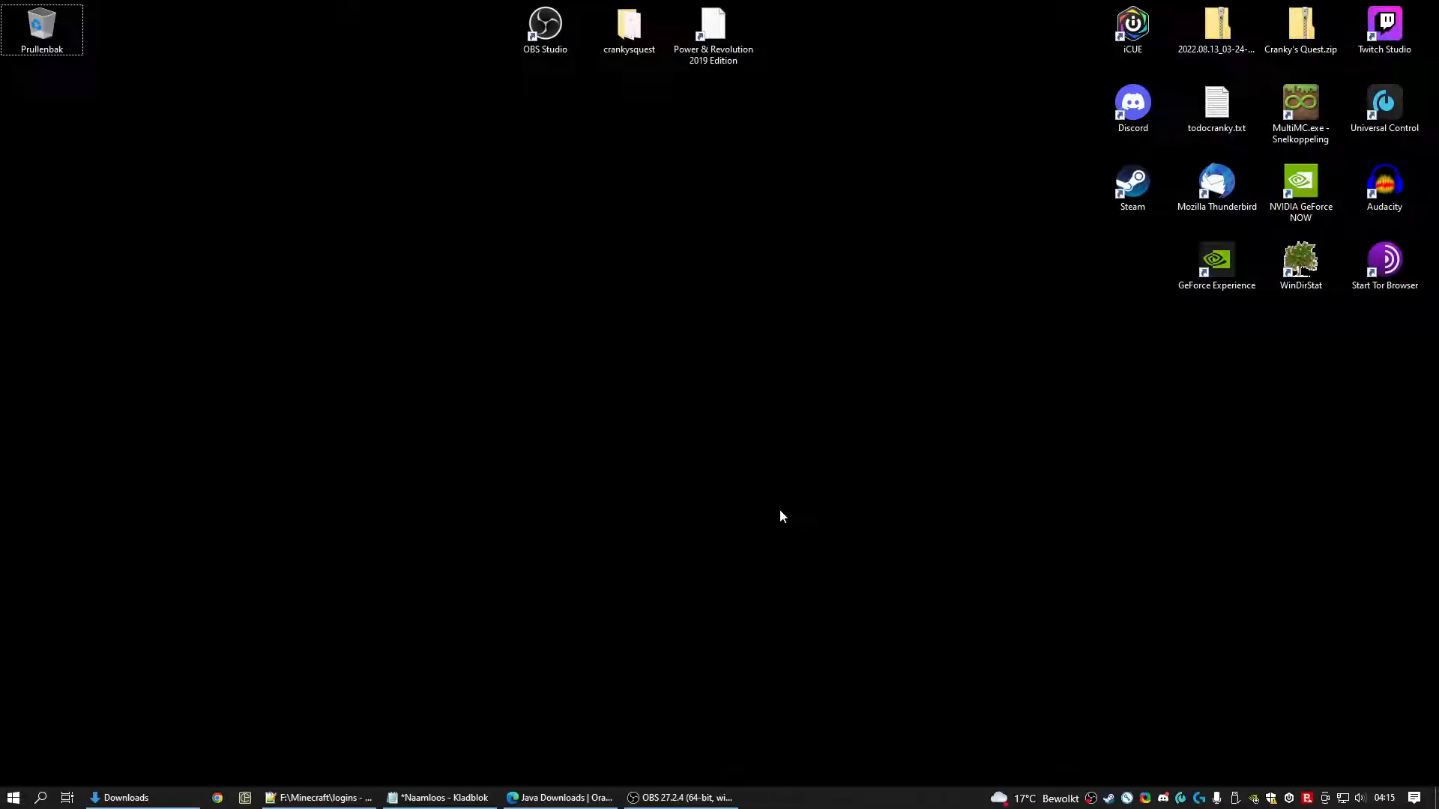
{"action": "mouse_move", "coordinate": [760, 530]}
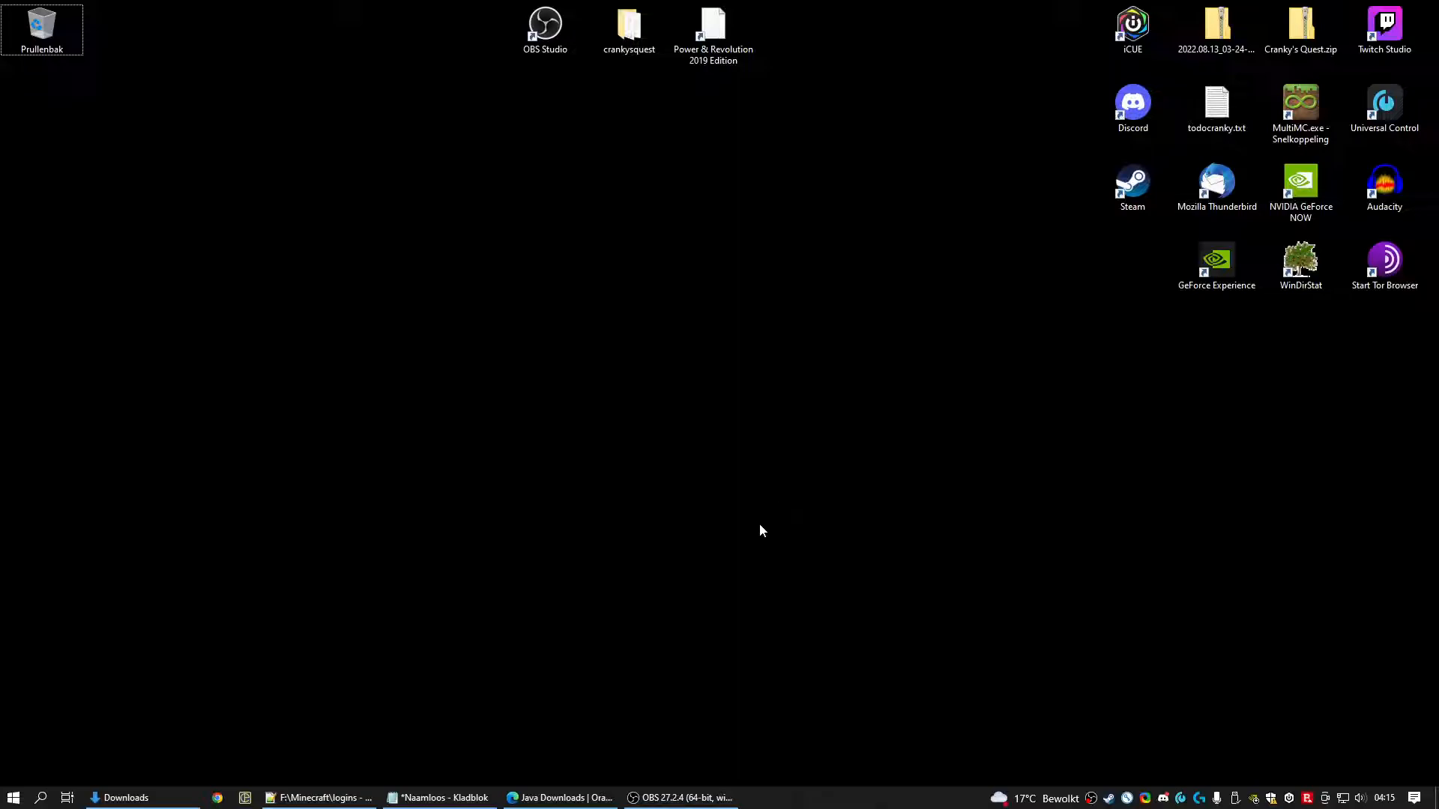
{"action": "mouse_move", "coordinate": [750, 521]}
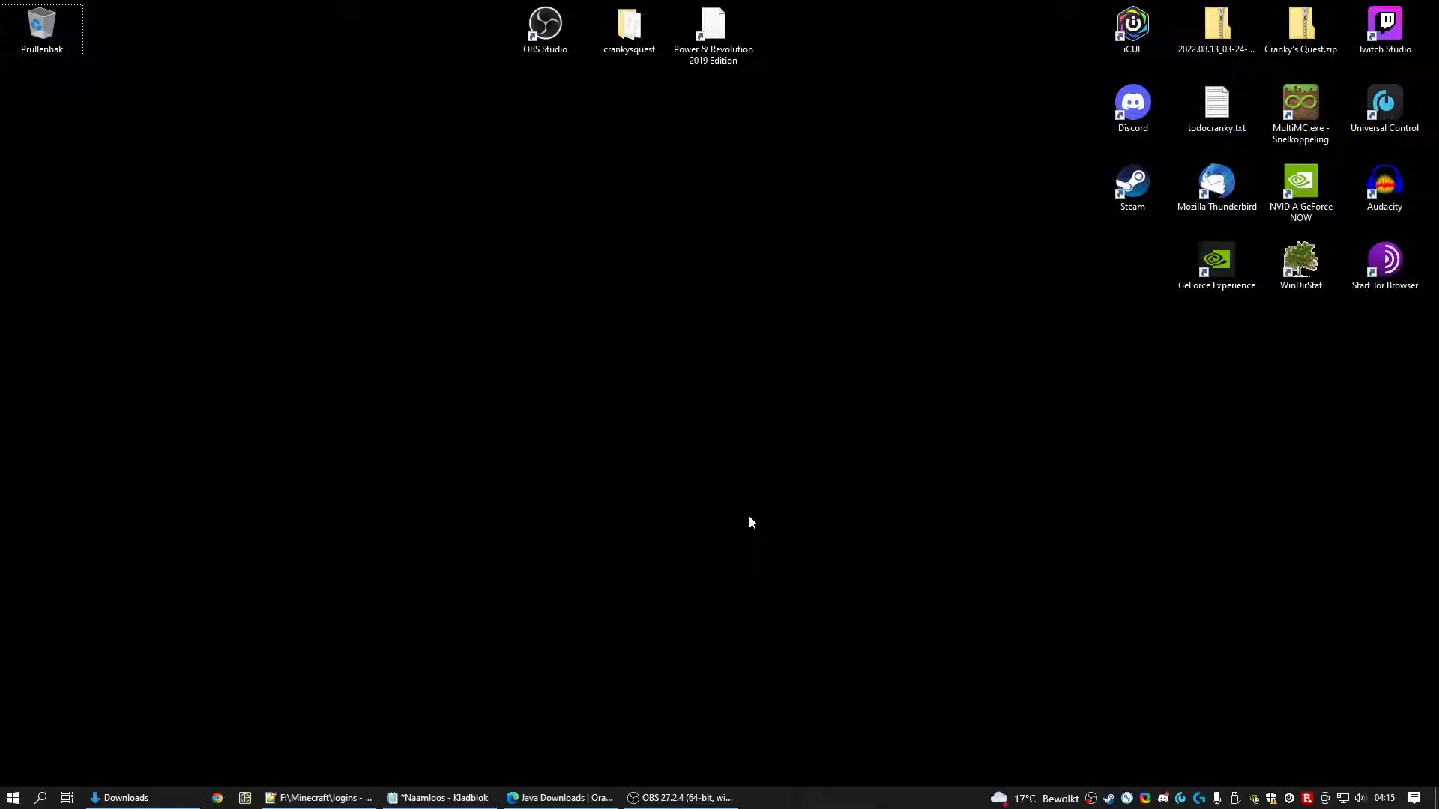
{"action": "mouse_move", "coordinate": [599, 774]}
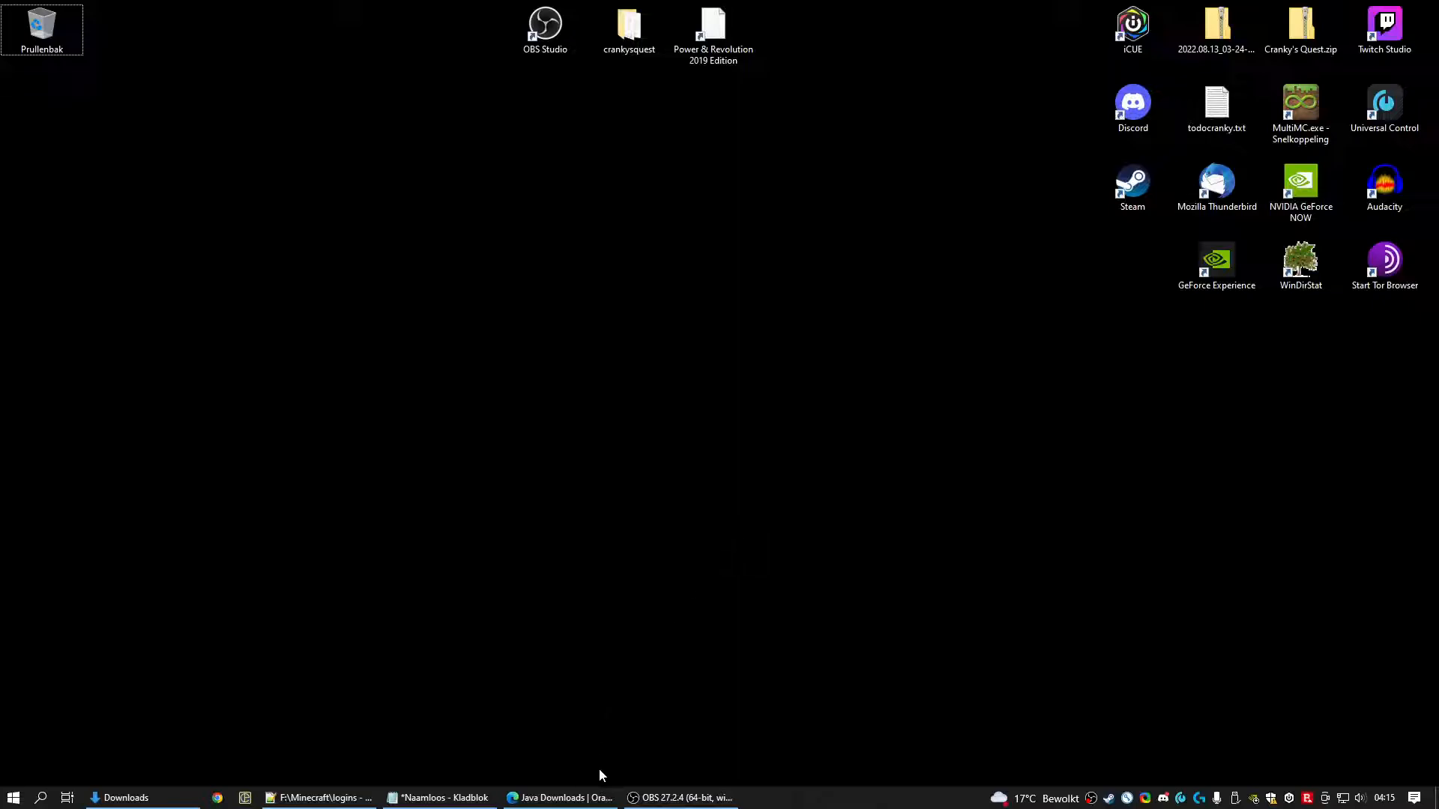
Step: Download the JDK 17 Windows x64 installer (.exe) from the Oracle Java Downloads page
{"action": "left_click", "coordinate": [559, 798]}
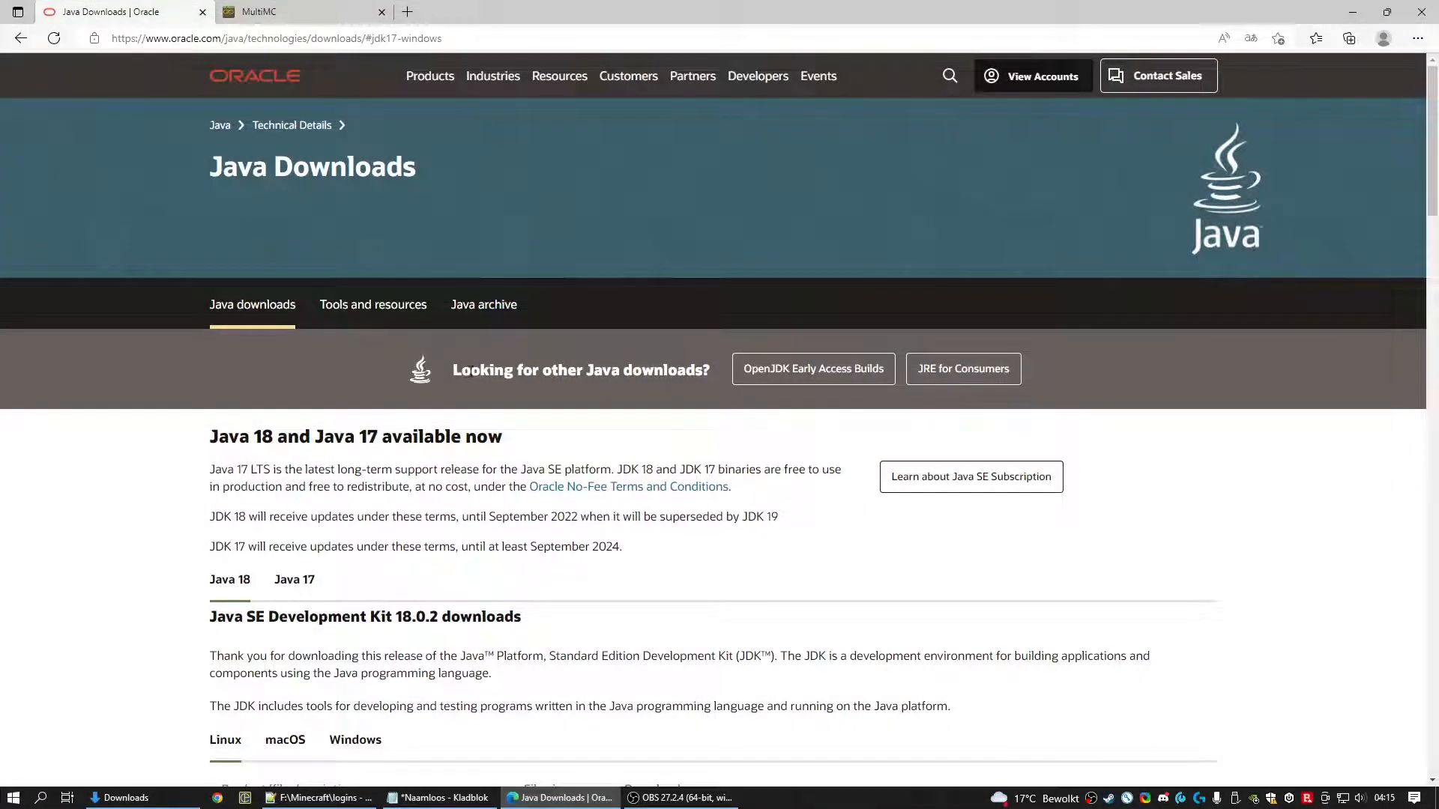
{"action": "left_click", "coordinate": [276, 39]}
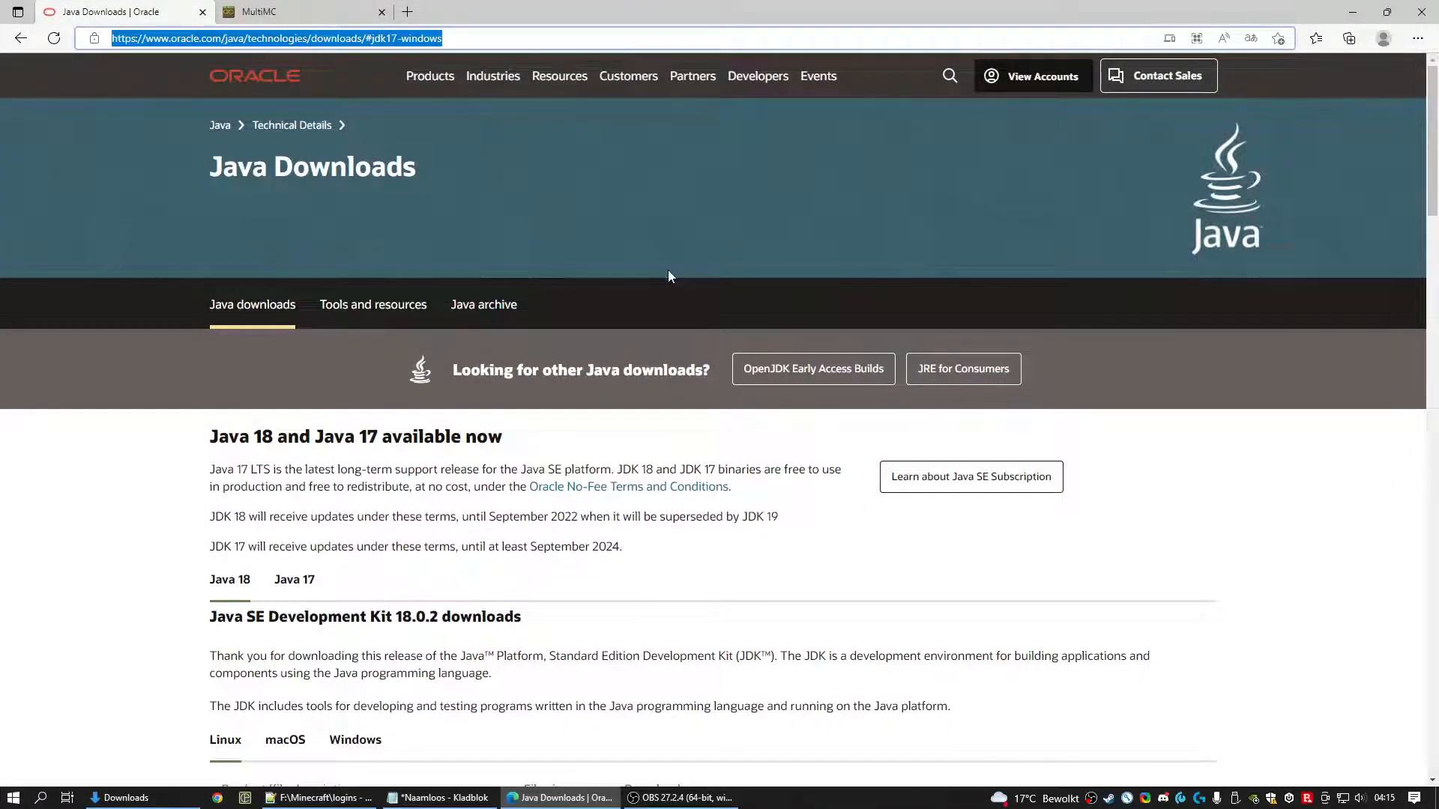
{"action": "mouse_move", "coordinate": [91, 550]}
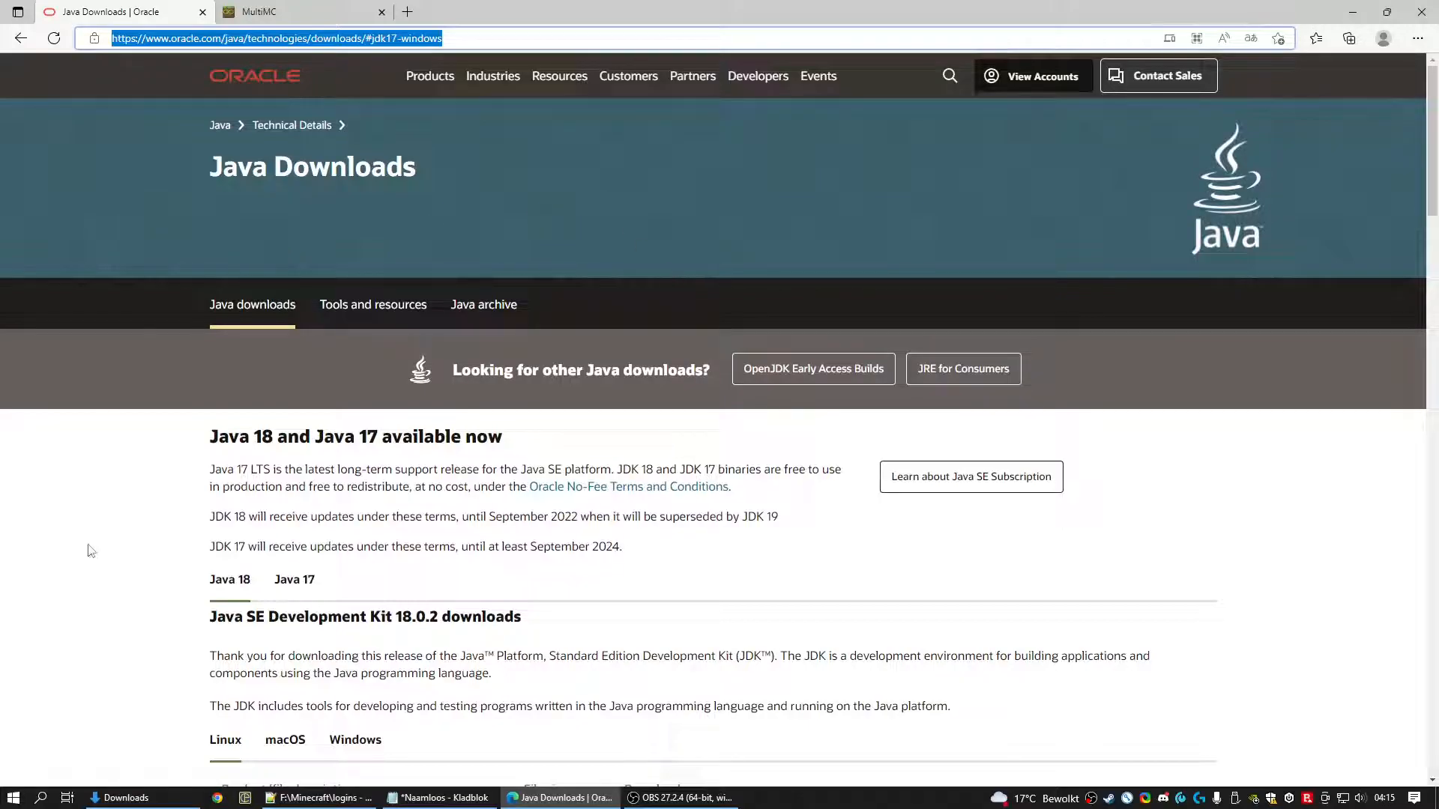
{"action": "scroll", "scroll_direction": "down", "scroll_amount": 3}
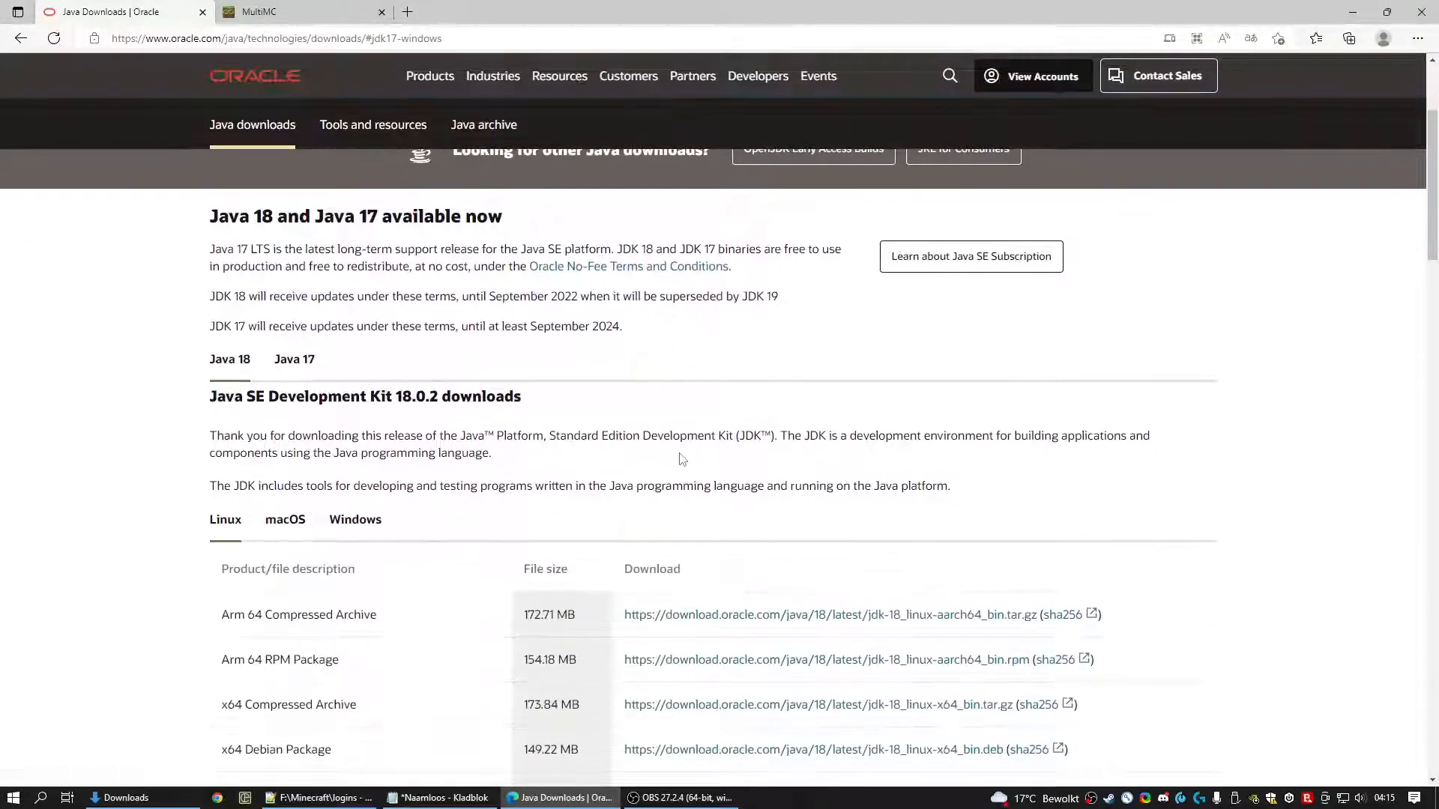
{"action": "scroll", "scroll_direction": "down", "scroll_amount": 3}
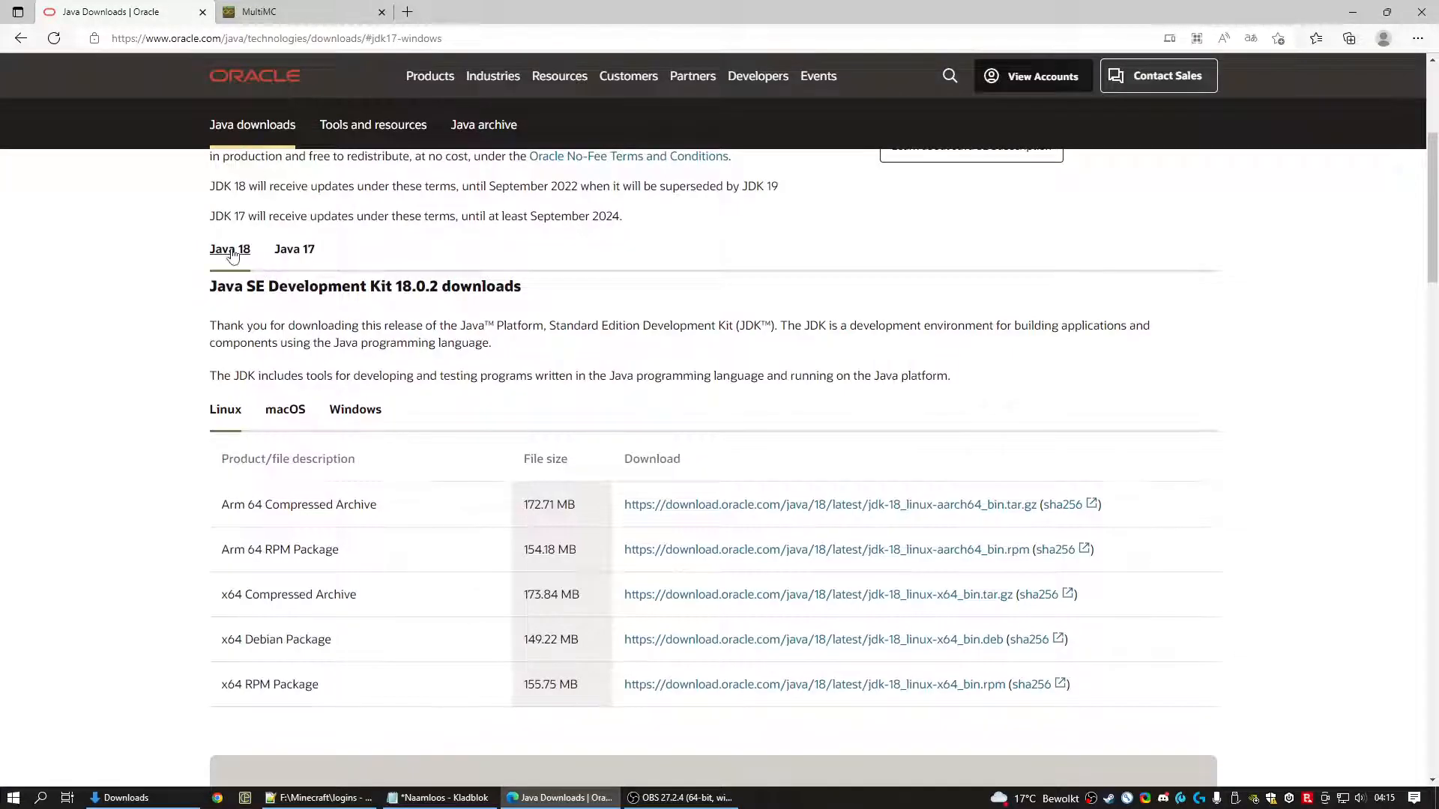
{"action": "mouse_move", "coordinate": [294, 249]}
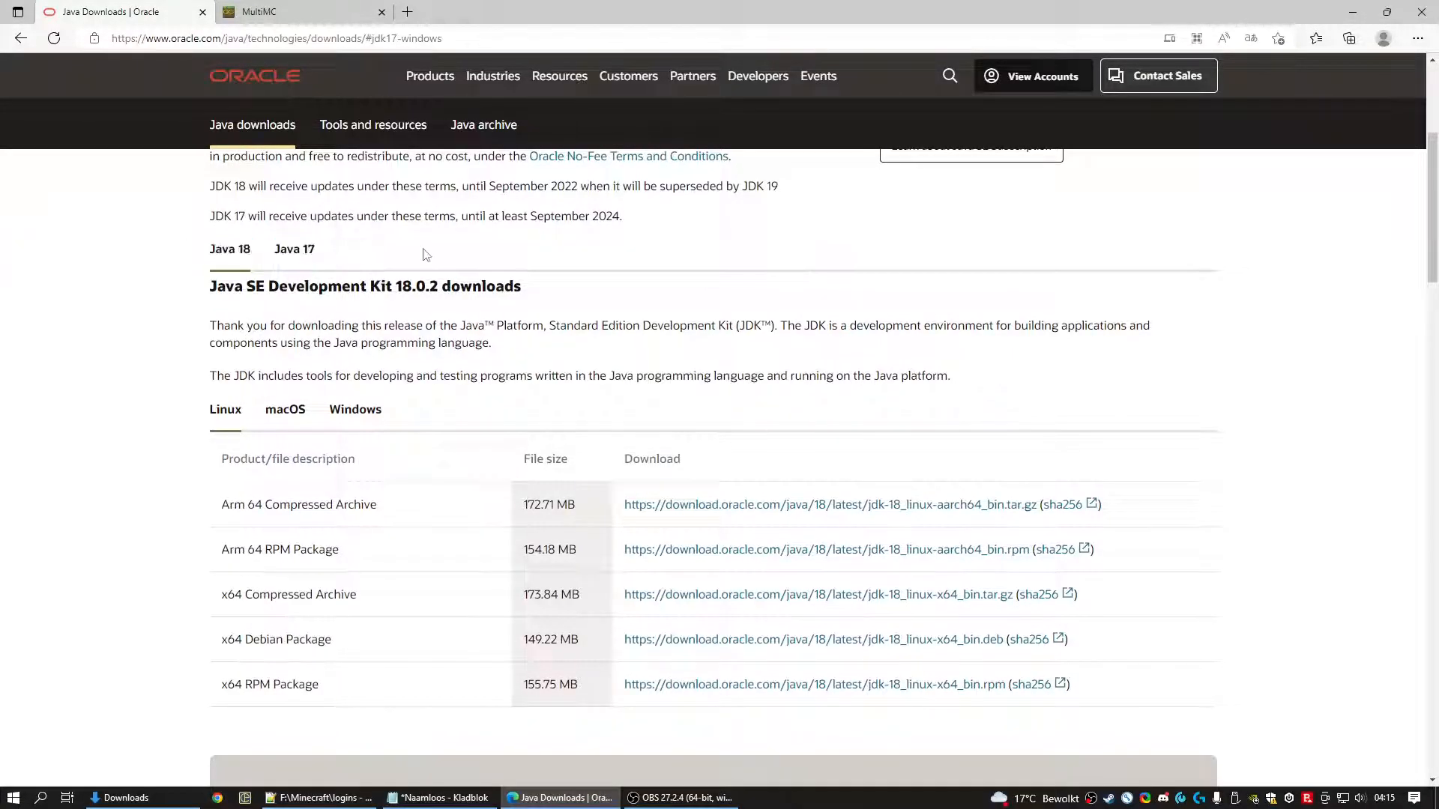
{"action": "left_click", "coordinate": [293, 249]}
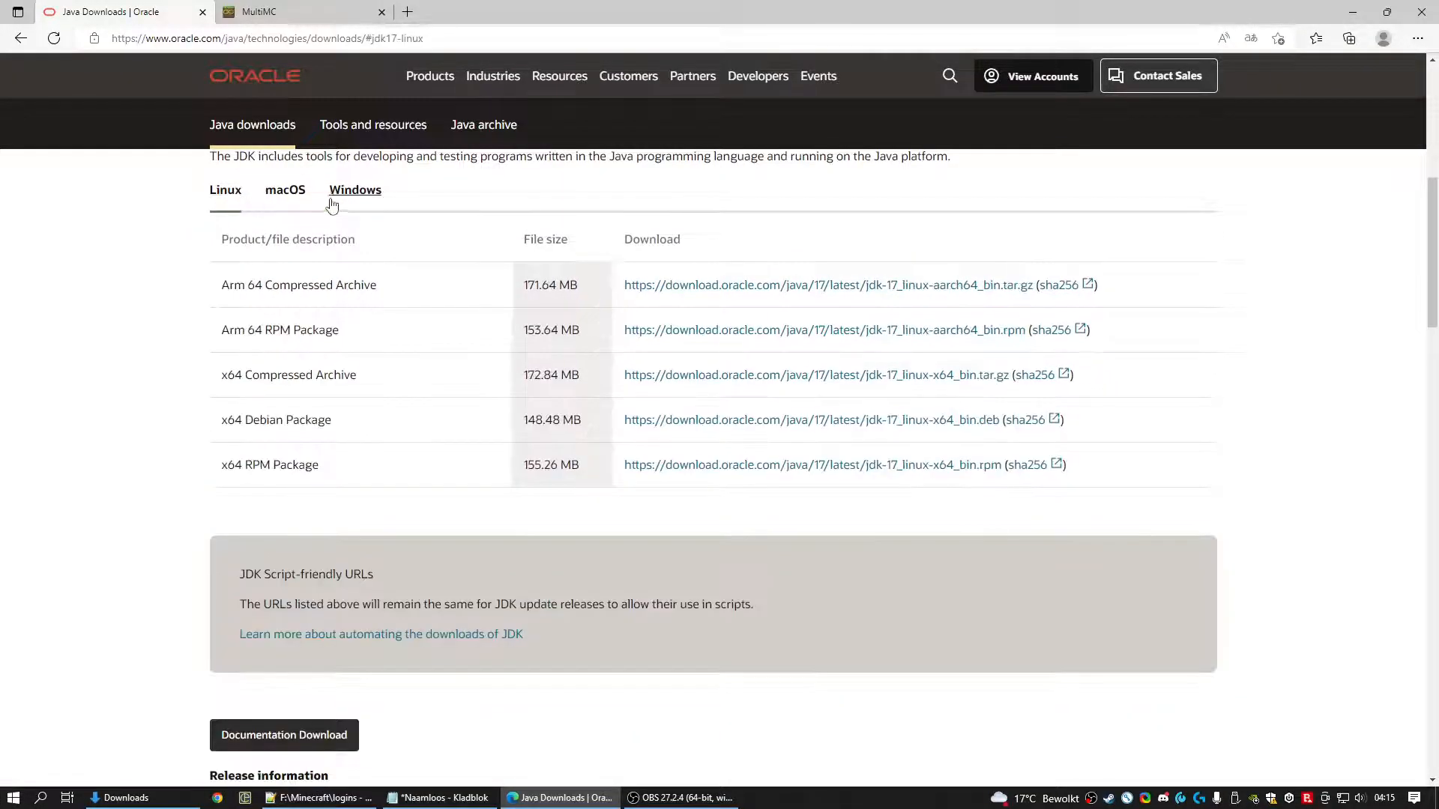
{"action": "left_click", "coordinate": [353, 191]}
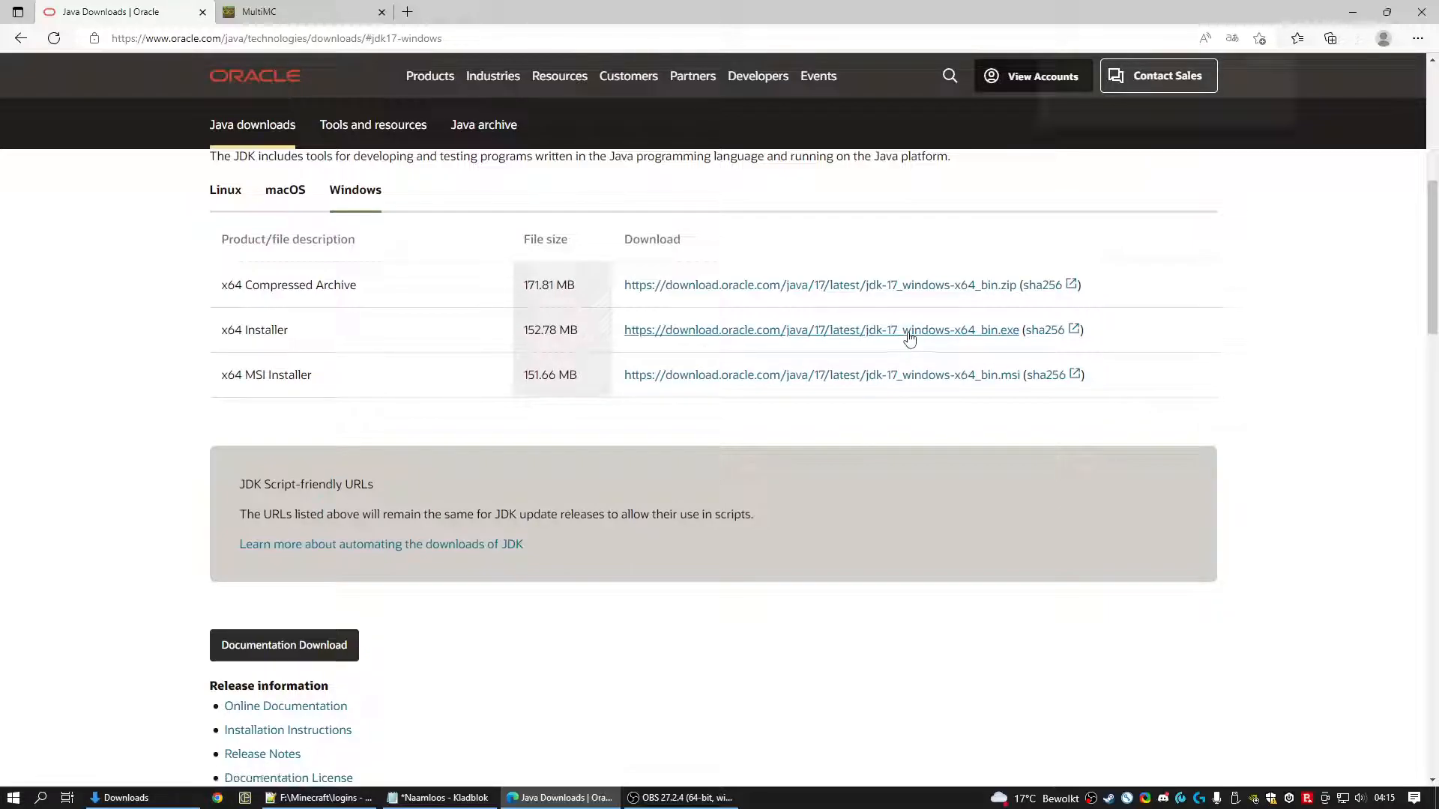
{"action": "left_click", "coordinate": [815, 329]}
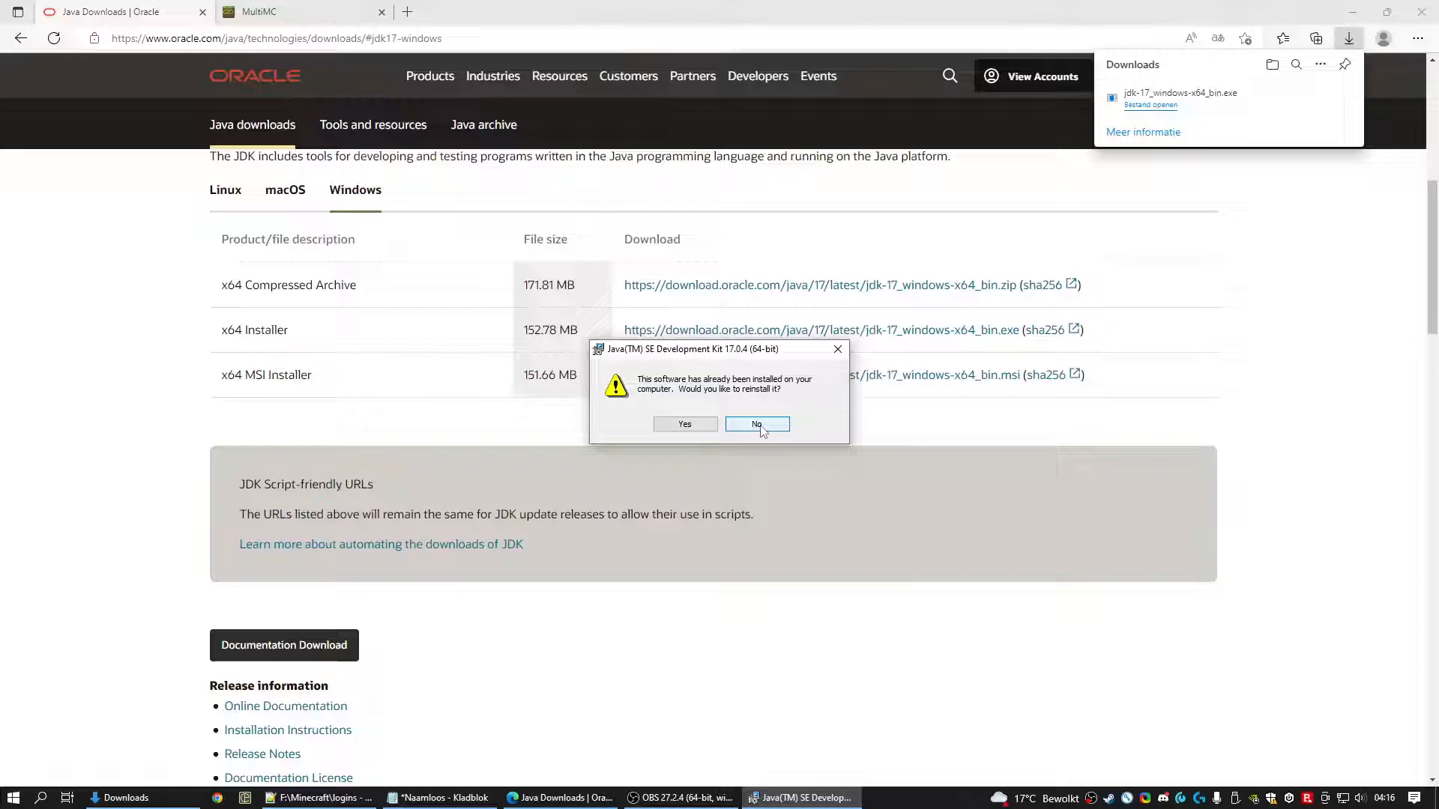
Step: Choose No on the prompt asking to reinstall the already installed JDK 17
{"action": "left_click", "coordinate": [756, 424]}
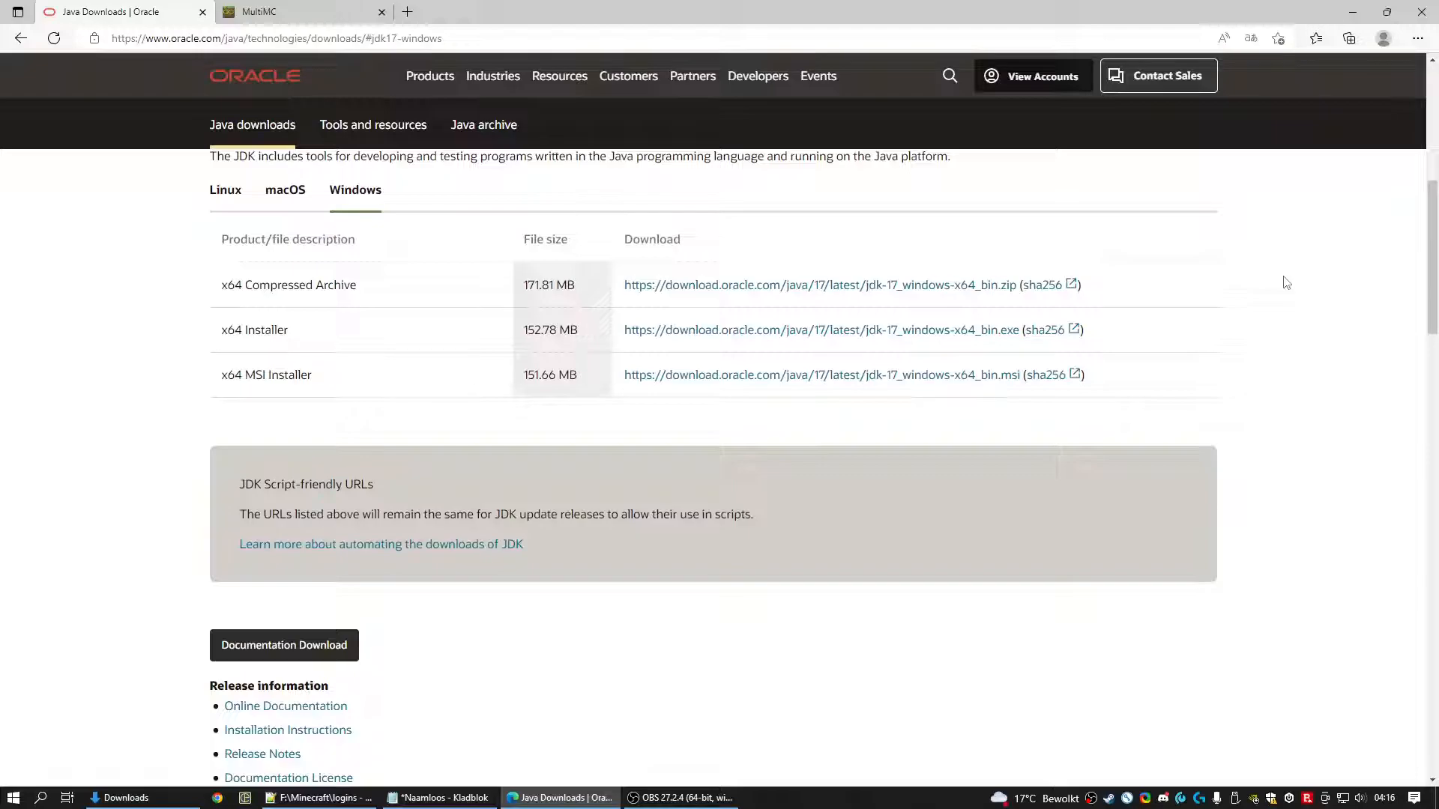
{"action": "mouse_move", "coordinate": [1124, 300]}
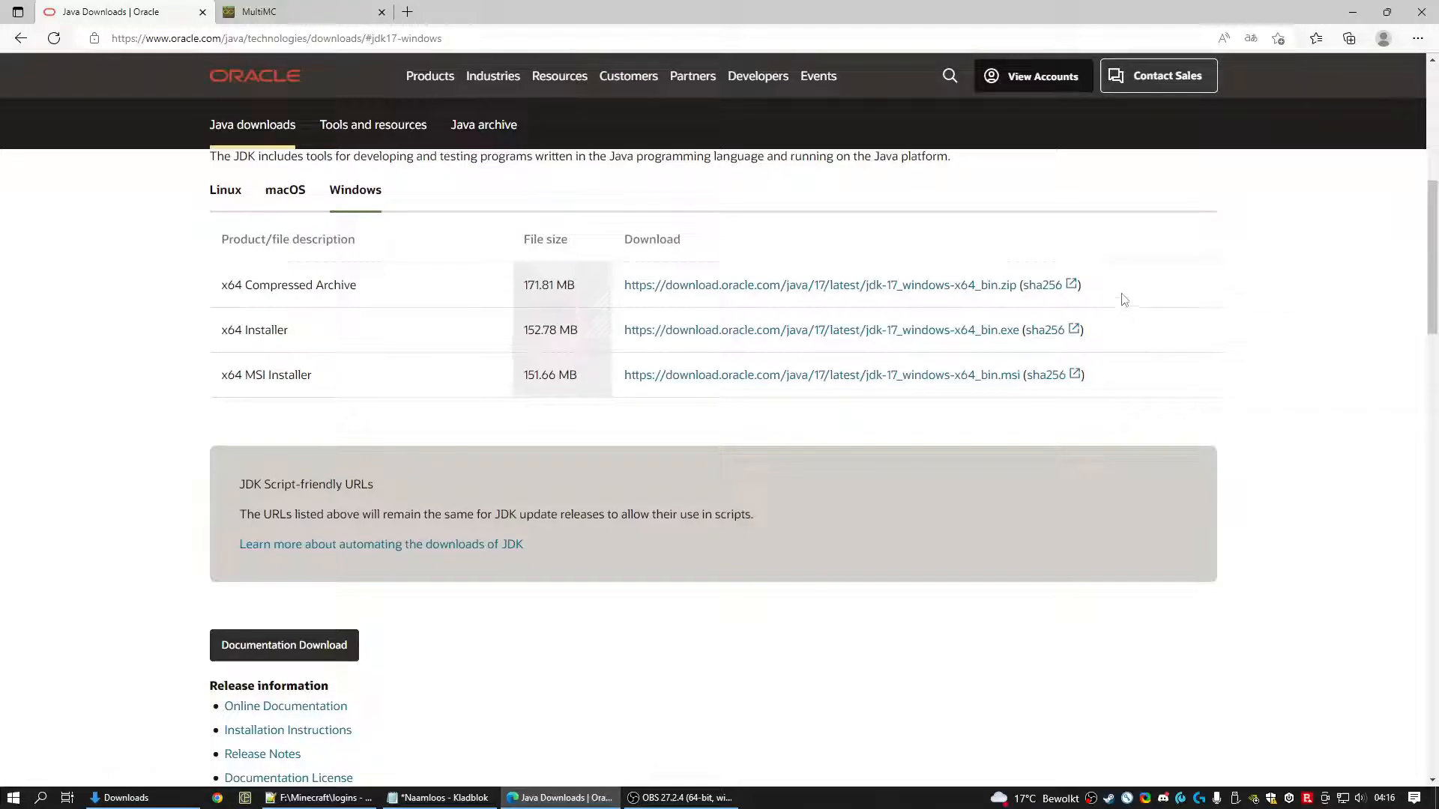
{"action": "mouse_move", "coordinate": [427, 235]}
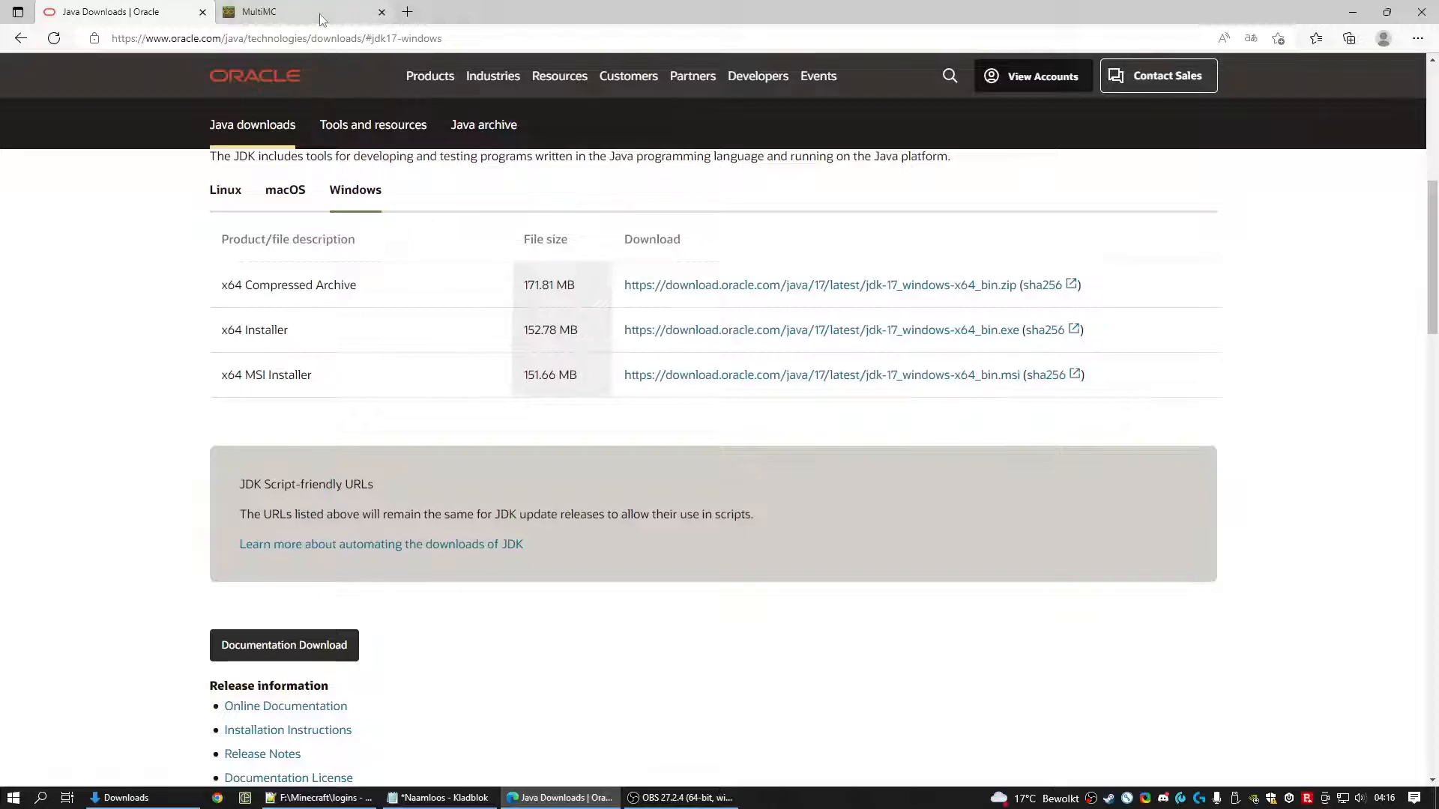
Step: Download the MultiMC Windows (32/64-bit) build from multimc.org
{"action": "left_click", "coordinate": [276, 11]}
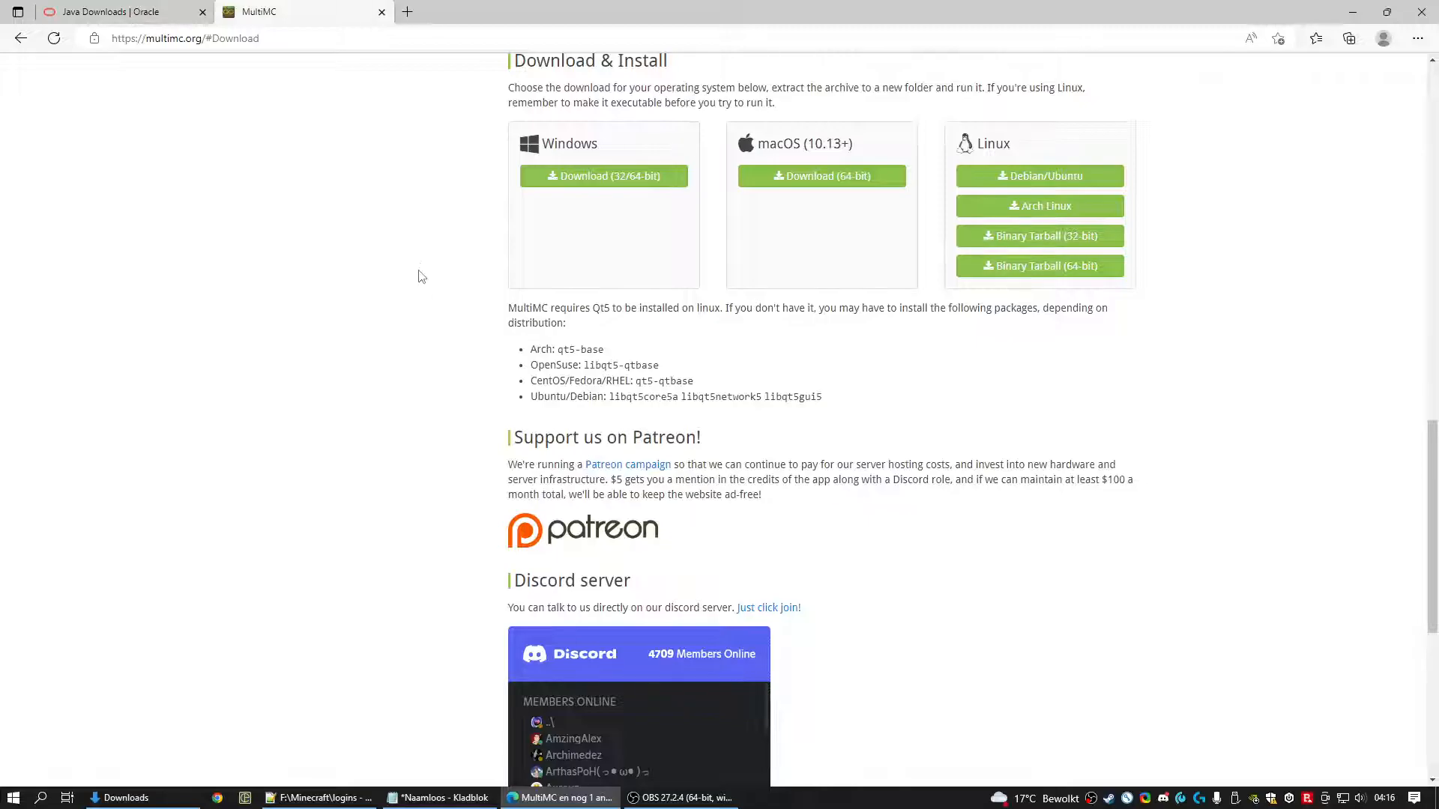
{"action": "scroll", "scroll_direction": "up", "scroll_amount": 3}
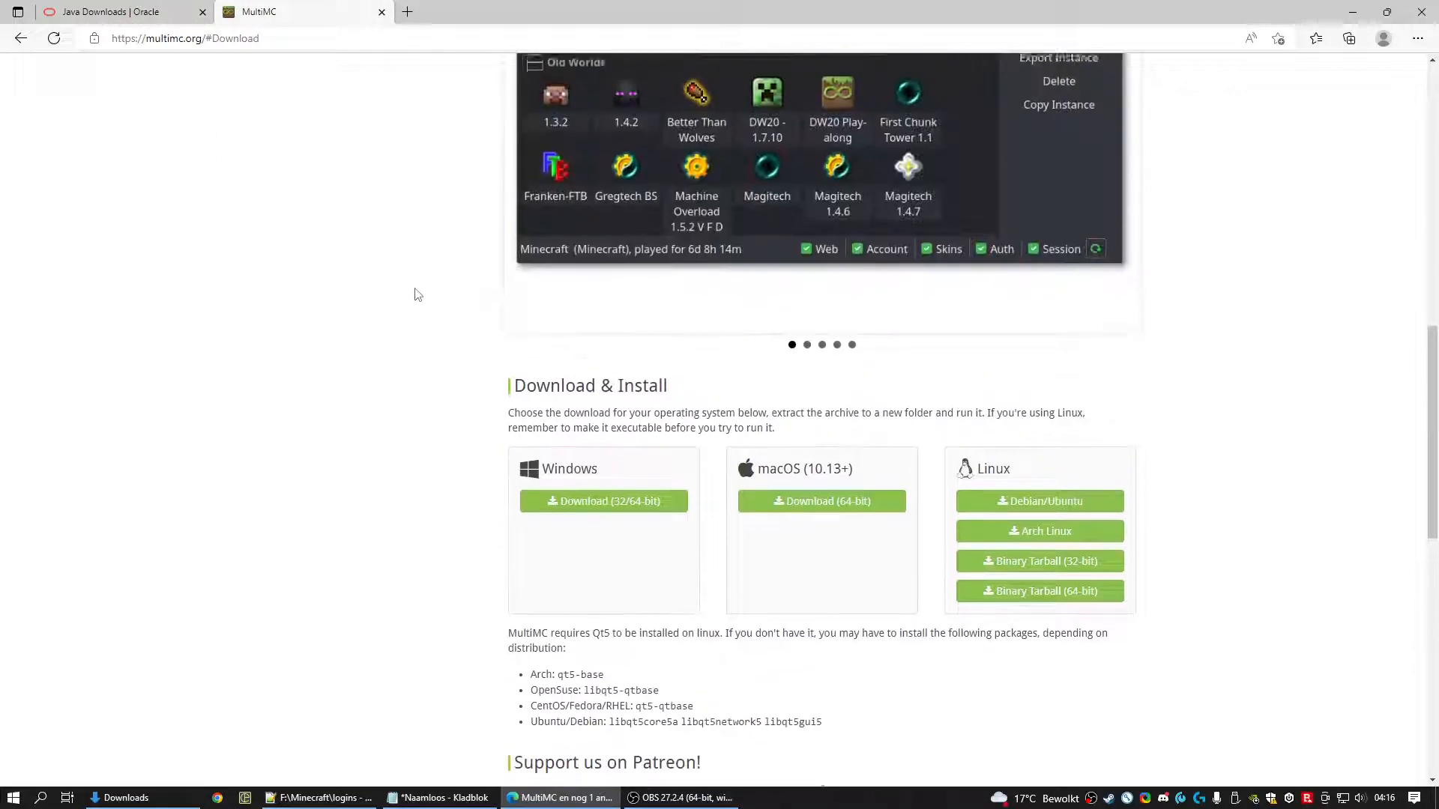
{"action": "scroll", "scroll_direction": "down", "scroll_amount": 3}
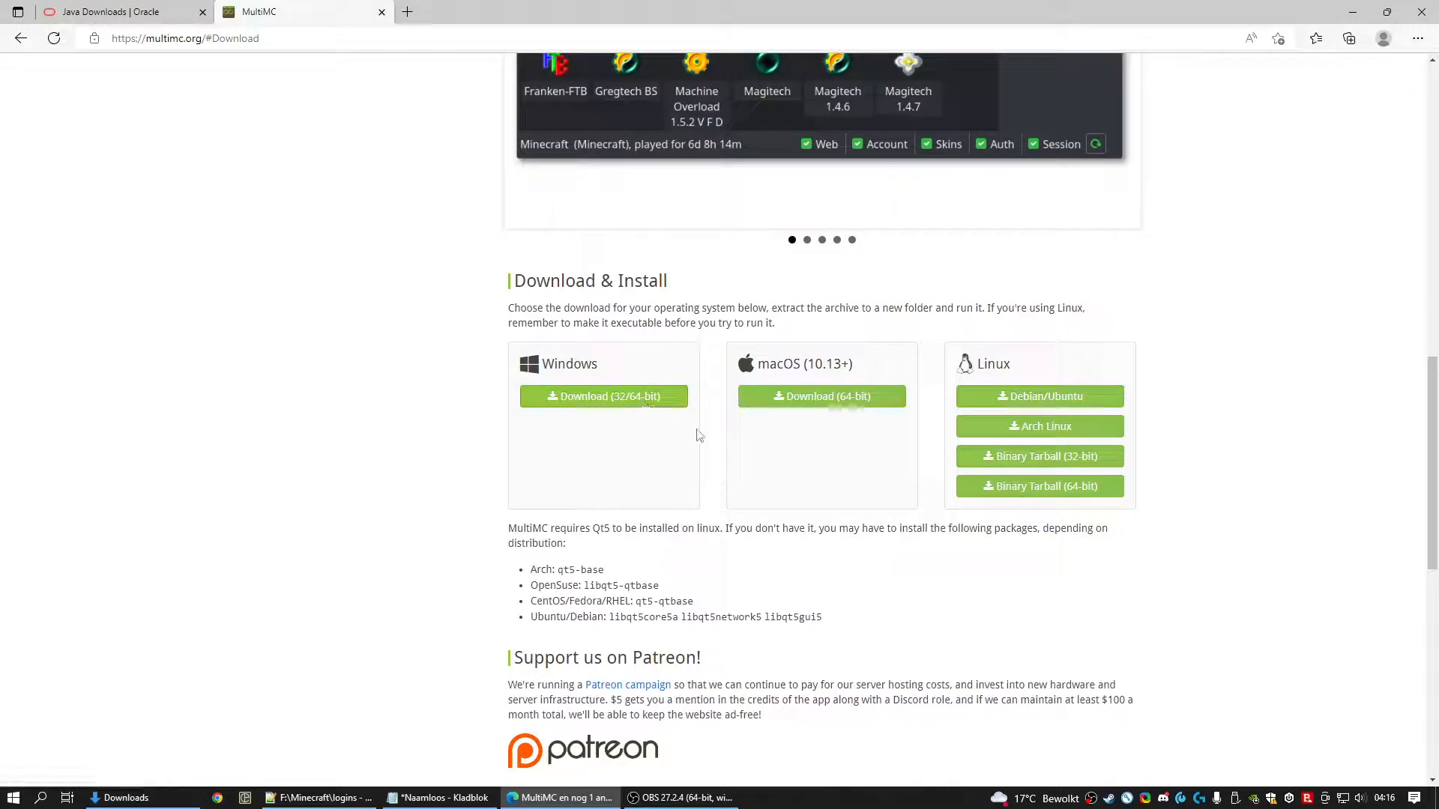
{"action": "left_click", "coordinate": [1349, 38]}
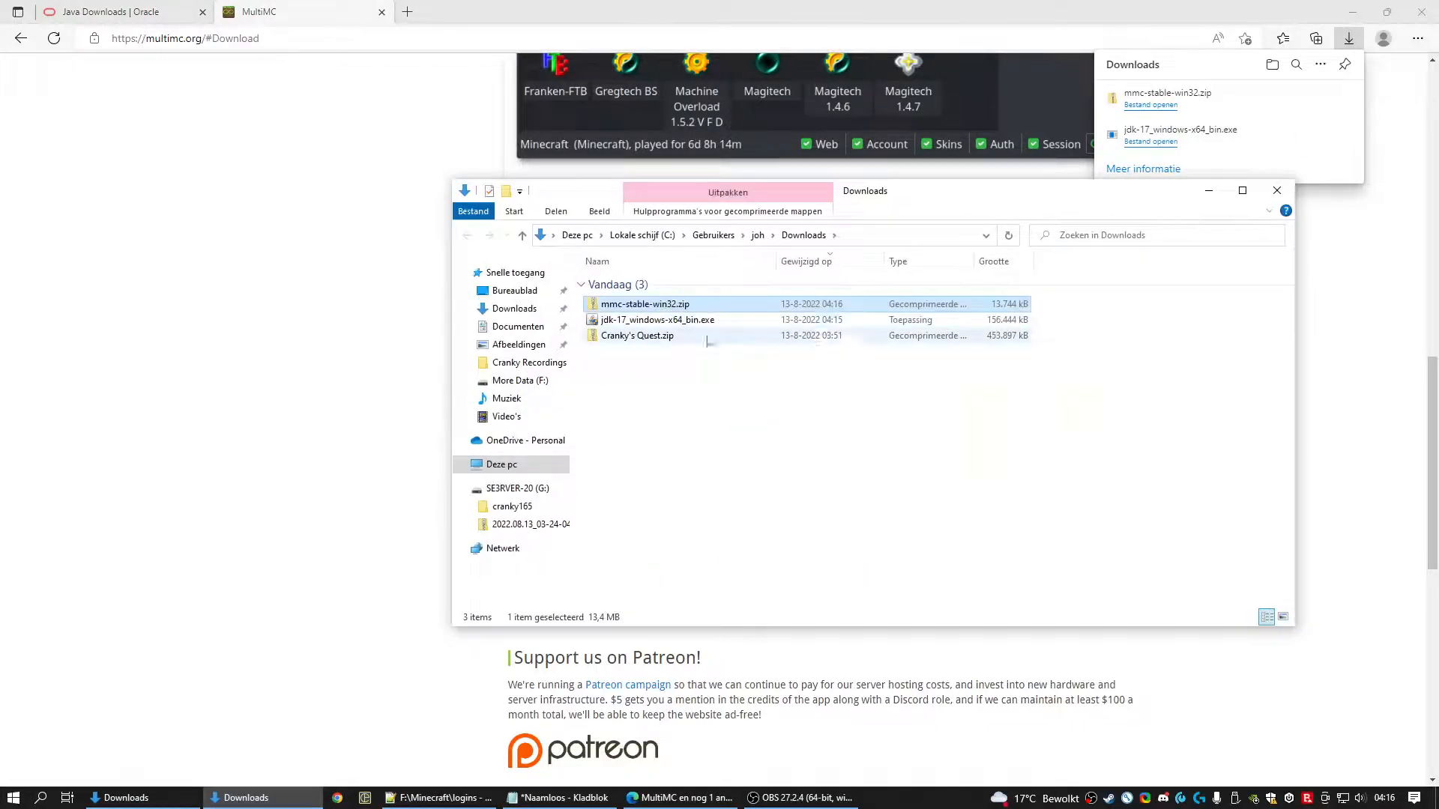
{"action": "mouse_move", "coordinate": [645, 304]}
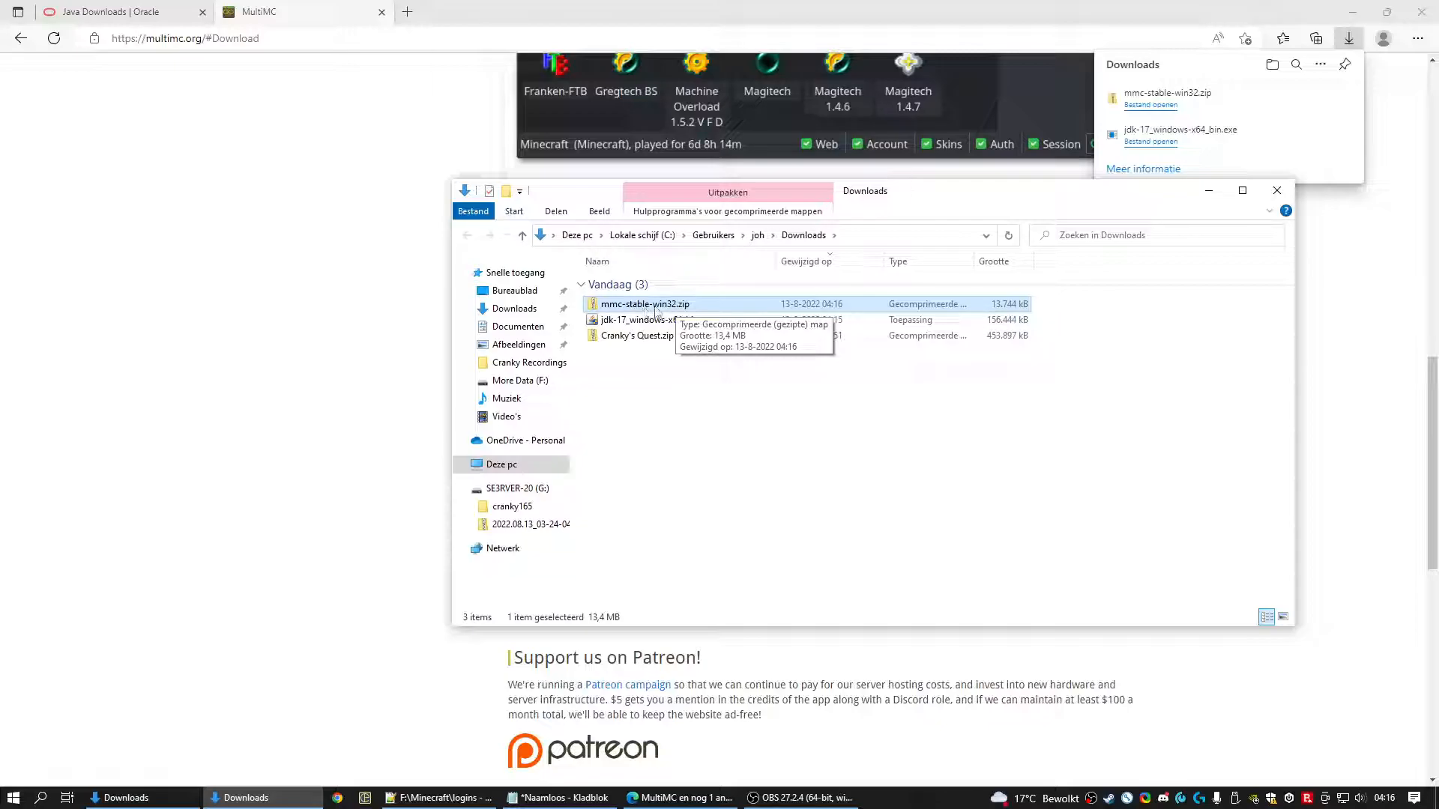
Step: Extract mmc-stable-win32.zip into its own folder and select MultiMC.exe inside its MultiMC subfolder
{"action": "right_click", "coordinate": [644, 304]}
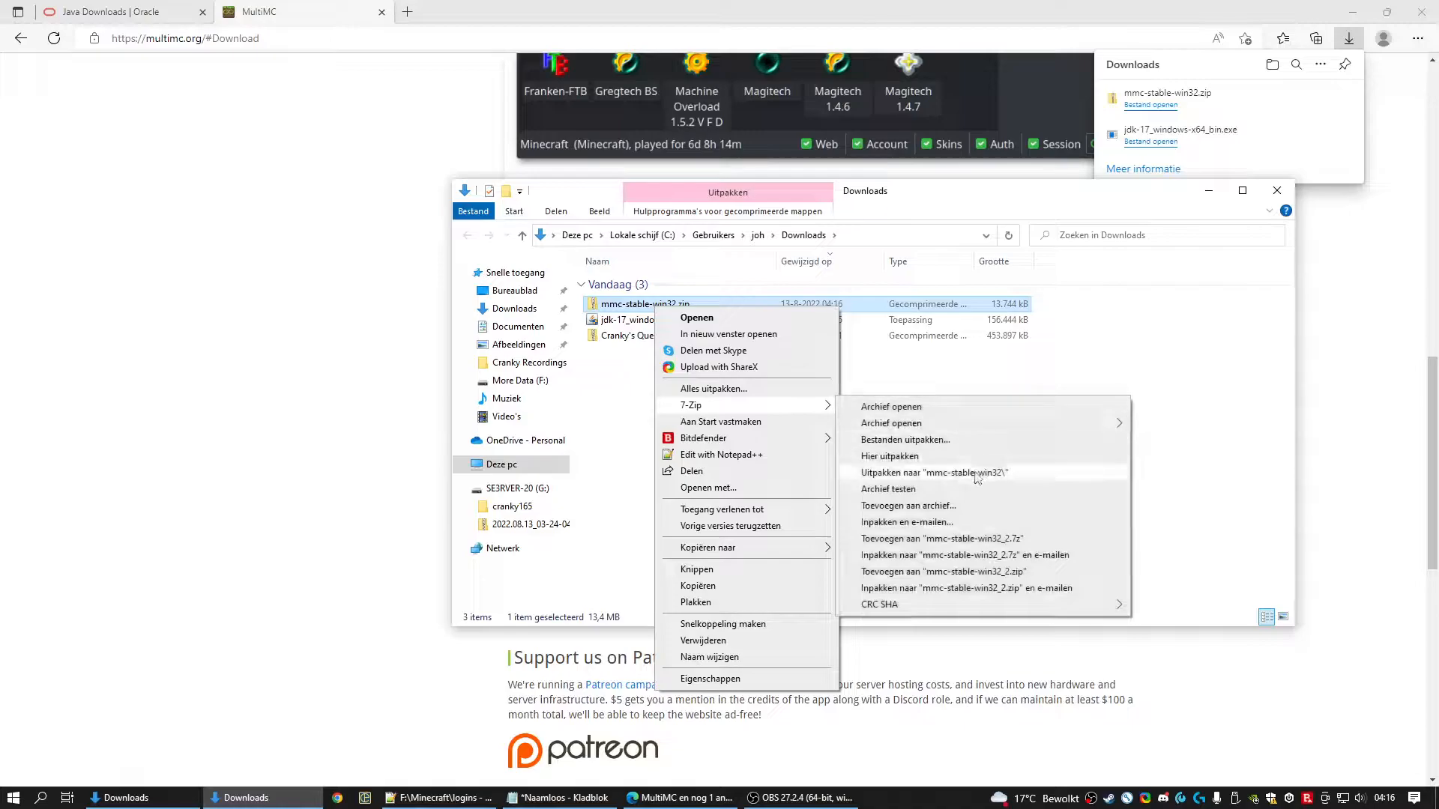
{"action": "left_click", "coordinate": [932, 472]}
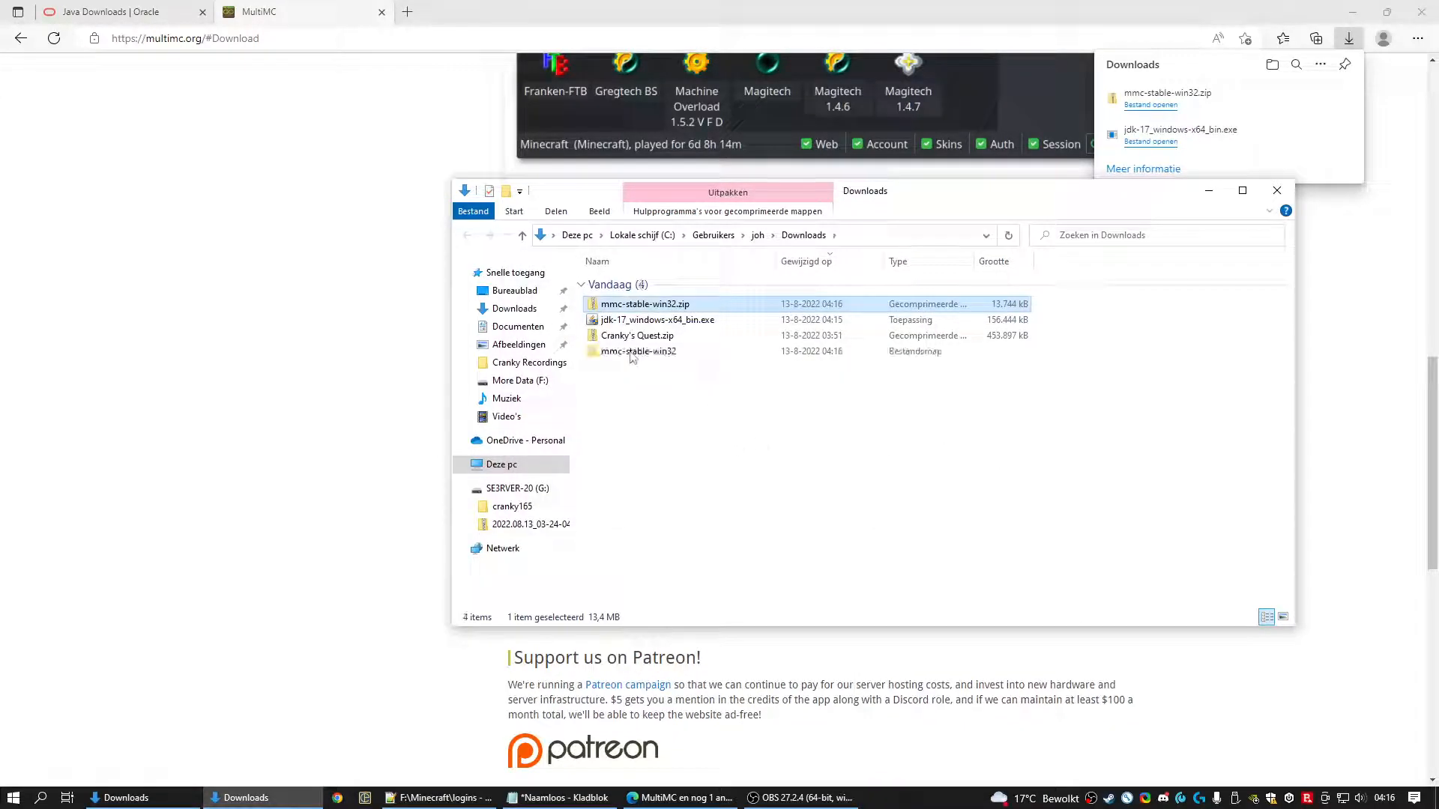
{"action": "left_click", "coordinate": [637, 350]}
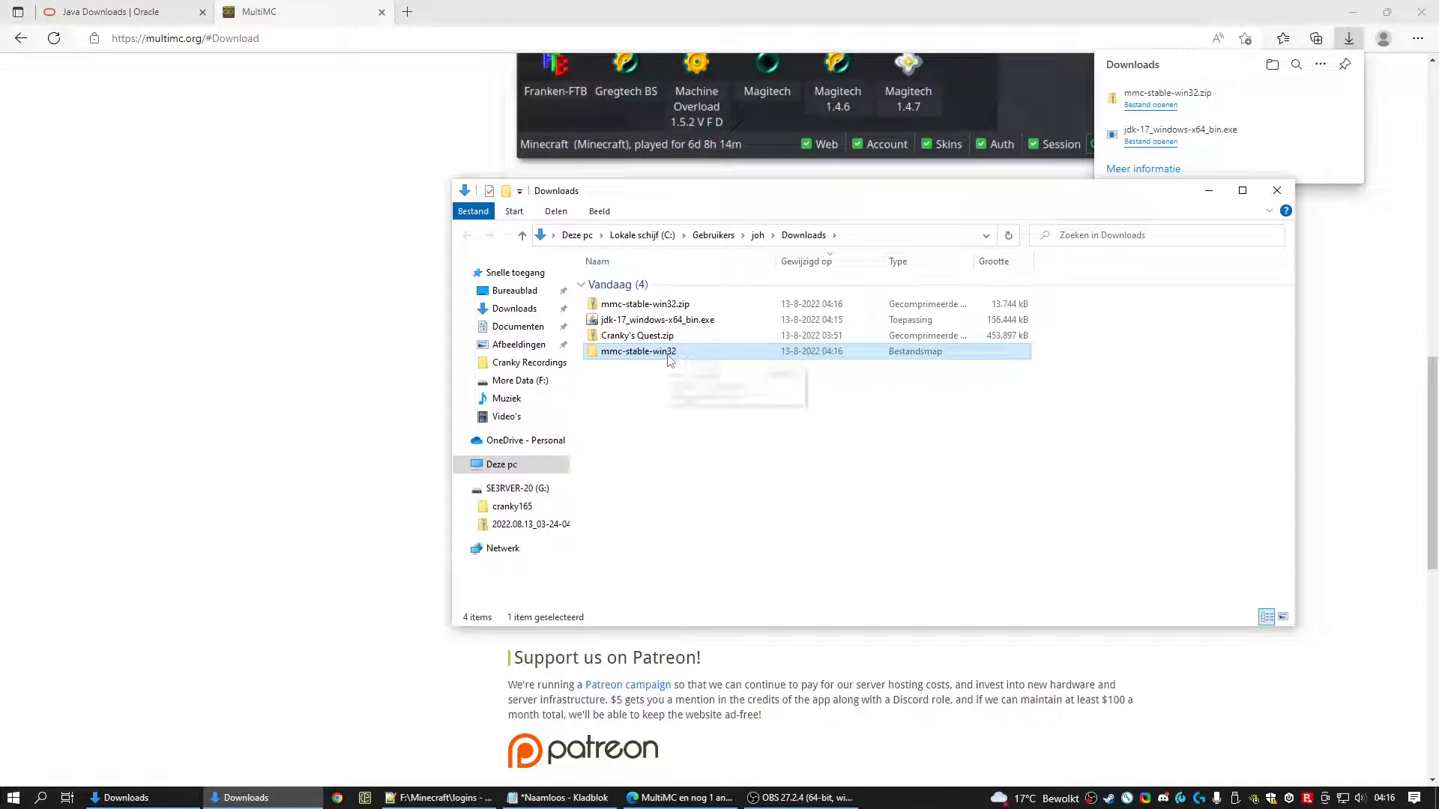
{"action": "double_click", "coordinate": [638, 350]}
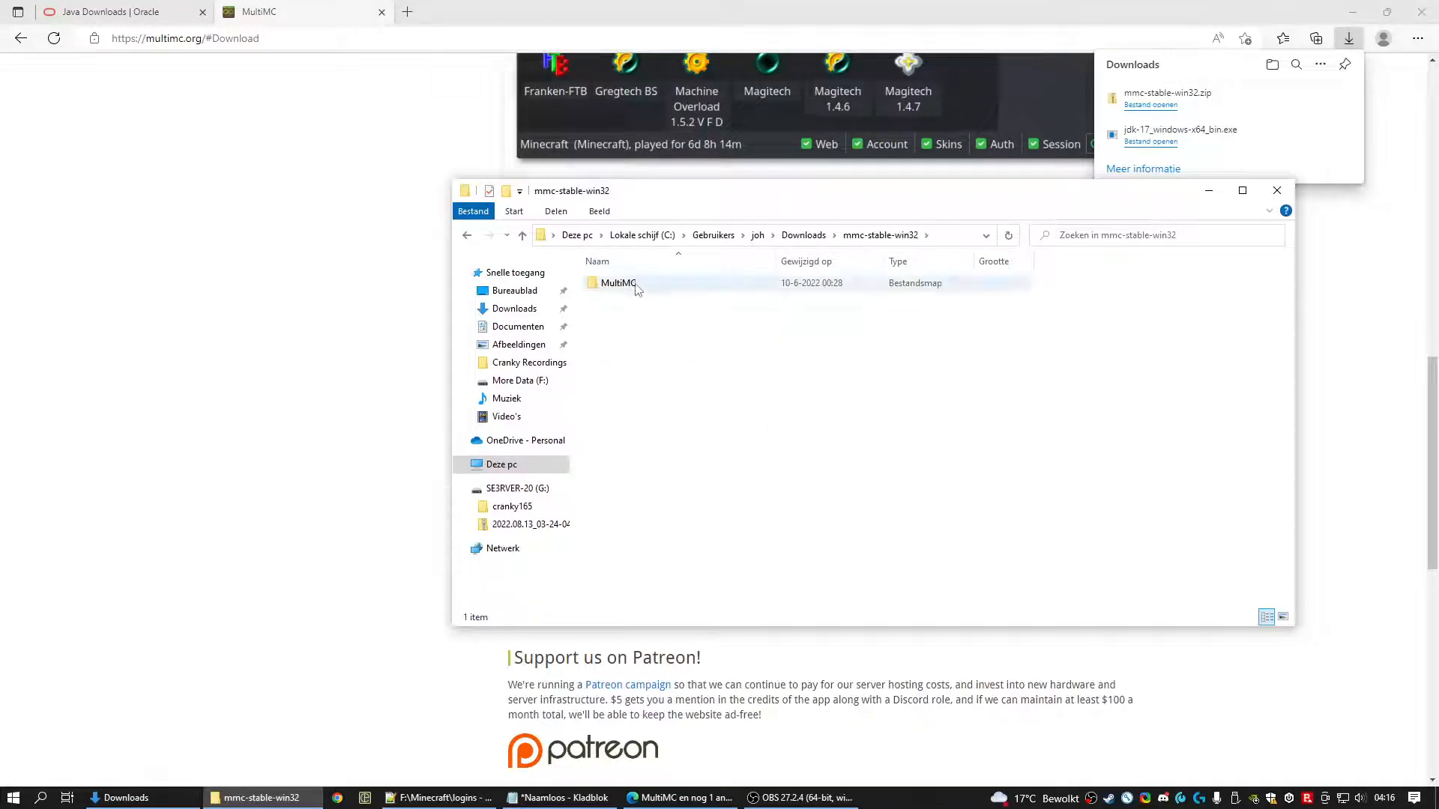
{"action": "double_click", "coordinate": [617, 284]}
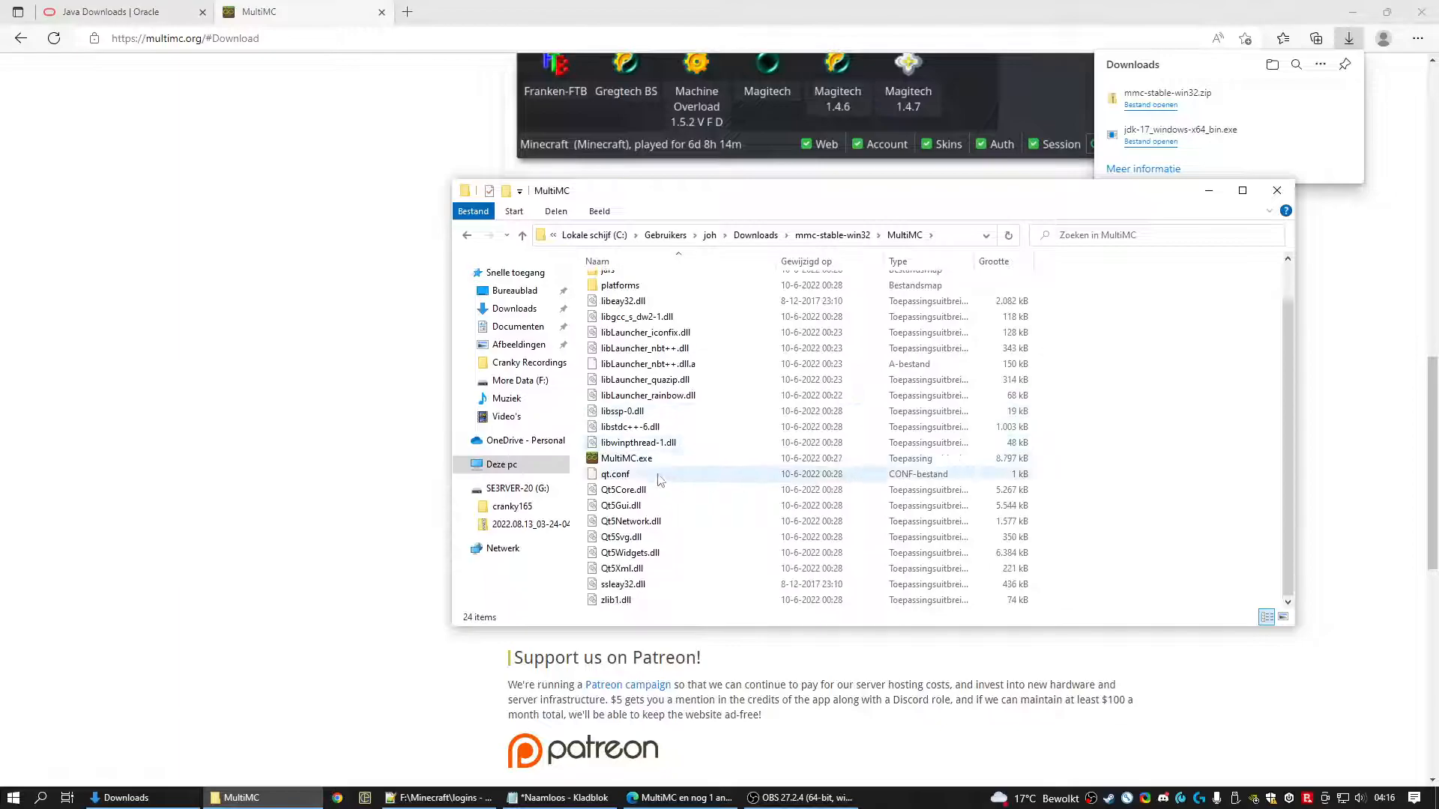
{"action": "mouse_move", "coordinate": [626, 458]}
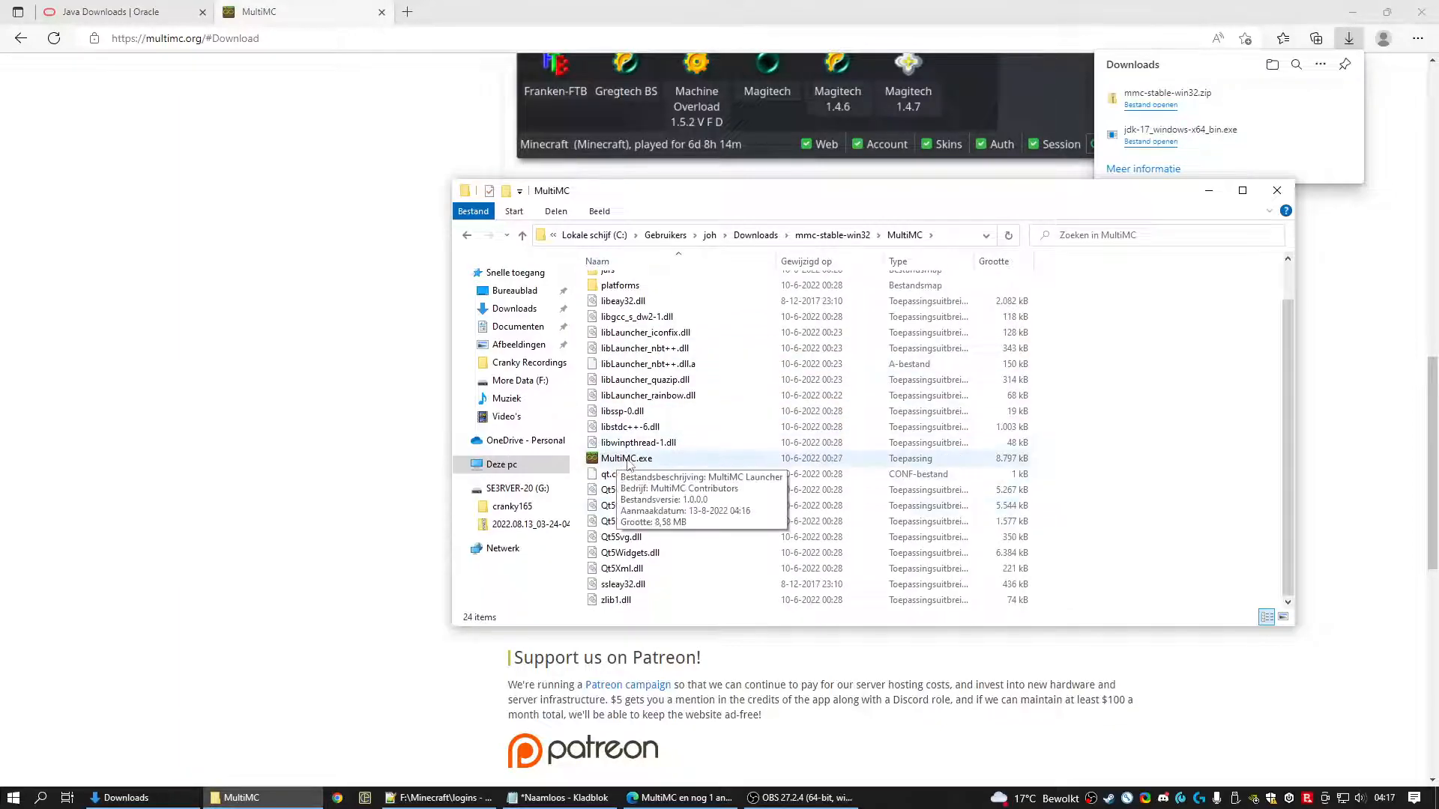
{"action": "left_click", "coordinate": [625, 459]}
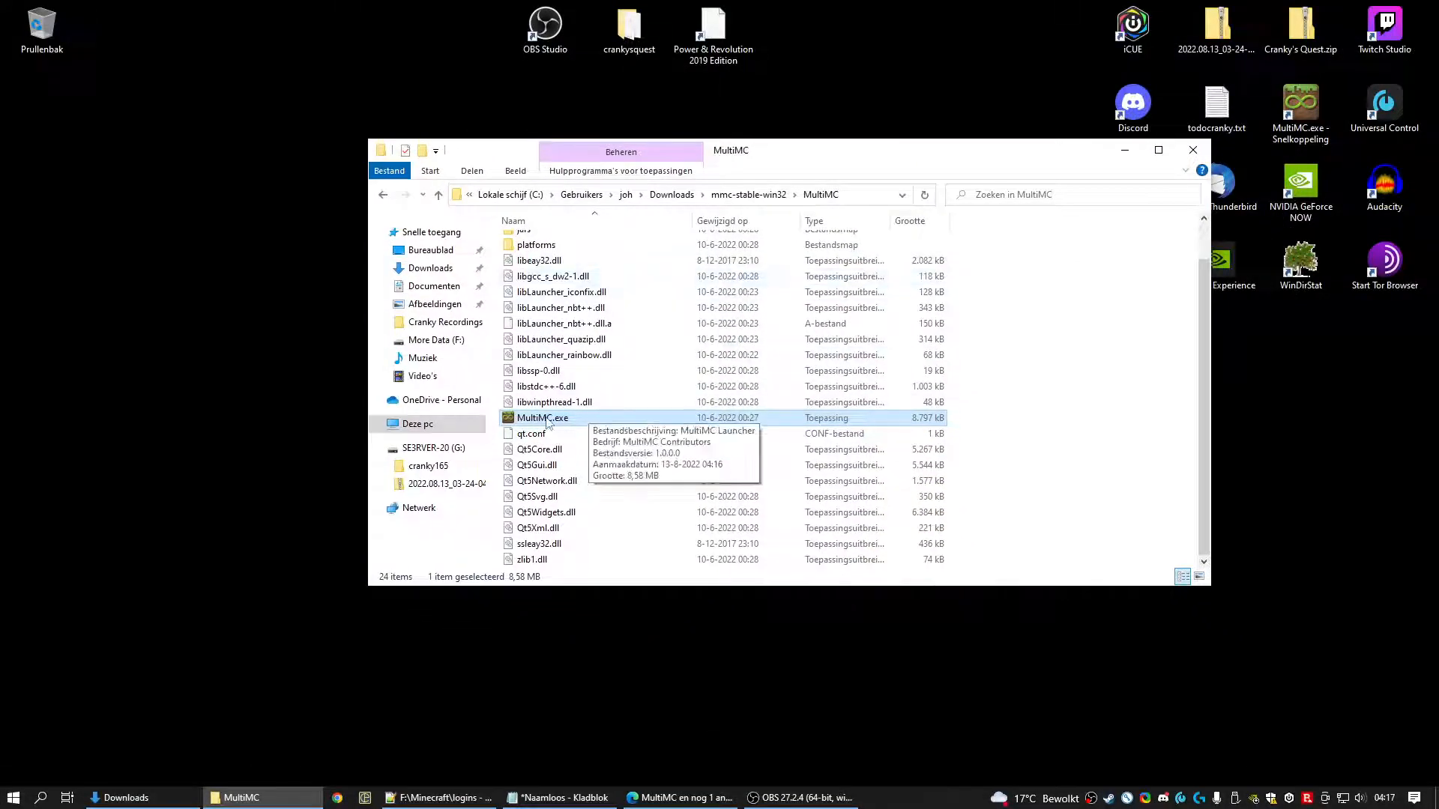
Step: Launch MultiMC.exe and choose American English in Quick Setup, continuing to the Java step
{"action": "double_click", "coordinate": [543, 418]}
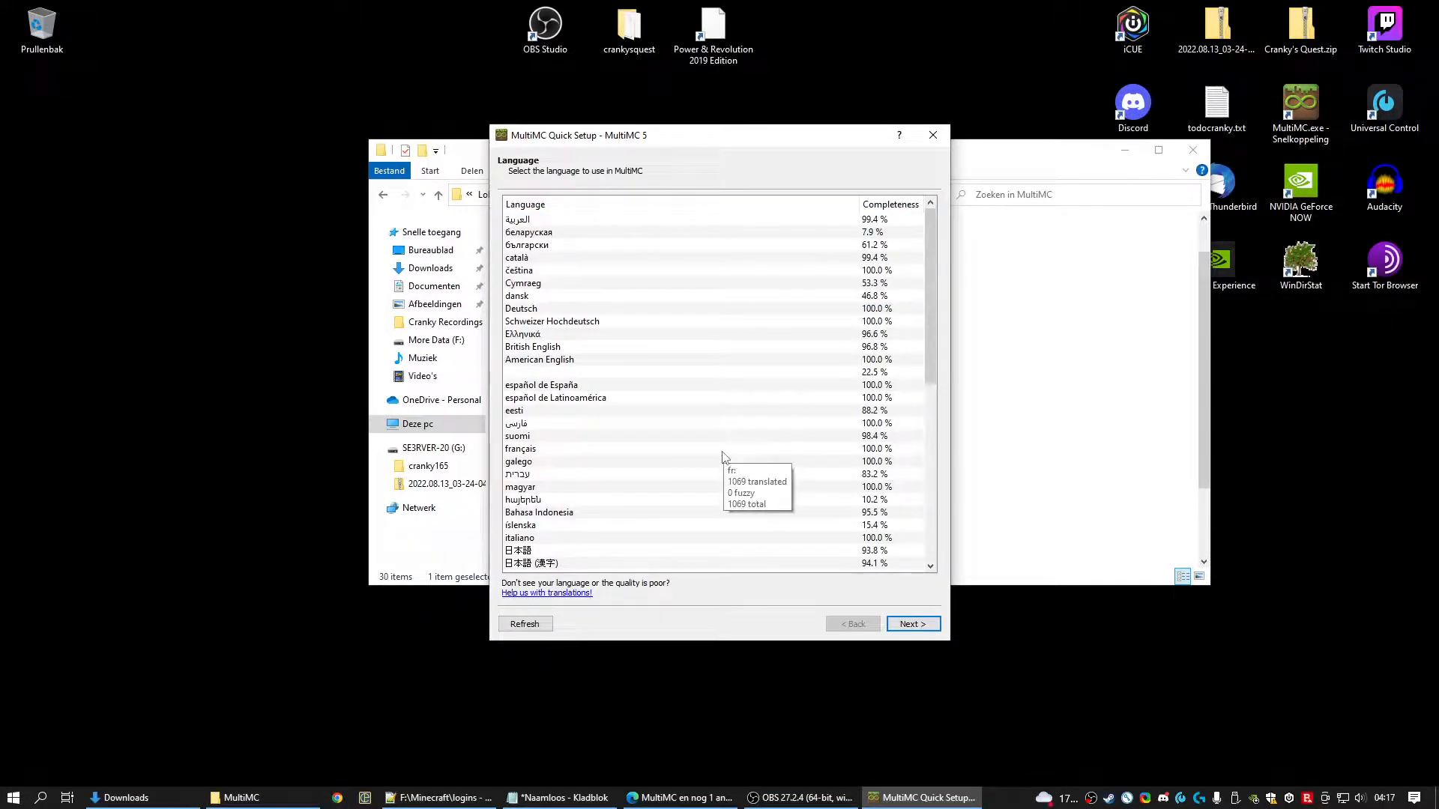
{"action": "mouse_move", "coordinate": [784, 424]}
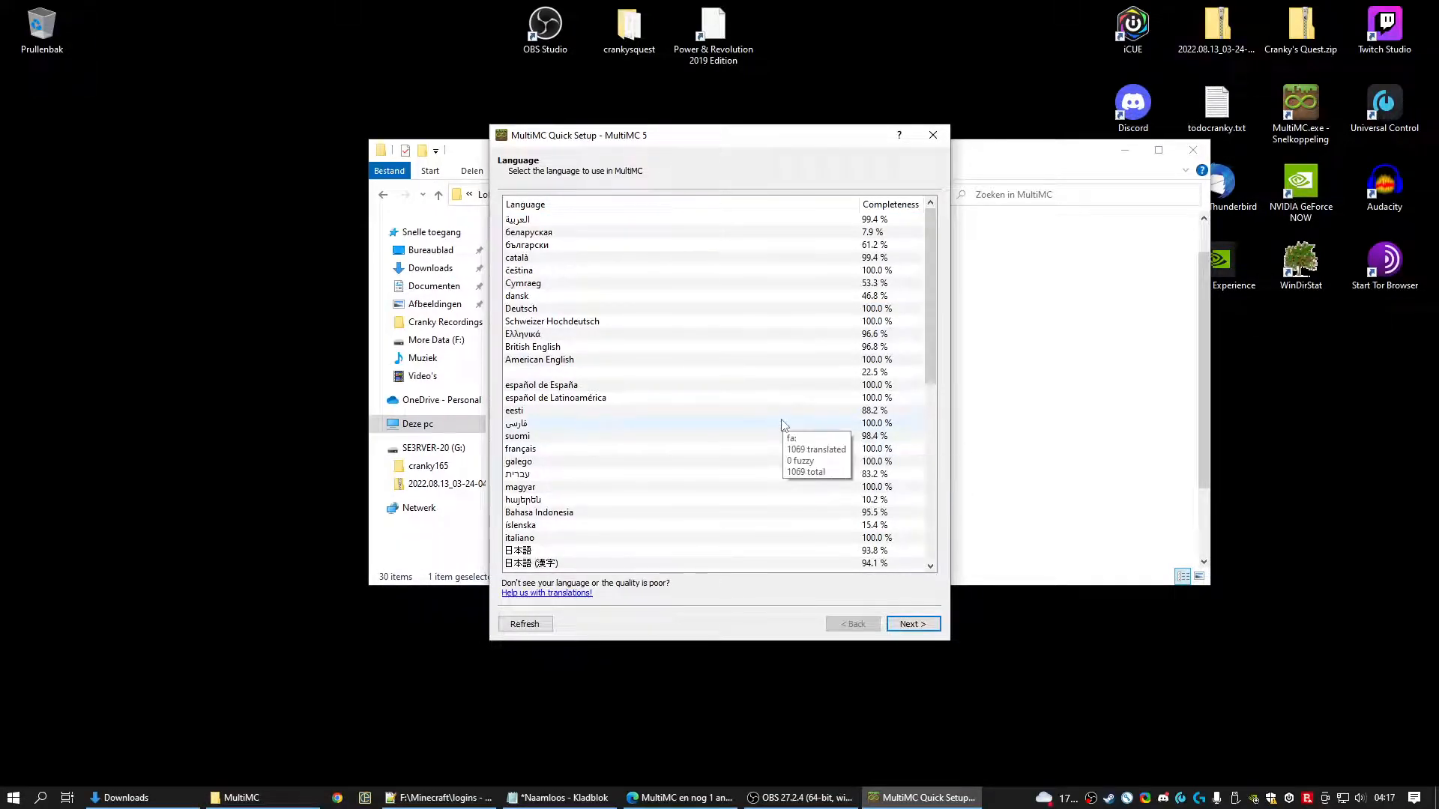
{"action": "left_click", "coordinate": [540, 359]}
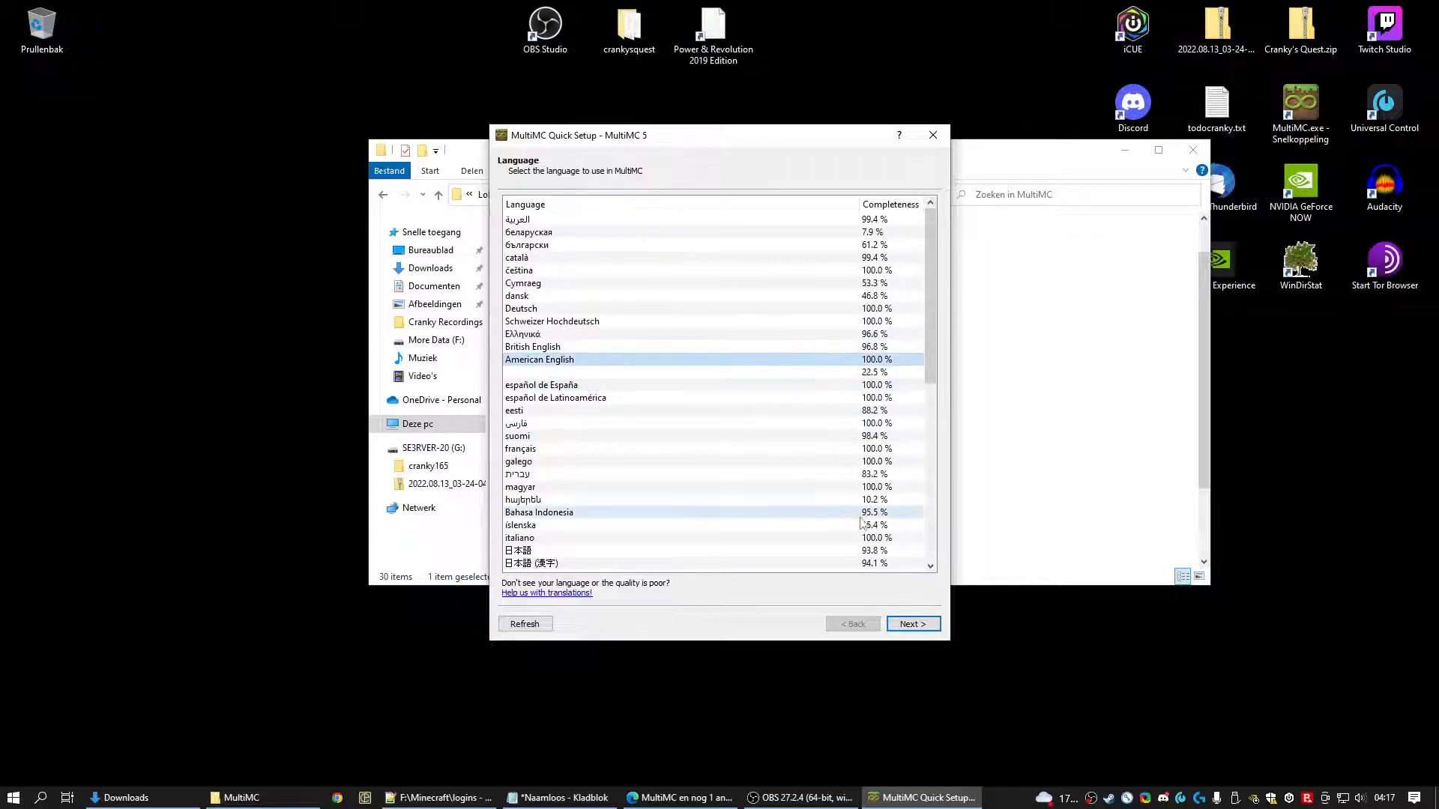
{"action": "left_click", "coordinate": [910, 624]}
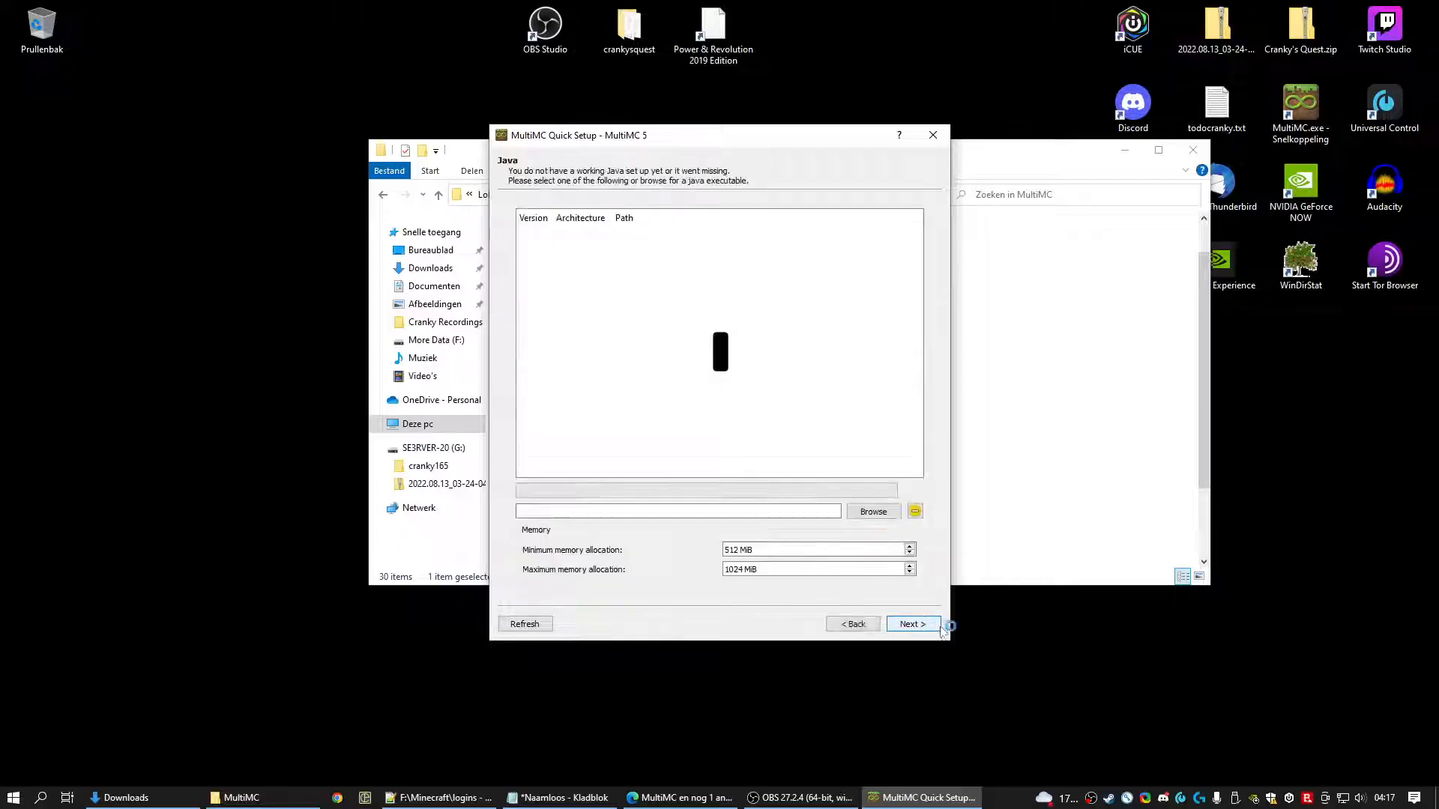
Step: Select the detected javaw 17.0.4 and set maximum memory to 4096 MiB, continuing to Analytics
{"action": "left_click", "coordinate": [524, 623]}
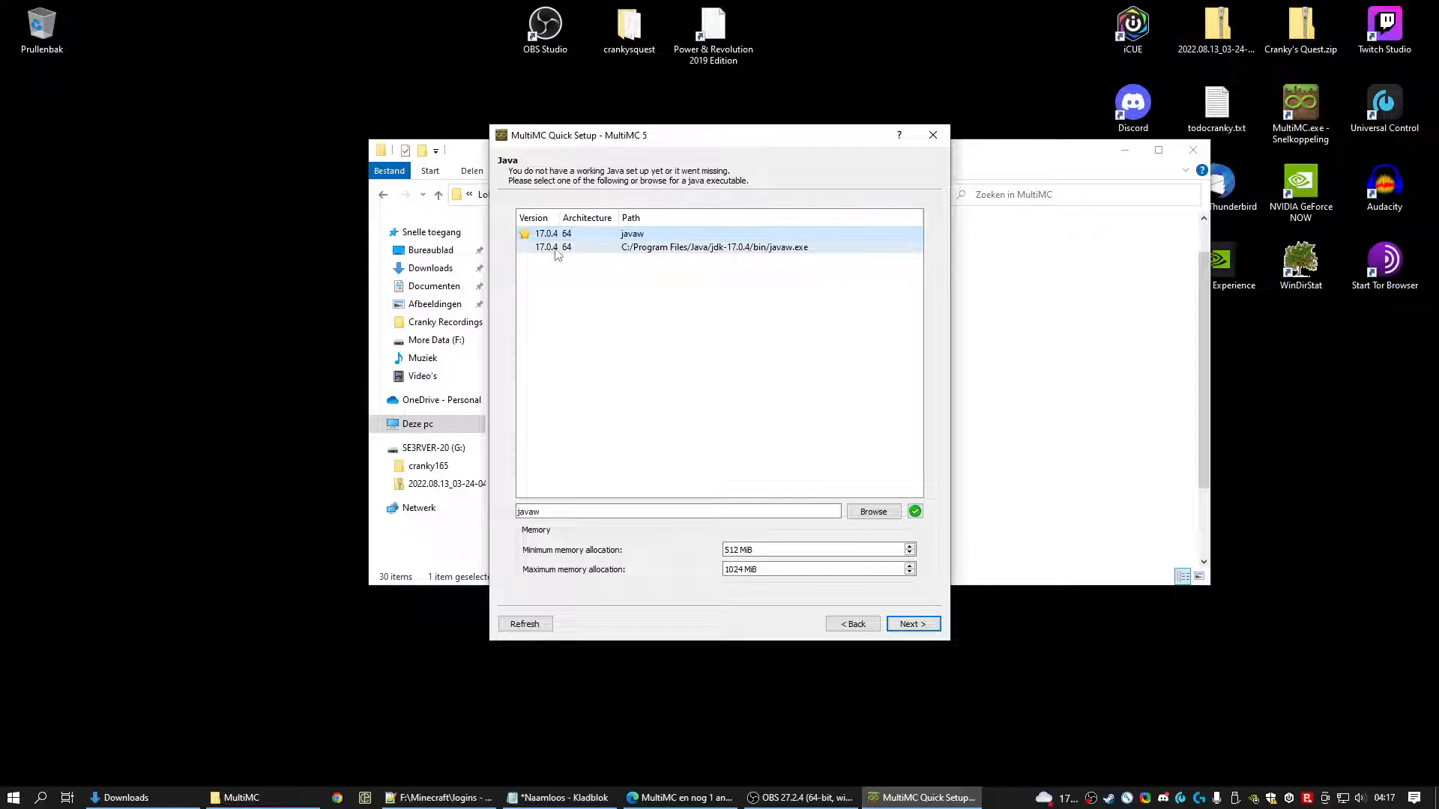
{"action": "mouse_move", "coordinate": [699, 247]}
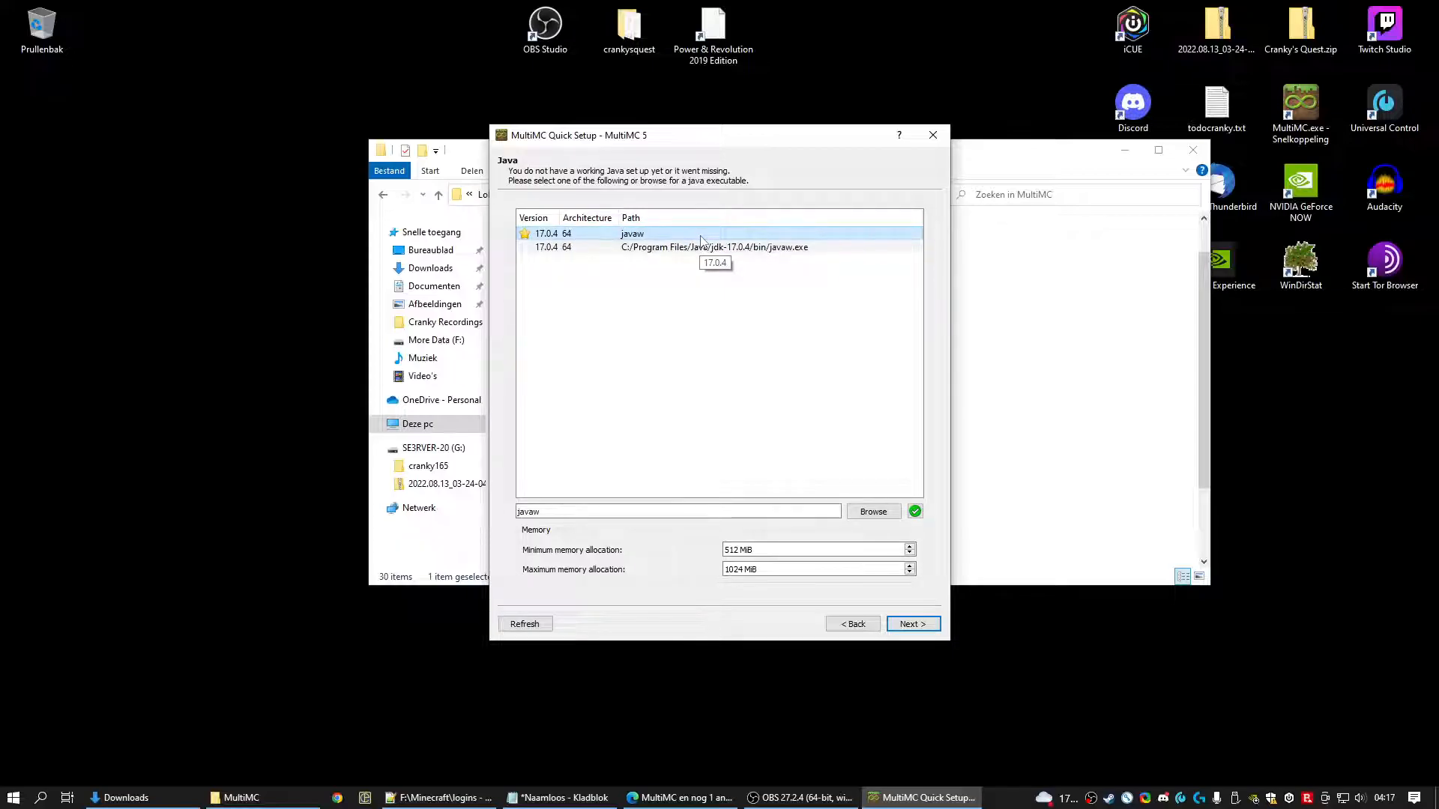
{"action": "mouse_move", "coordinate": [678, 505]}
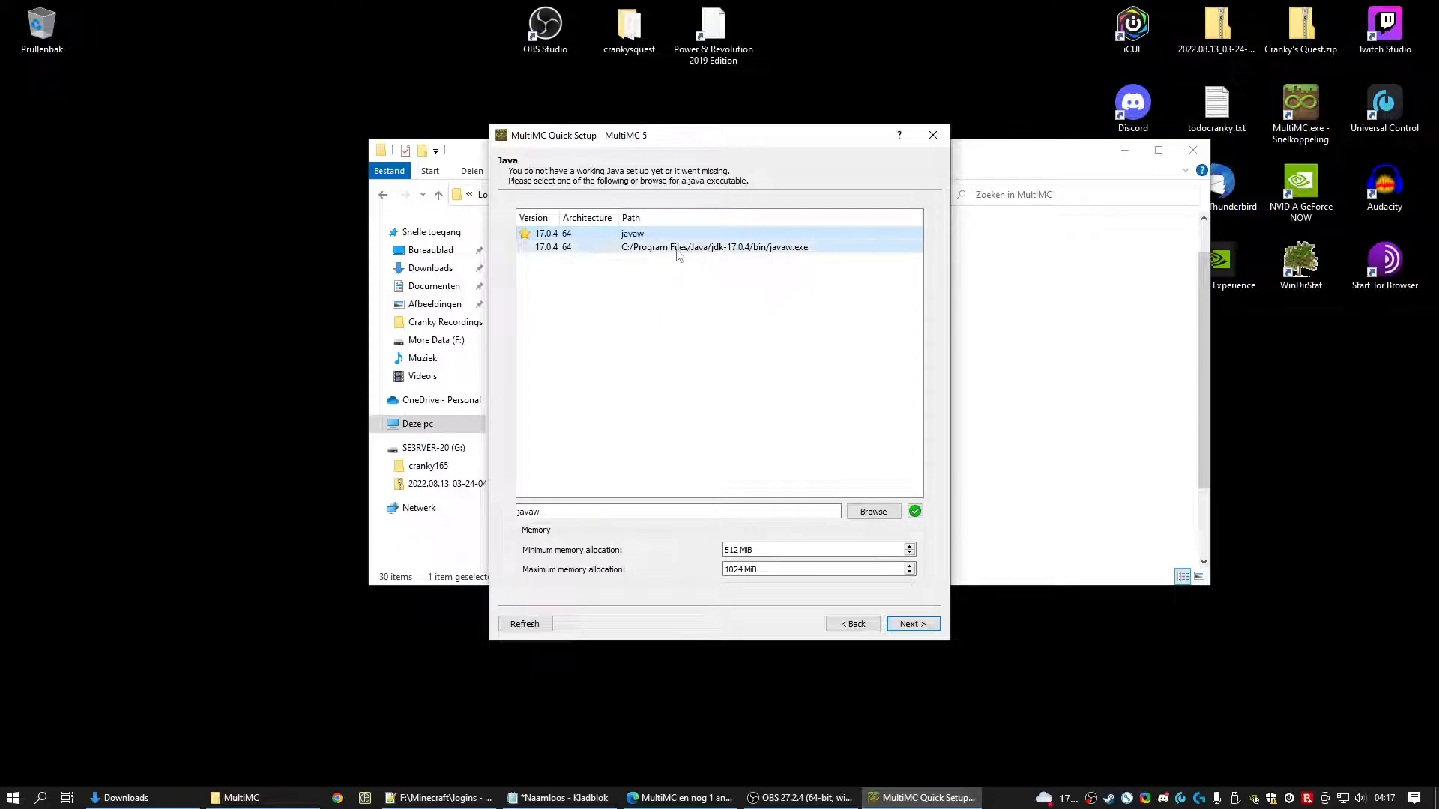
{"action": "mouse_move", "coordinate": [776, 386]}
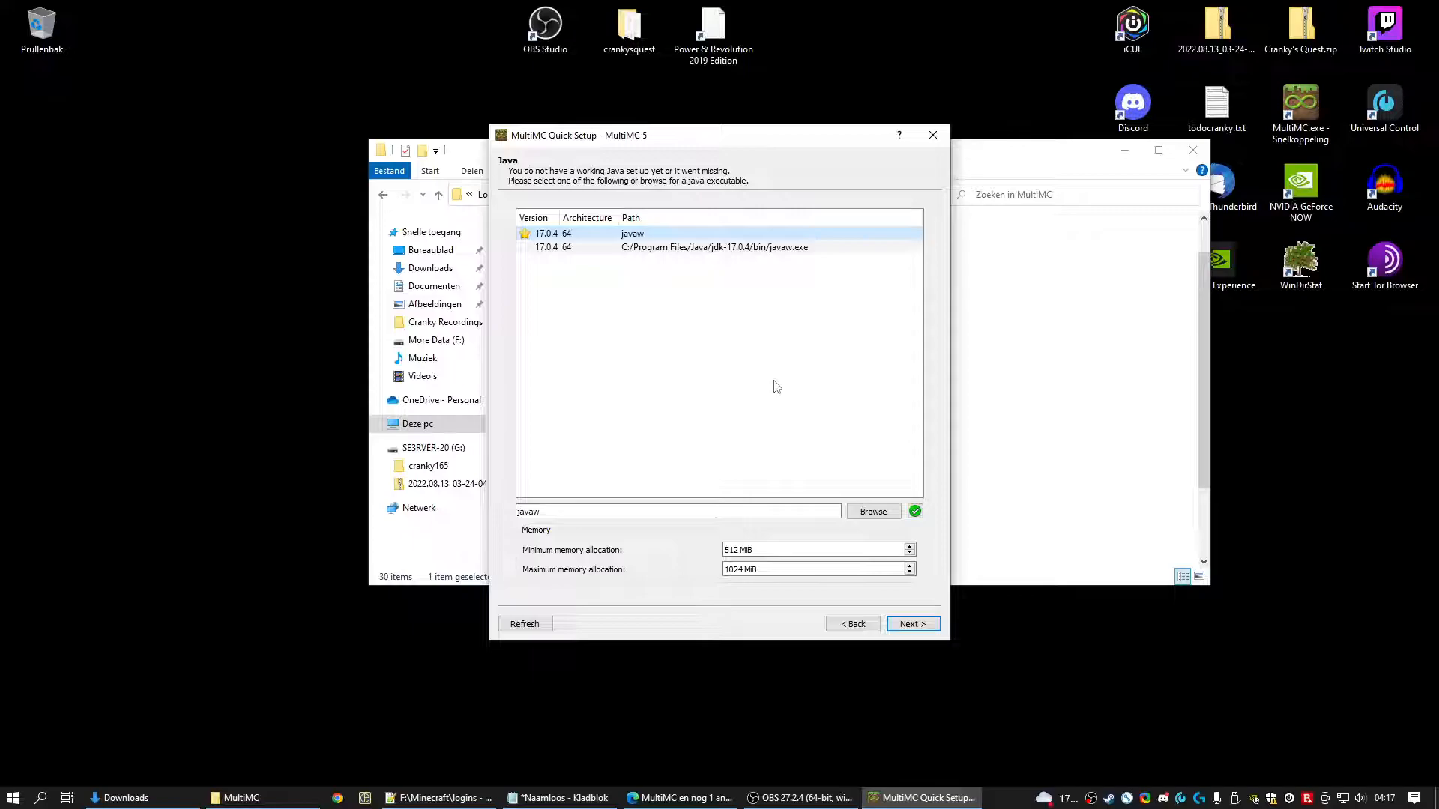
{"action": "mouse_move", "coordinate": [688, 569]}
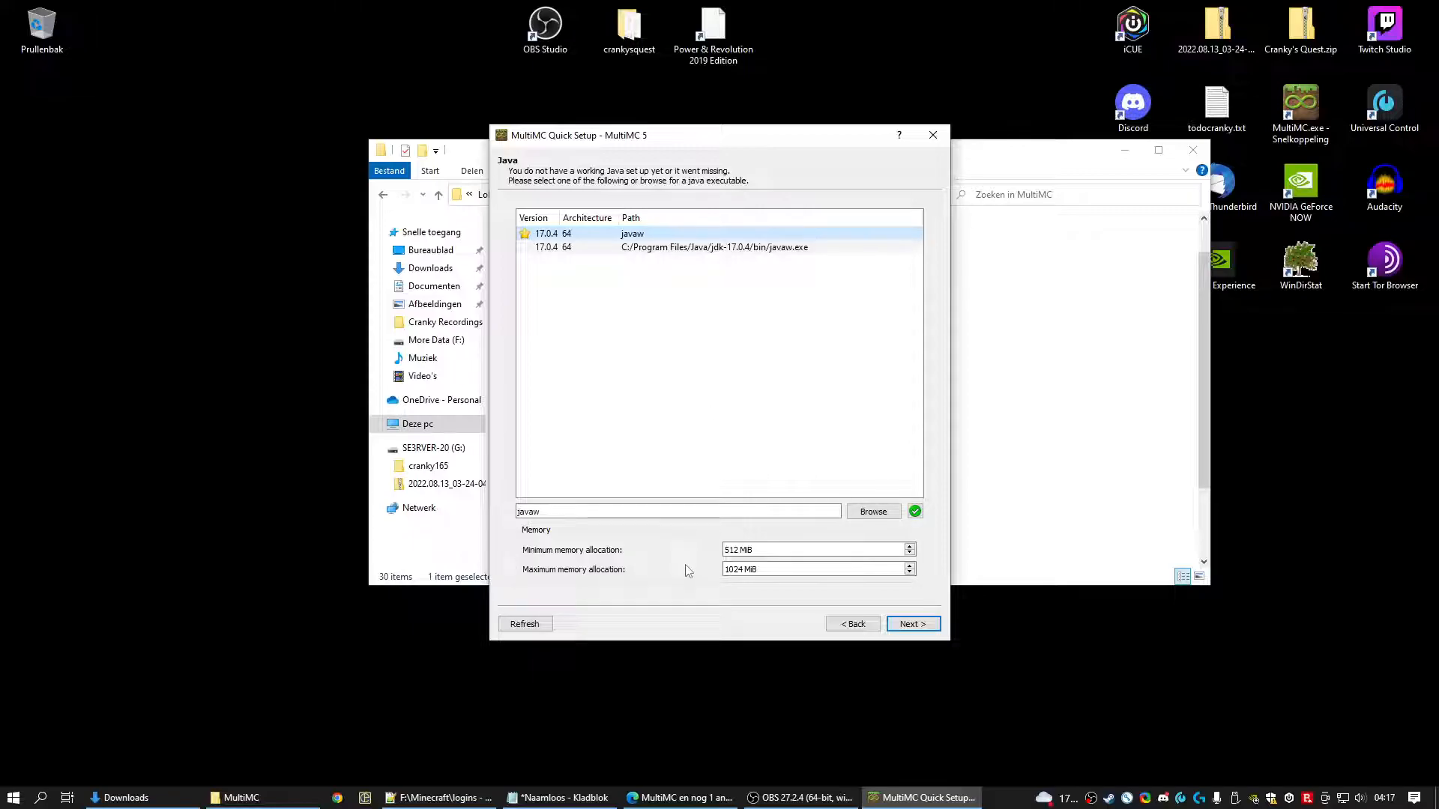
{"action": "mouse_move", "coordinate": [527, 580]}
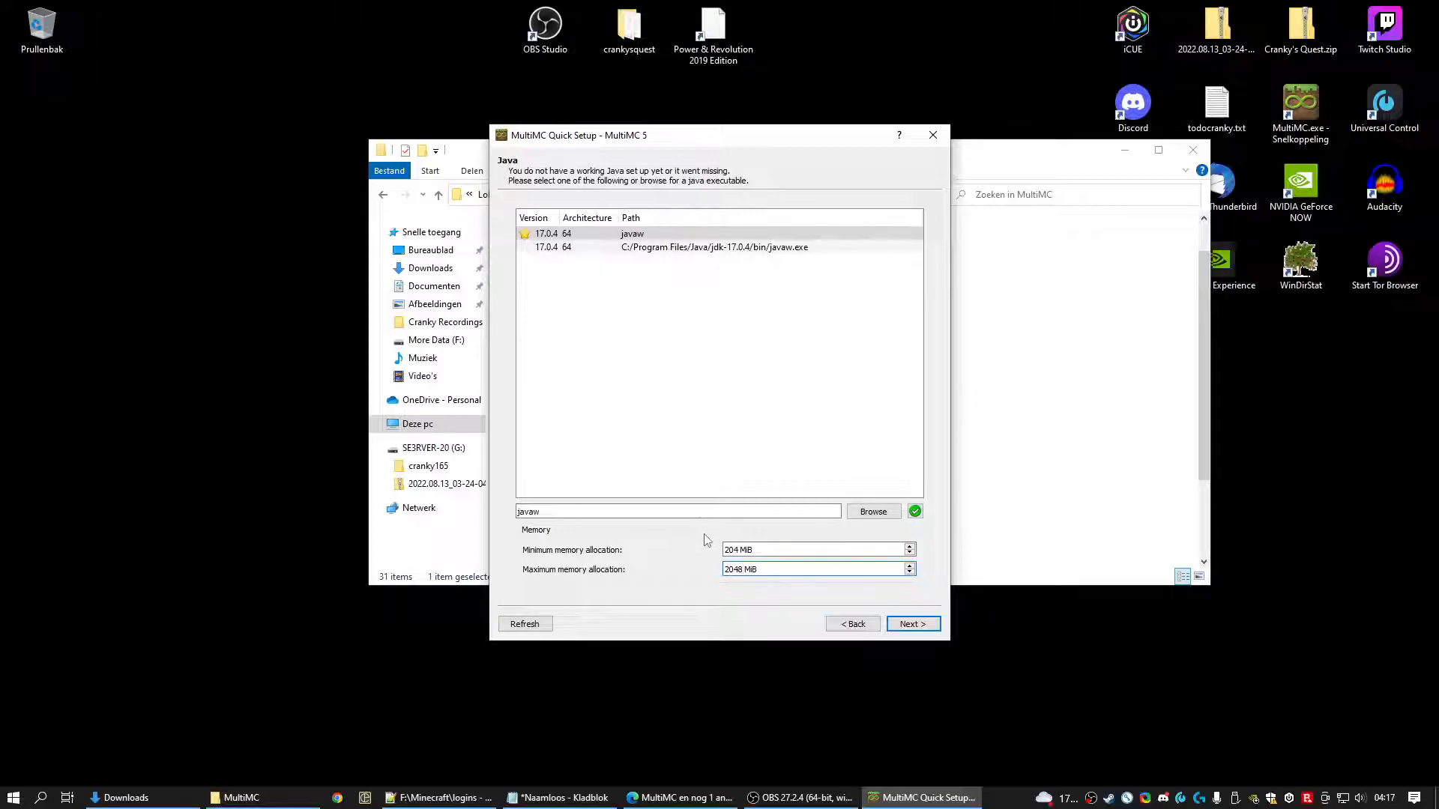
{"action": "triple_click", "coordinate": [813, 570]}
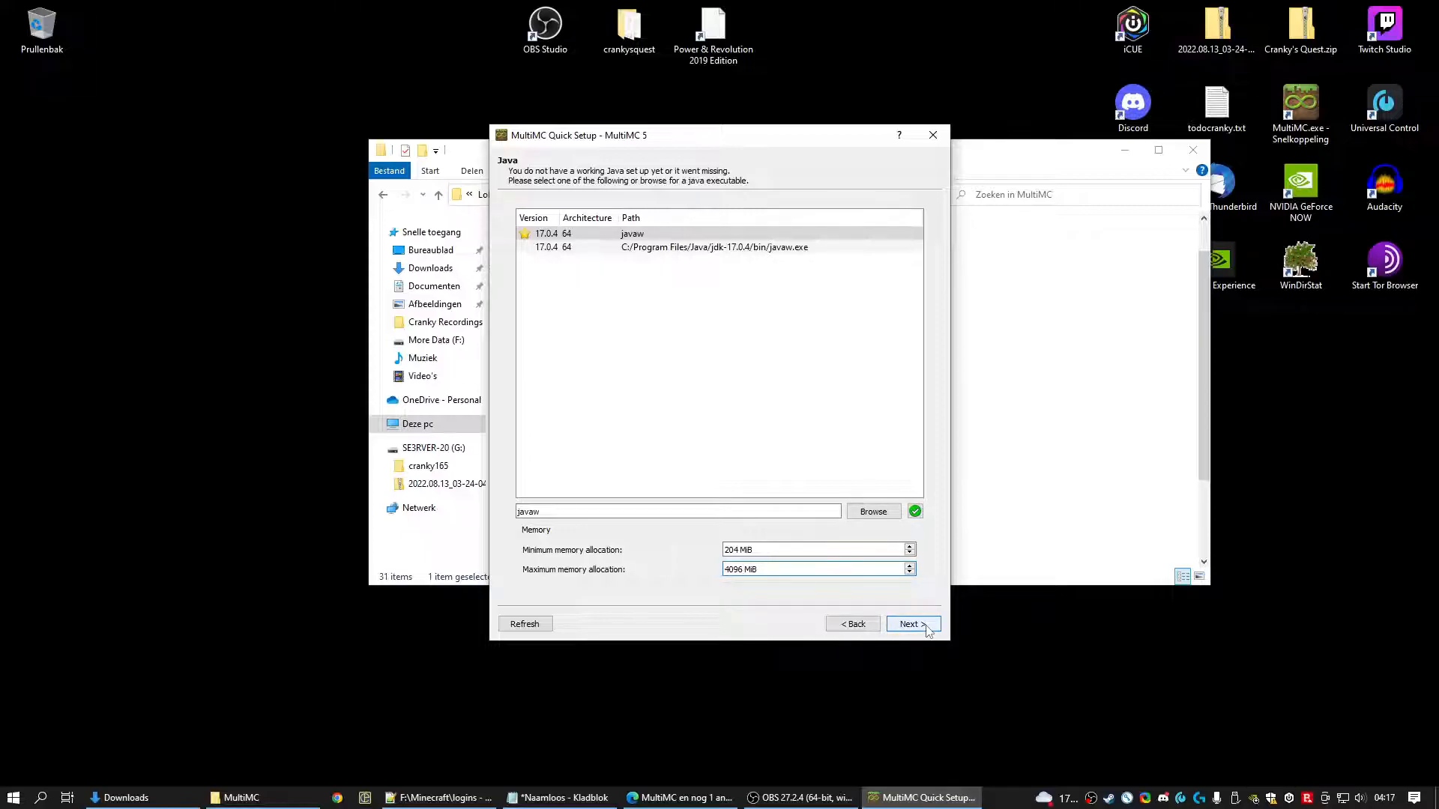
{"action": "left_click", "coordinate": [912, 624]}
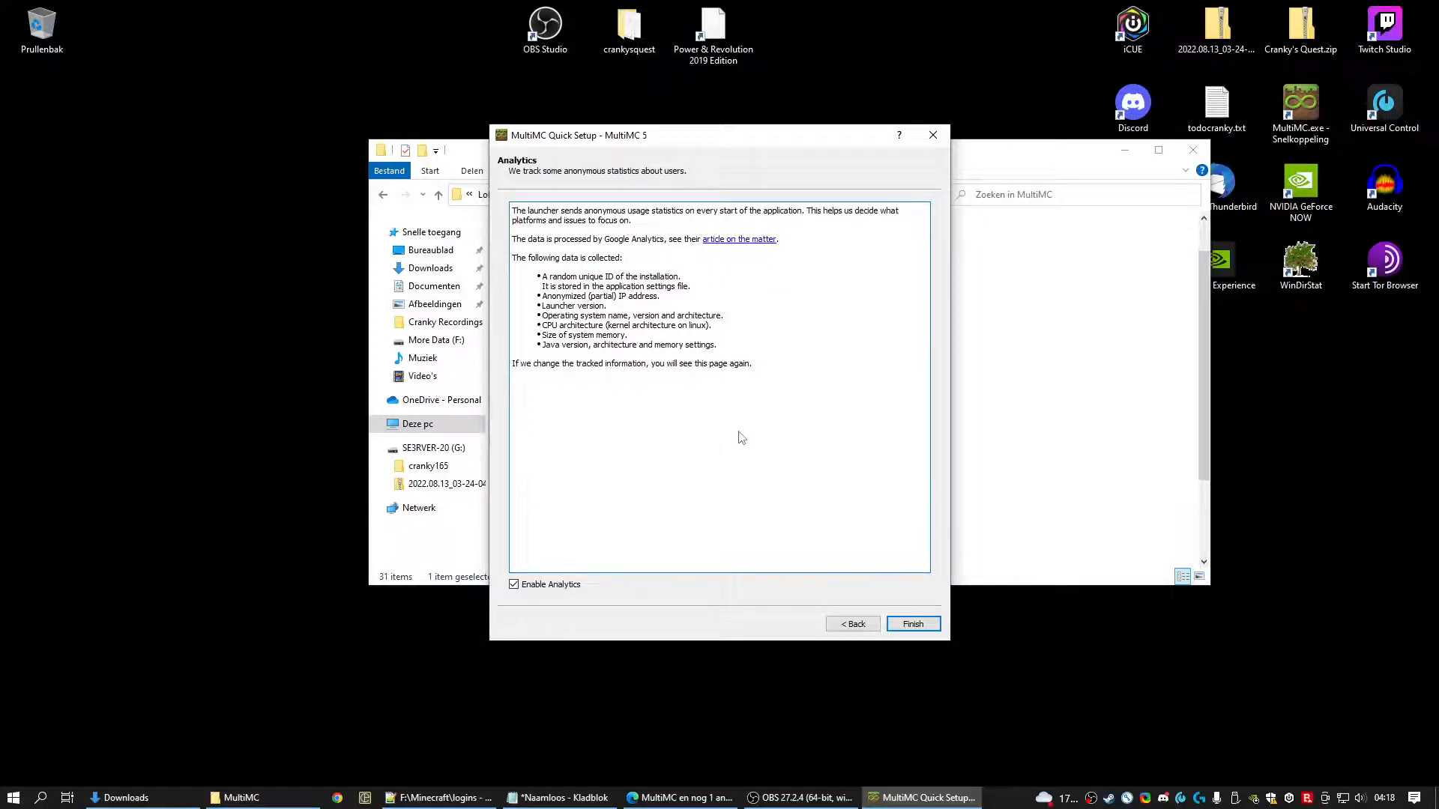
{"action": "mouse_move", "coordinate": [555, 591]}
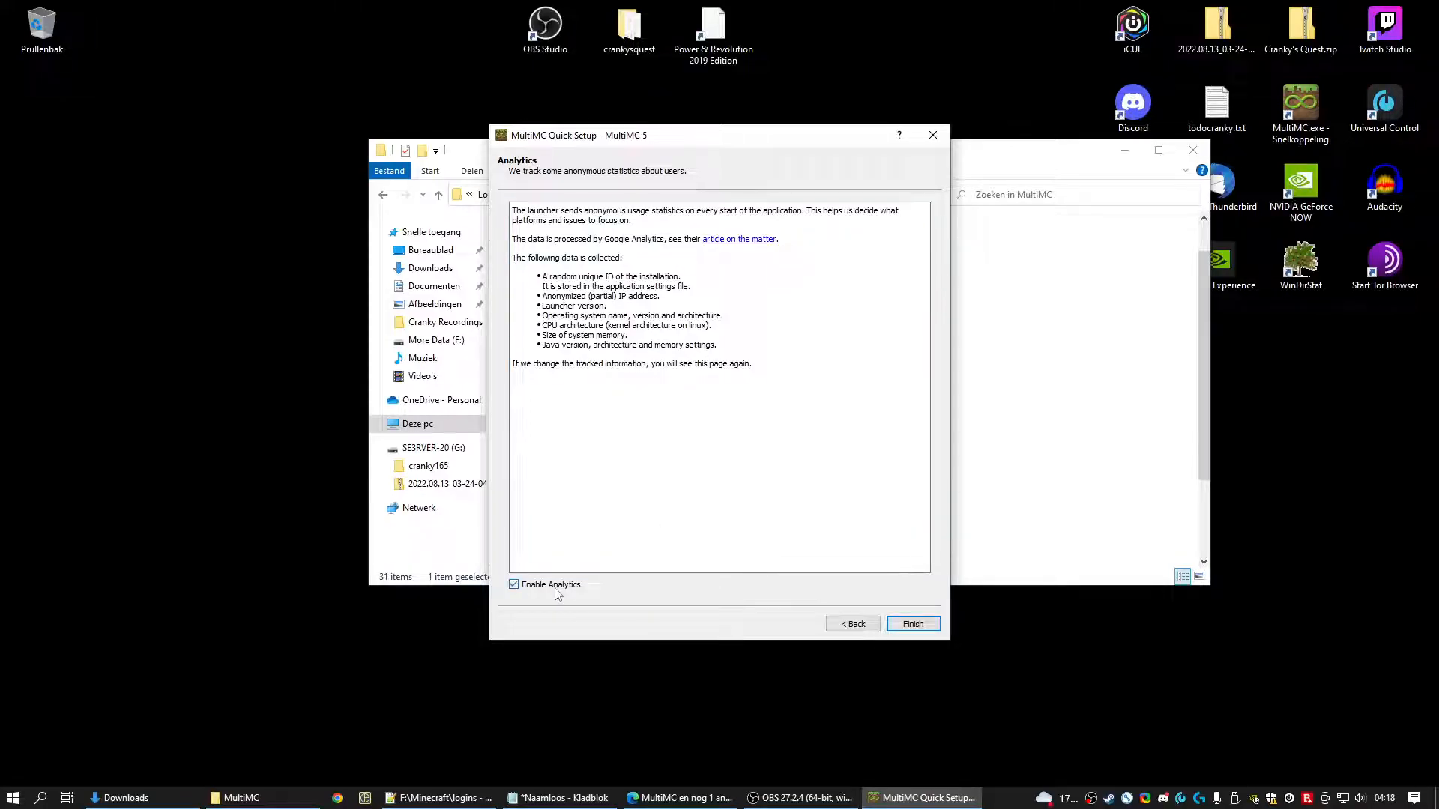
Step: Finish Quick Setup with analytics enabled and minimize File Explorer to reveal the launcher
{"action": "left_click", "coordinate": [911, 624]}
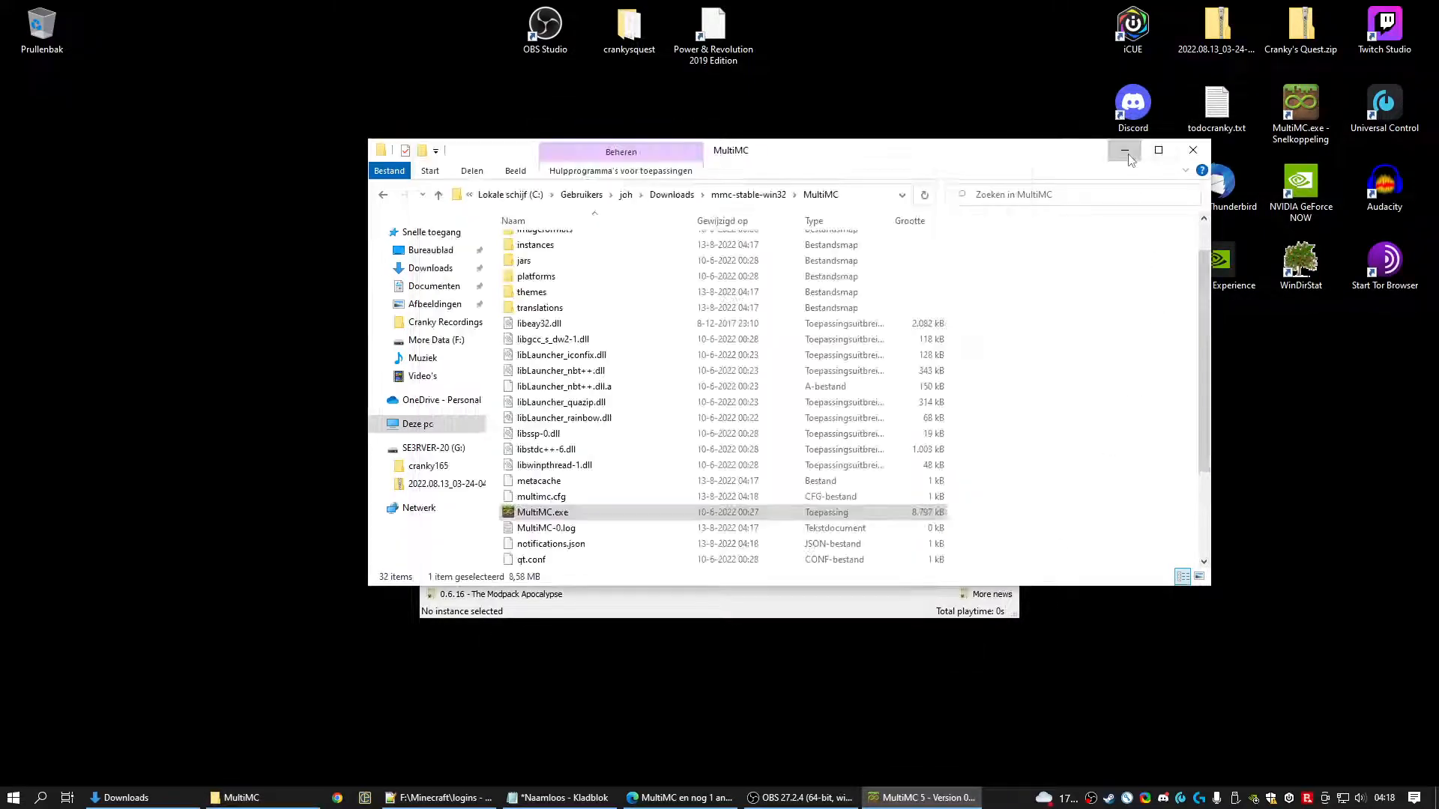
{"action": "left_click", "coordinate": [1124, 150]}
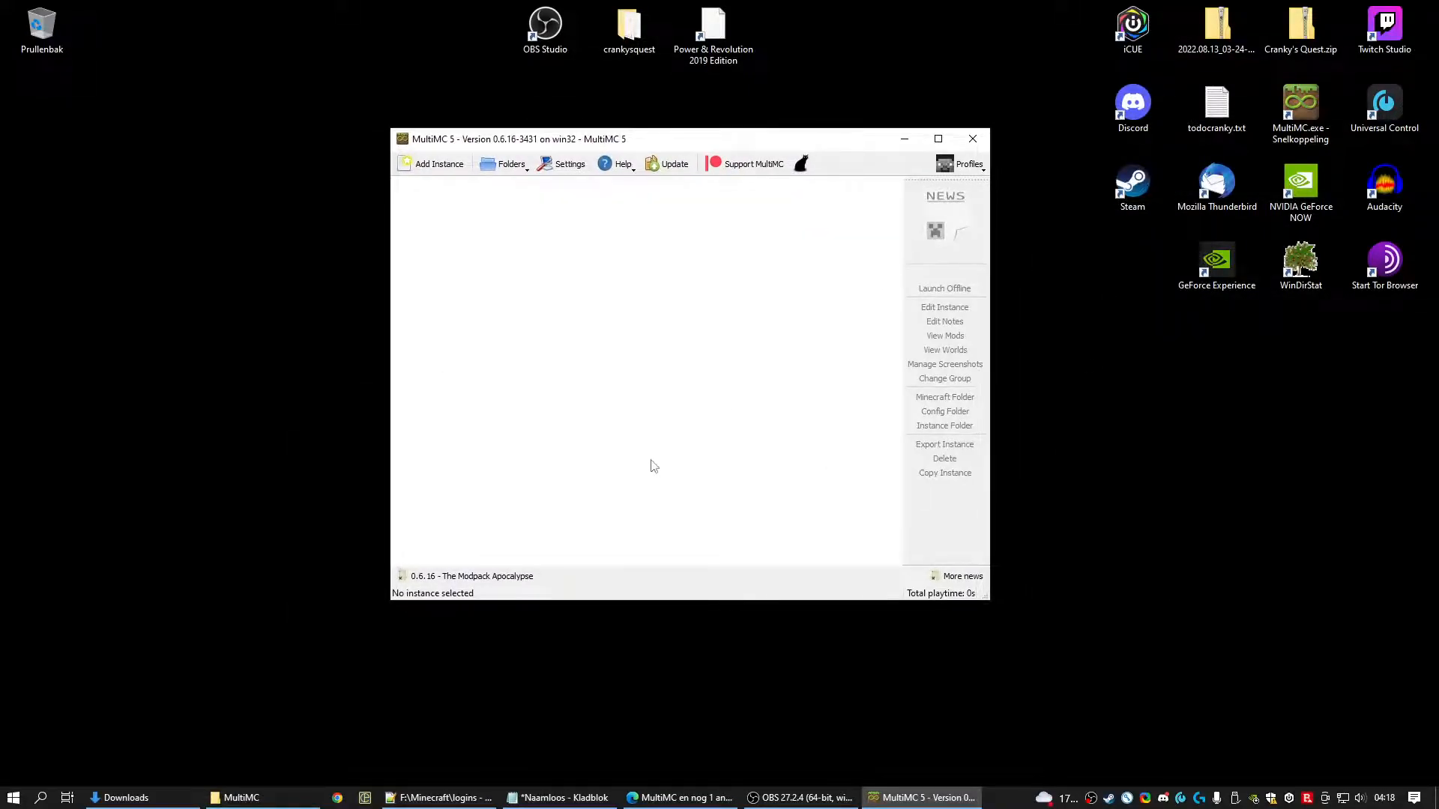
{"action": "mouse_move", "coordinate": [619, 393]}
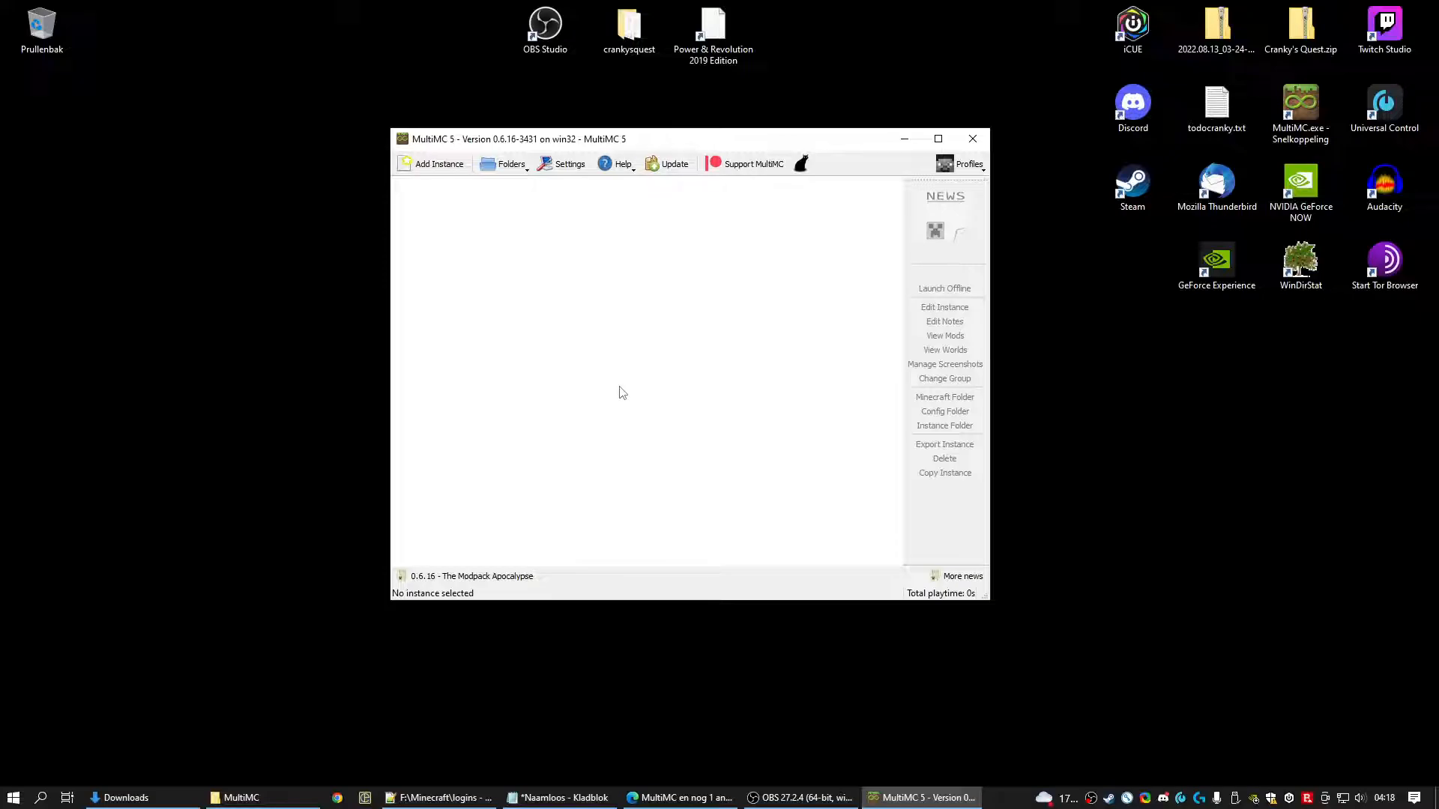
{"action": "mouse_move", "coordinate": [638, 394]}
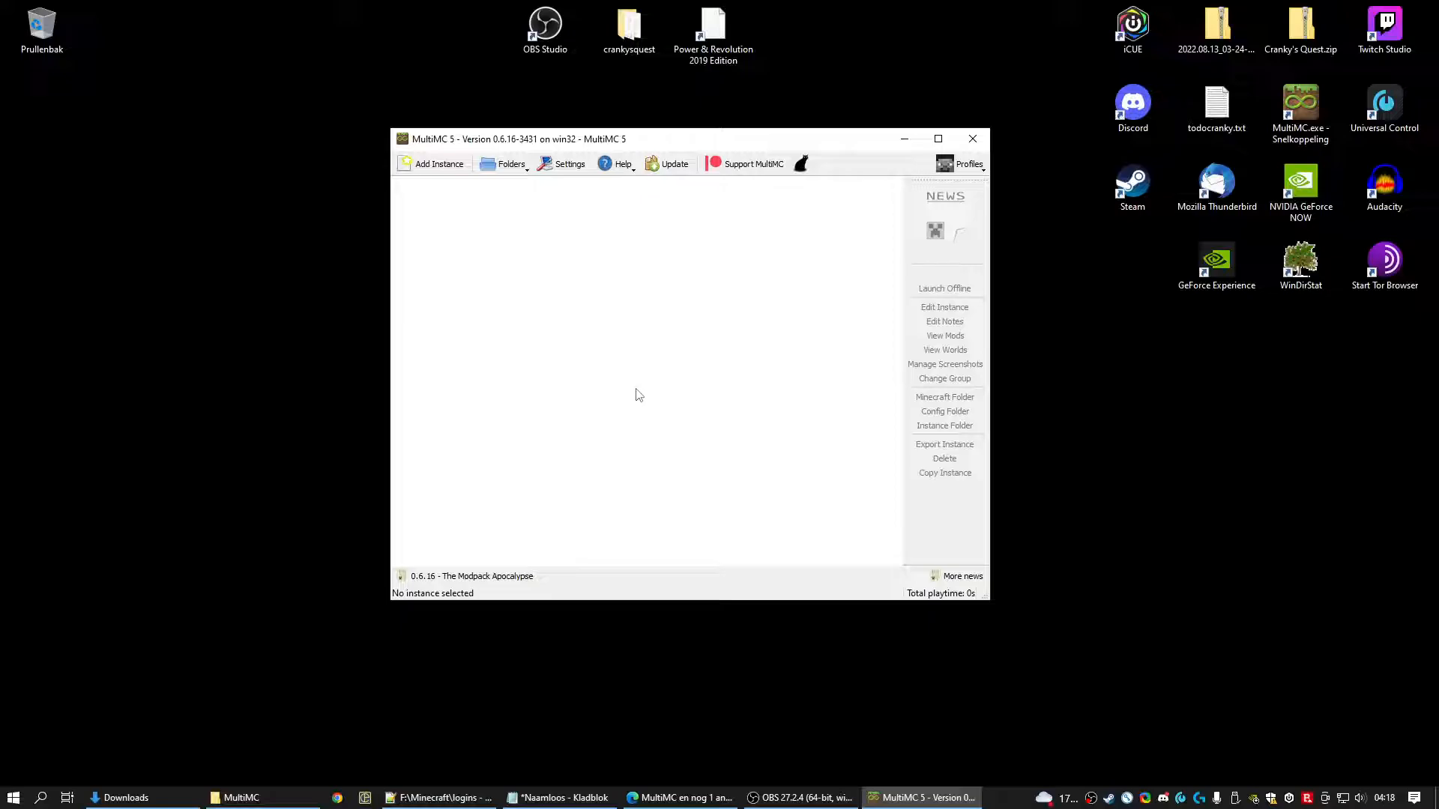
Step: Start Add Microsoft in Manage Accounts, copy the login code and follow the microsoft.com/link URL
{"action": "left_click", "coordinate": [961, 163]}
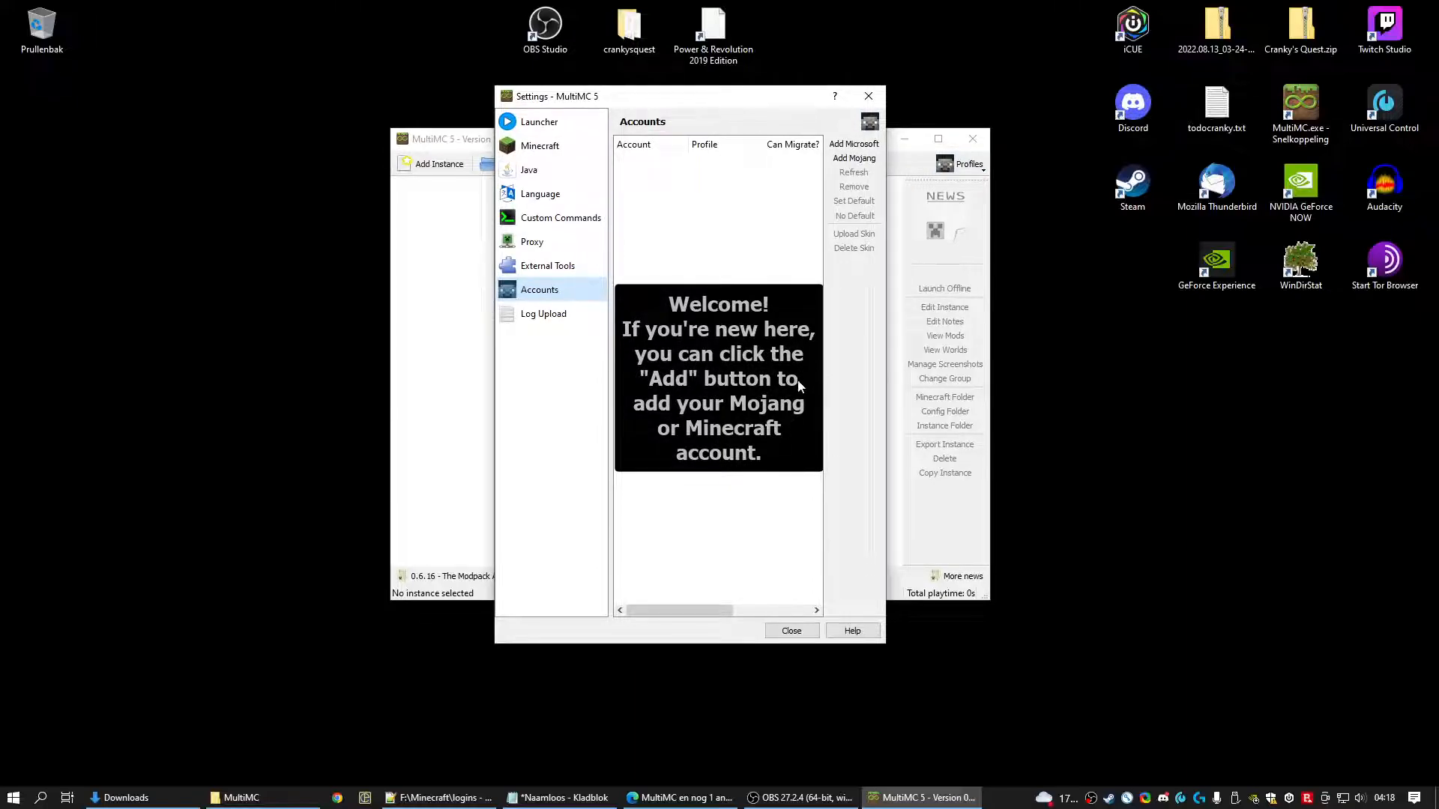
{"action": "mouse_move", "coordinate": [770, 419]}
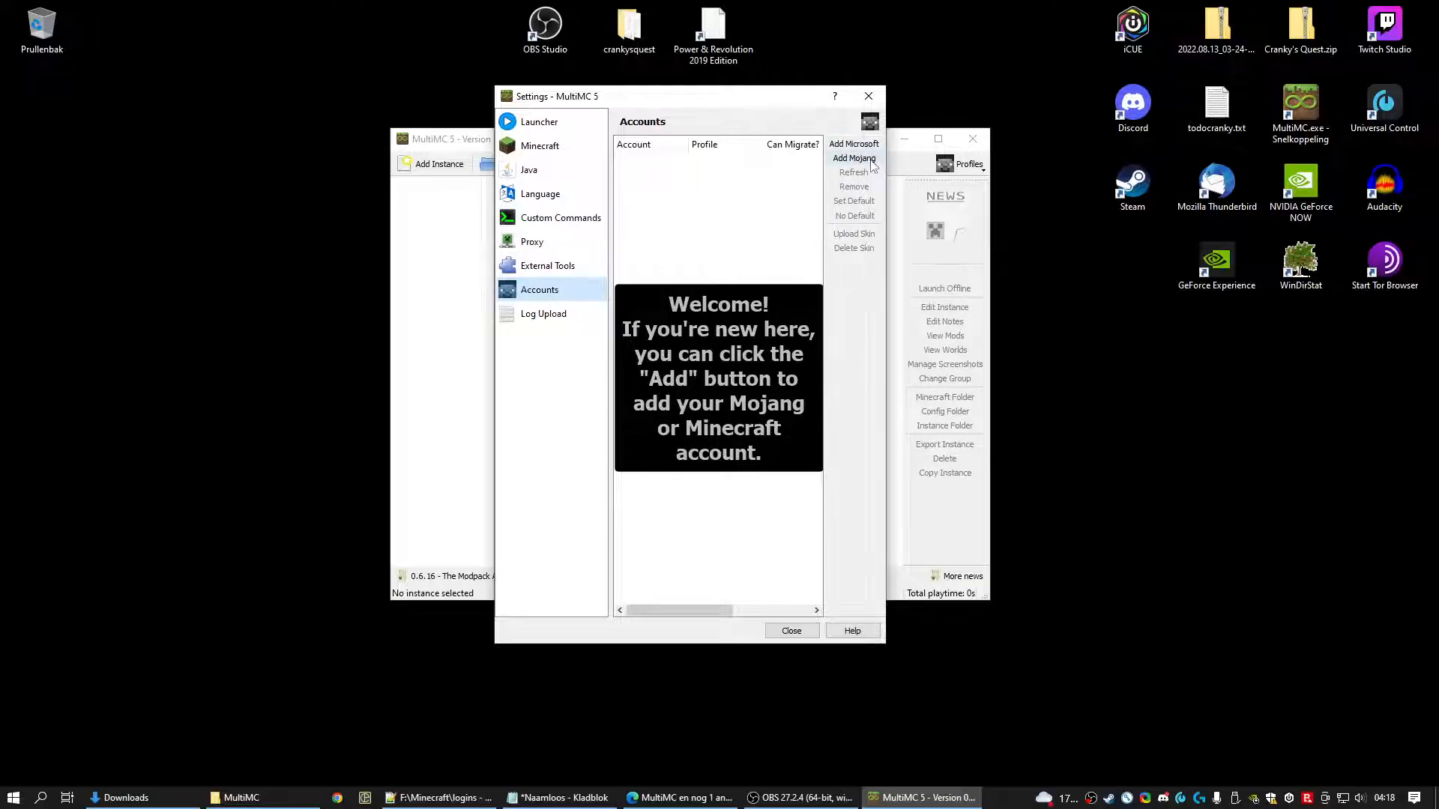
{"action": "mouse_move", "coordinate": [853, 157]}
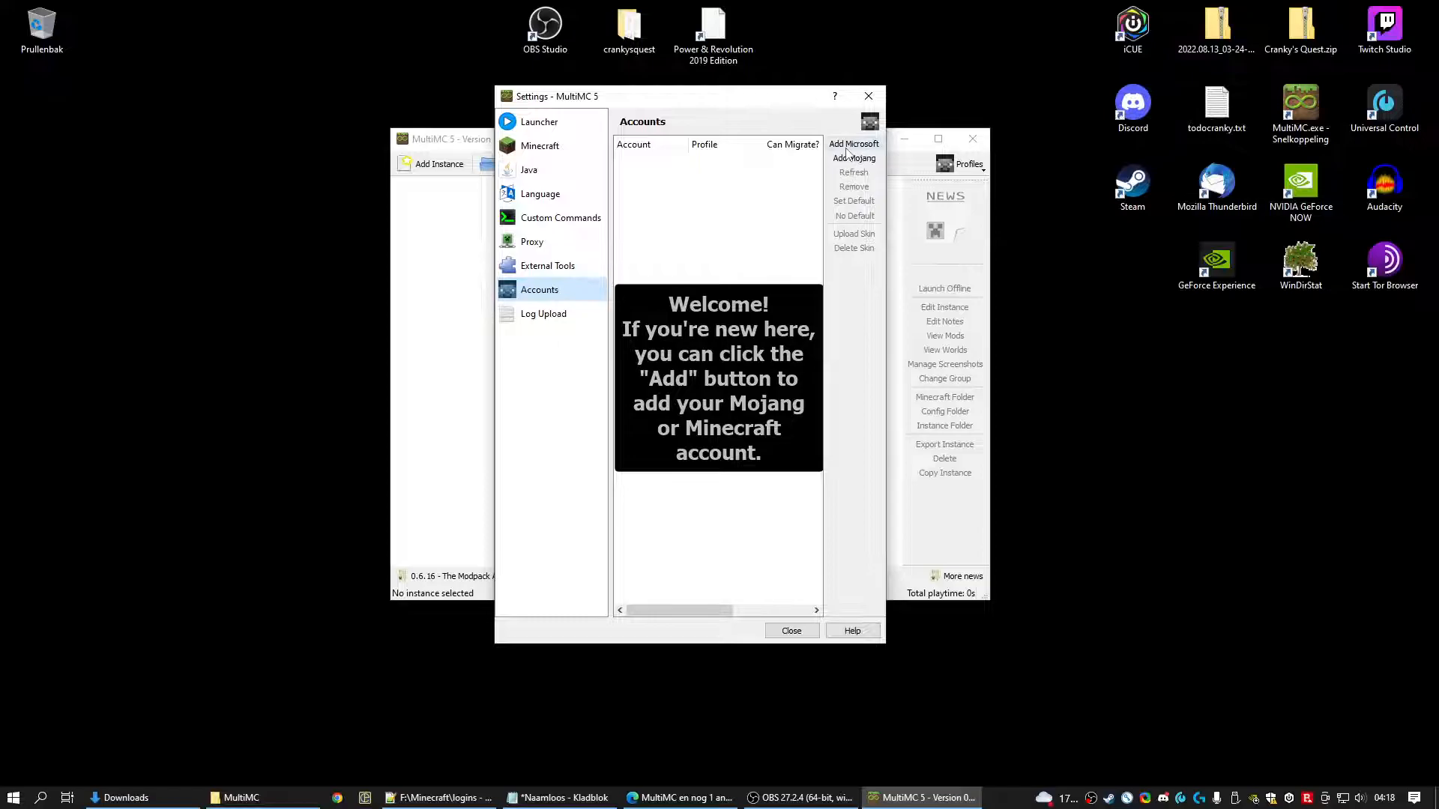
{"action": "left_click", "coordinate": [853, 144]}
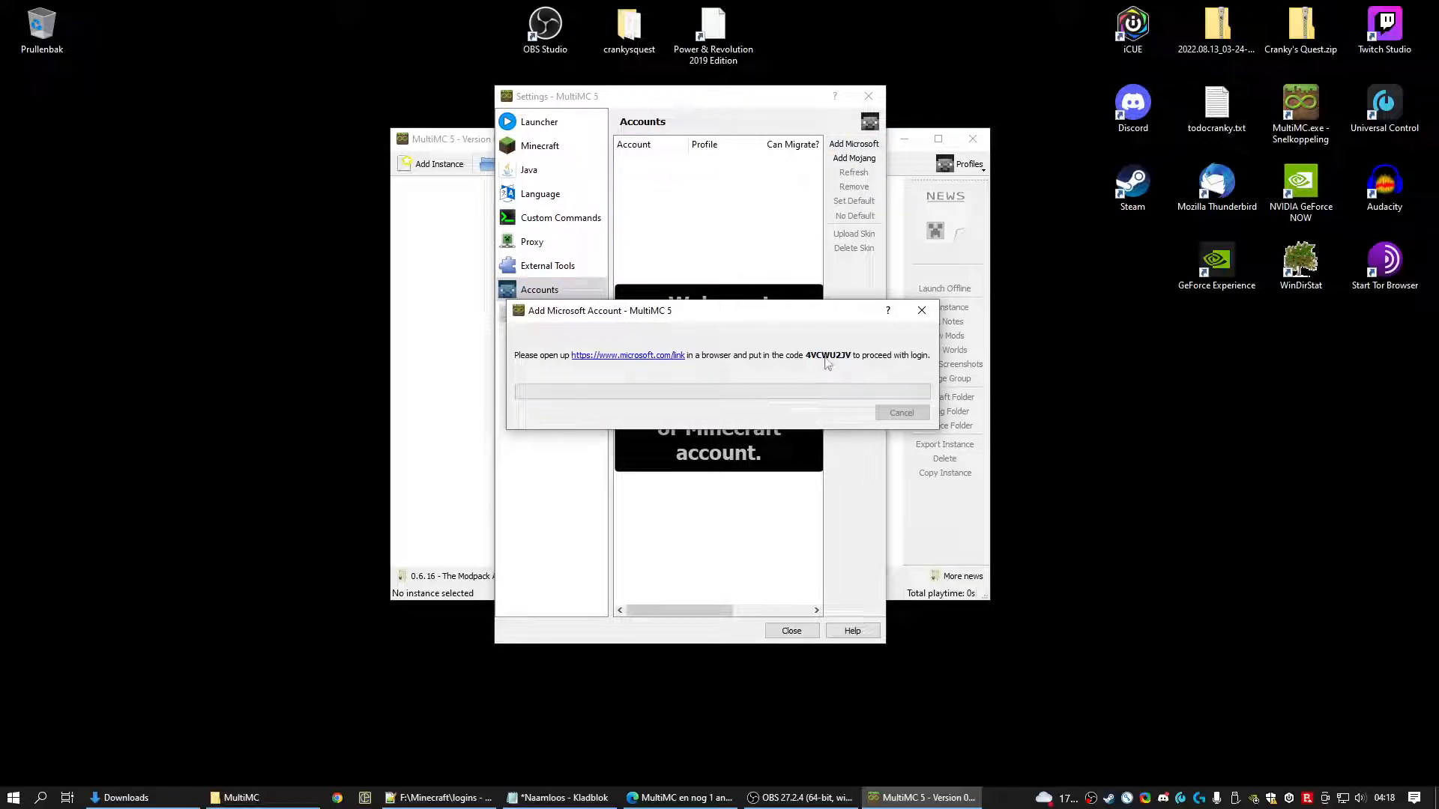
{"action": "double_click", "coordinate": [827, 355]}
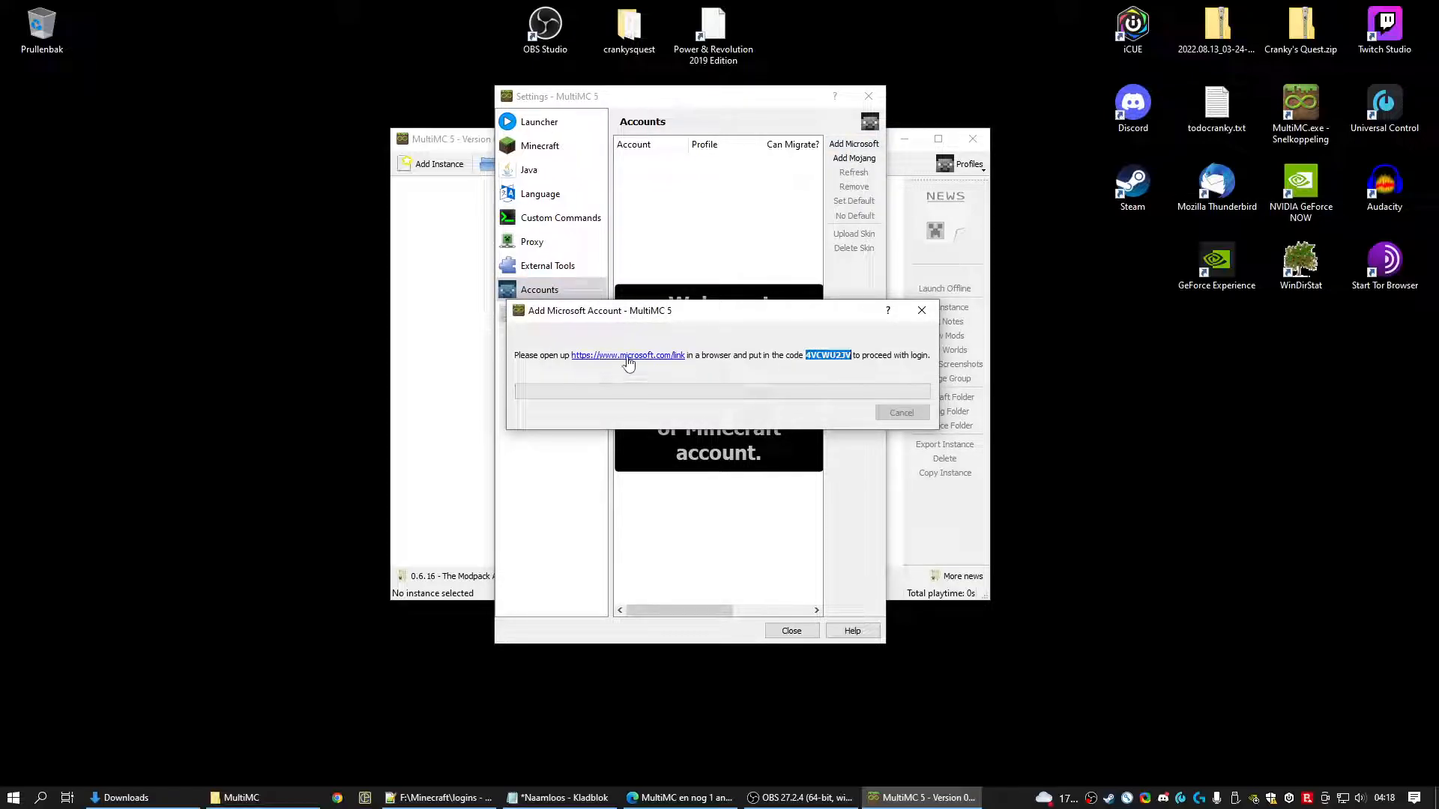
{"action": "left_click", "coordinate": [626, 355]}
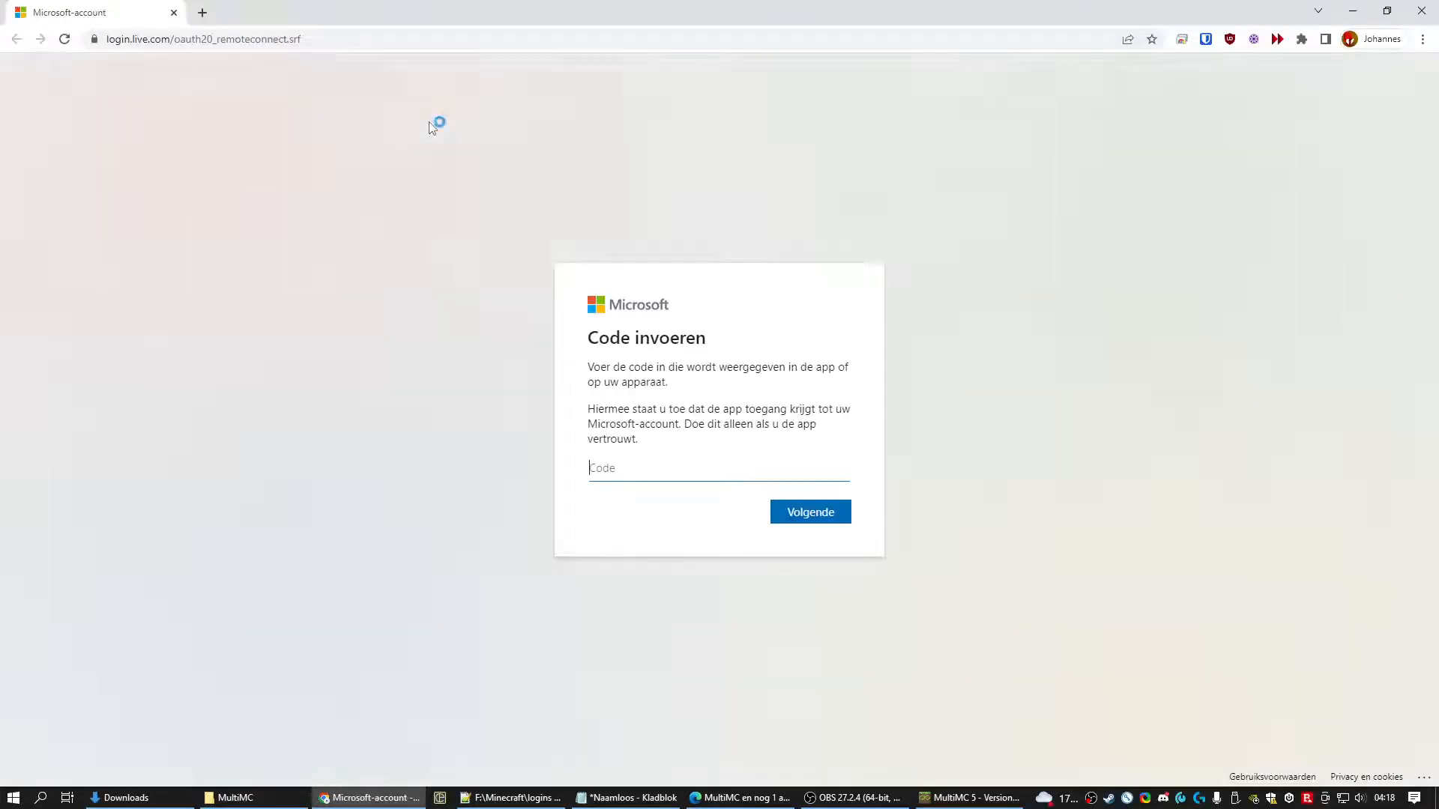
{"action": "type", "text": "4VCWU2JV"}
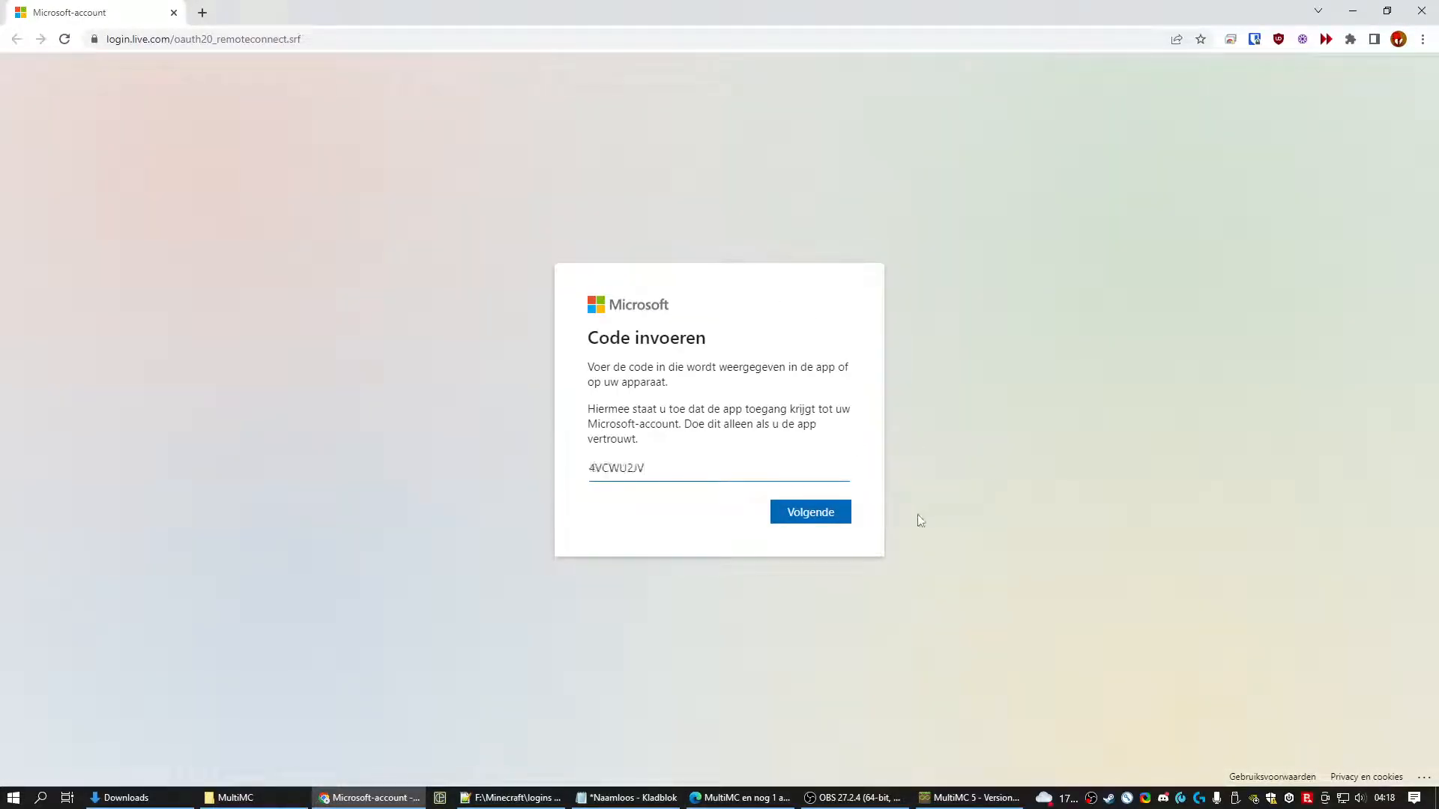
{"action": "left_click", "coordinate": [809, 513]}
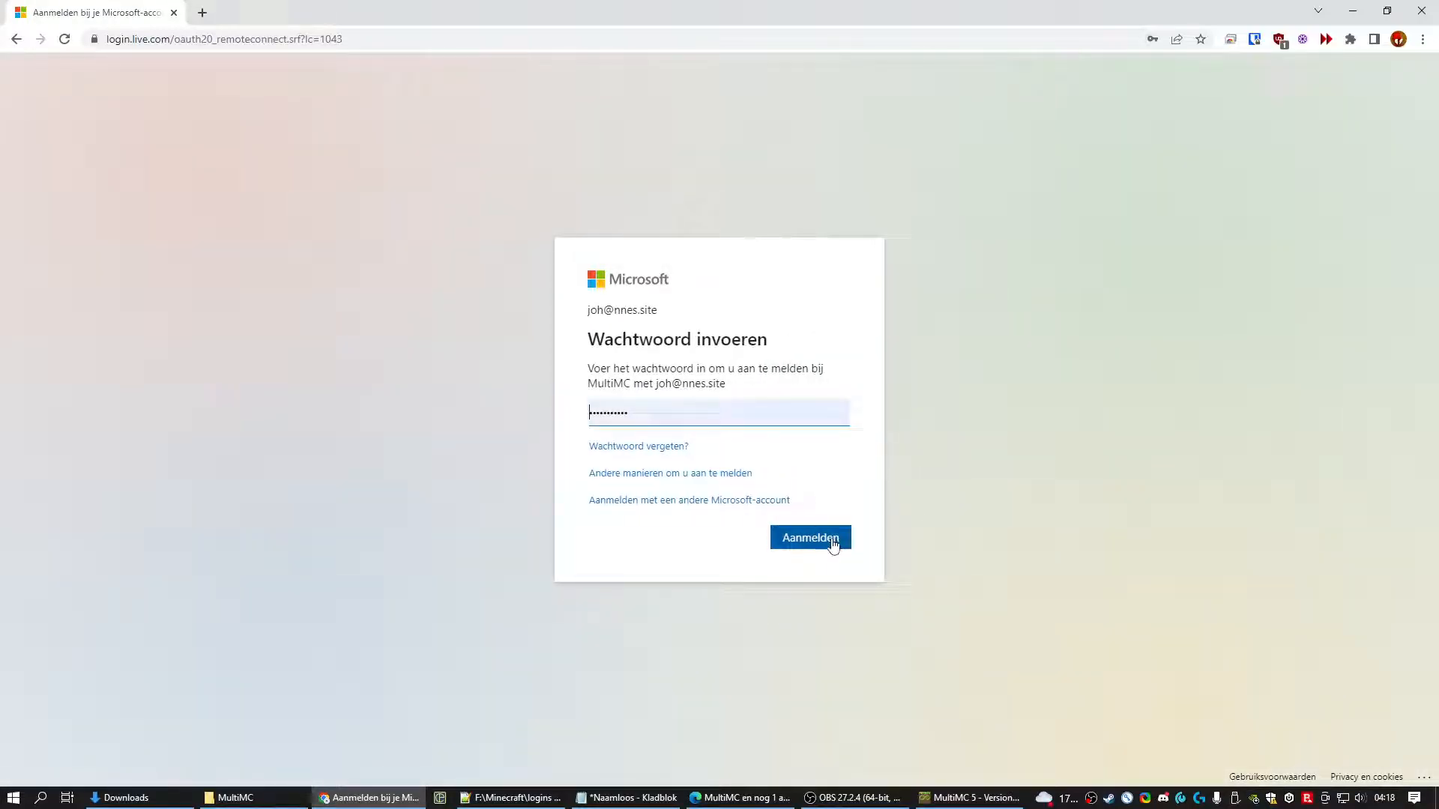
{"action": "left_click", "coordinate": [809, 538]}
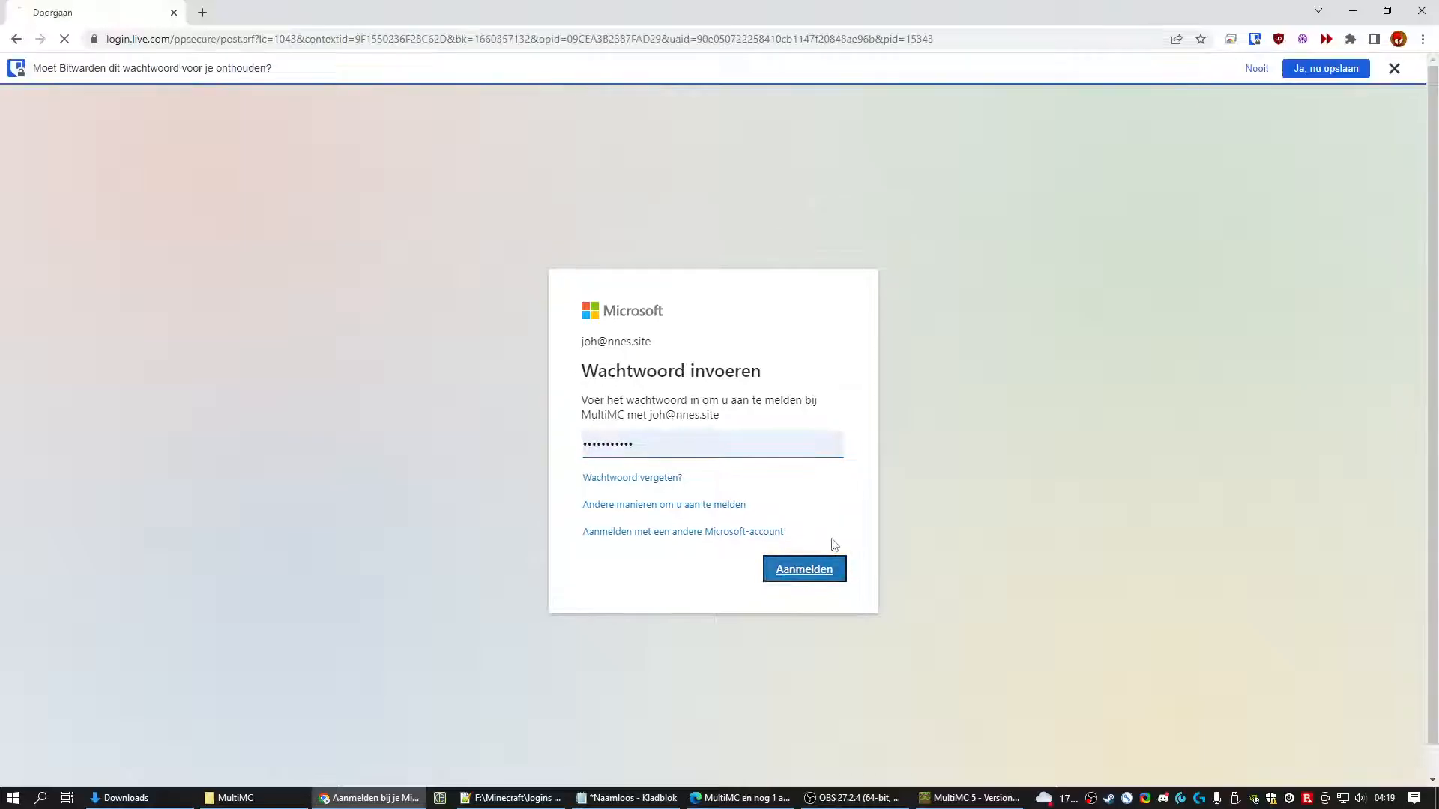
{"action": "left_click", "coordinate": [803, 569]}
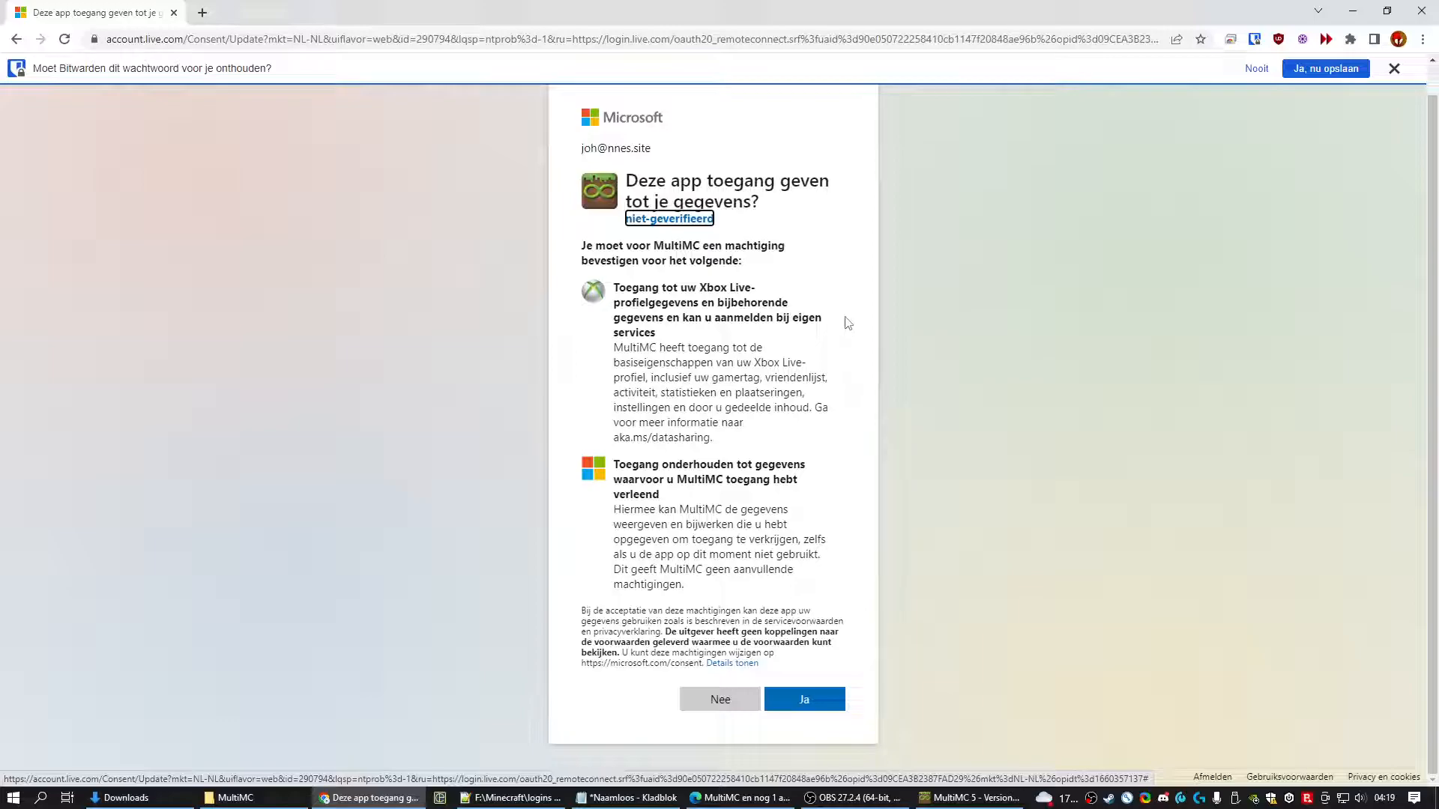
Step: Approve with Ja so MultiMC can access the Xbox Live profile data
{"action": "left_click", "coordinate": [803, 700]}
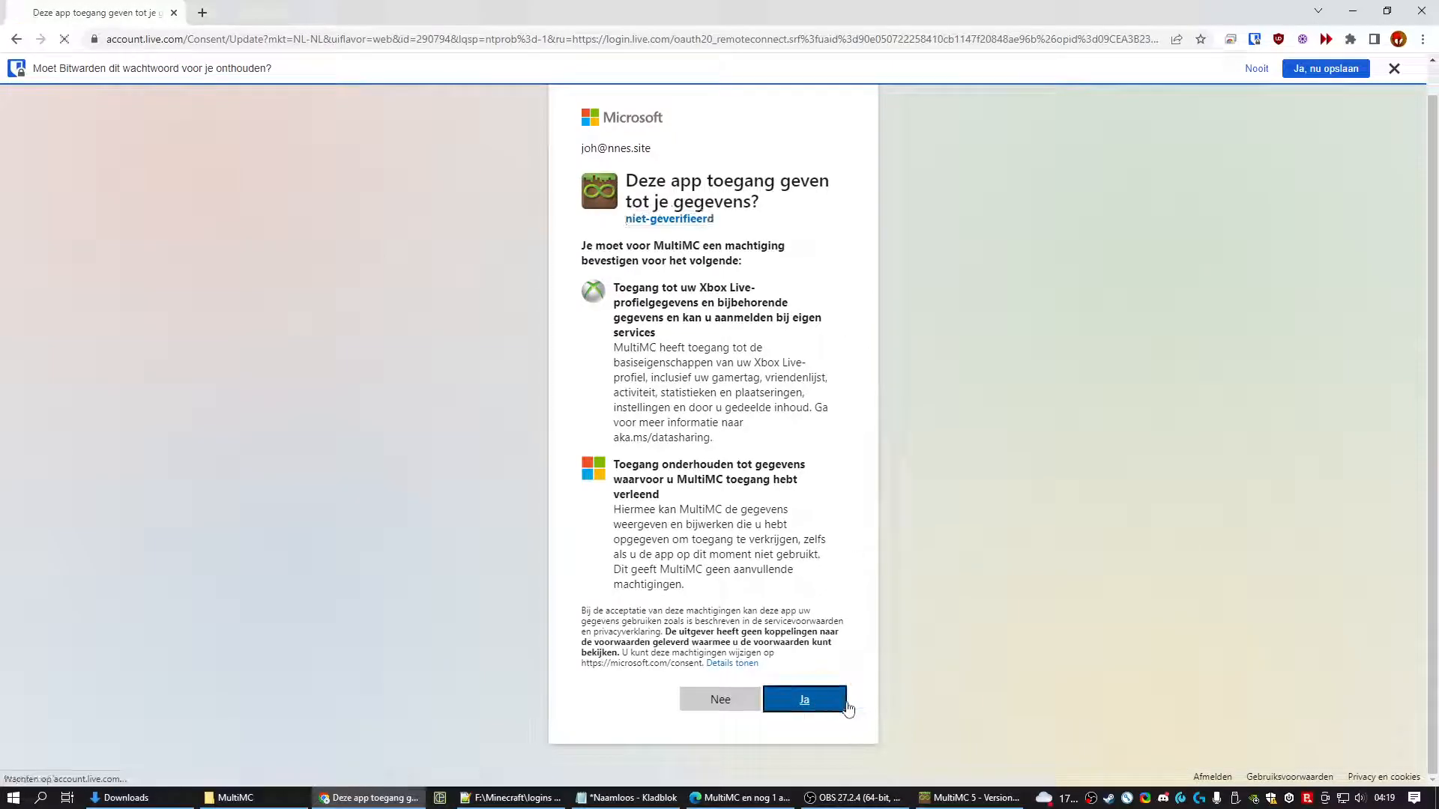
{"action": "left_click", "coordinate": [804, 700]}
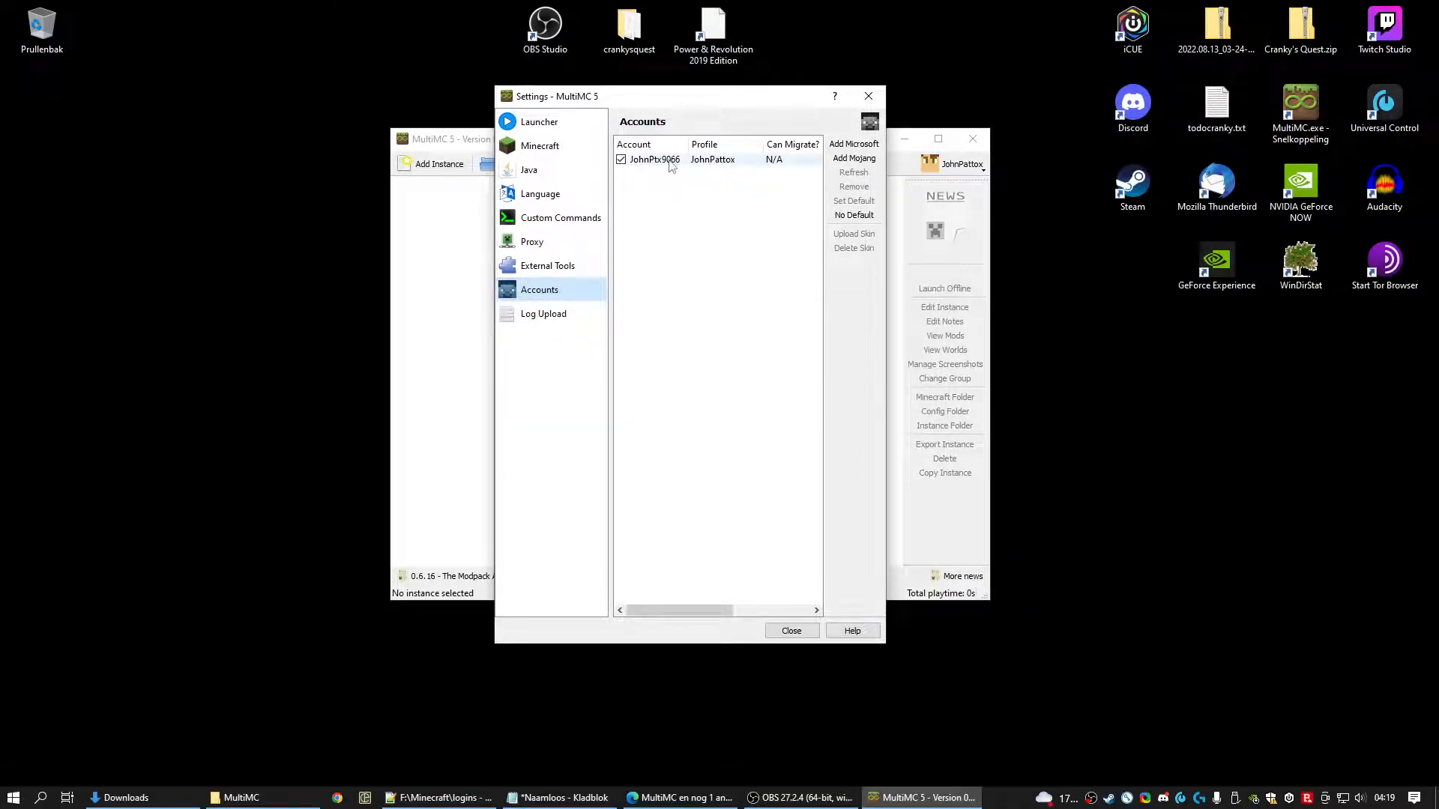
Step: Select the newly added Microsoft account entry and close the Settings window
{"action": "left_click", "coordinate": [655, 159]}
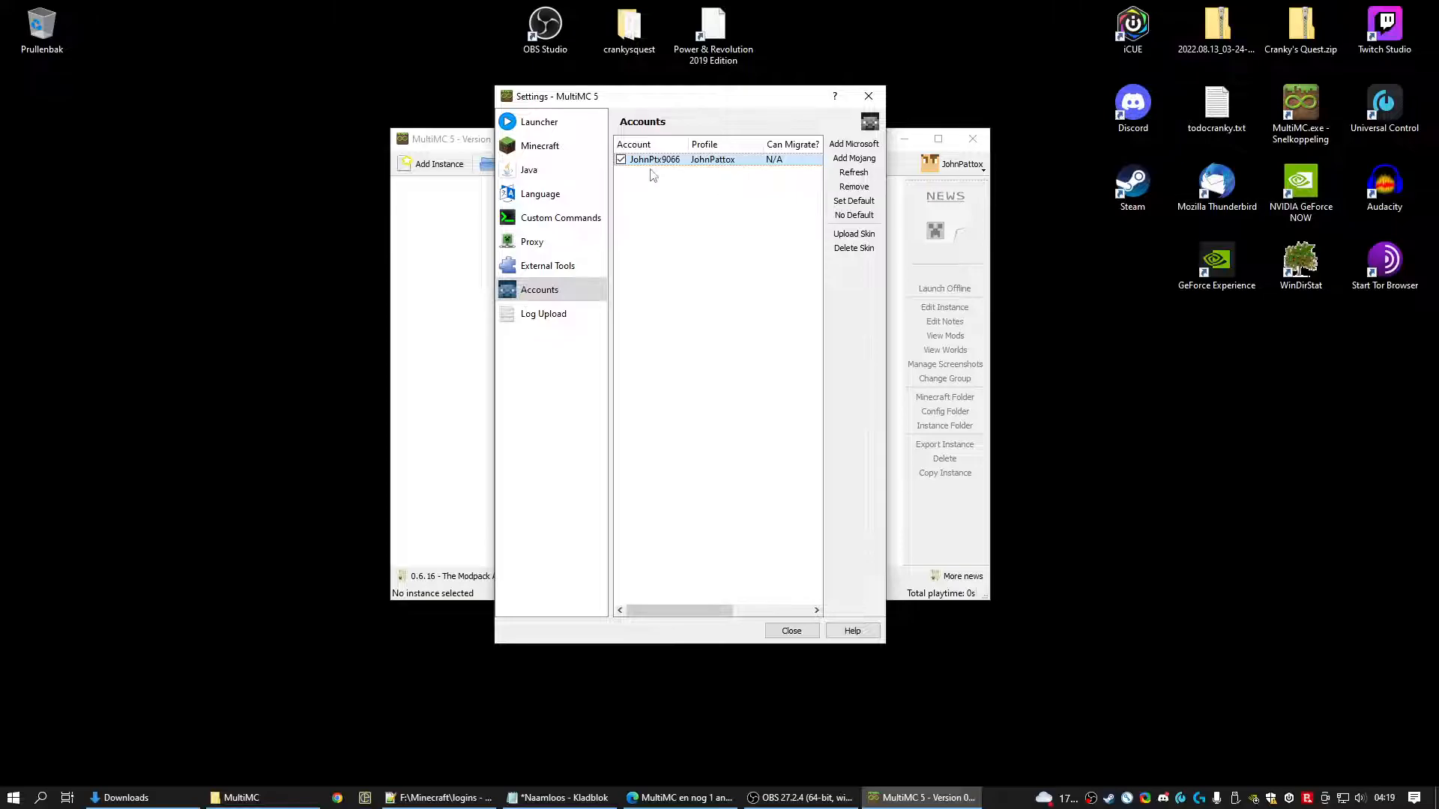
{"action": "mouse_move", "coordinate": [725, 171]}
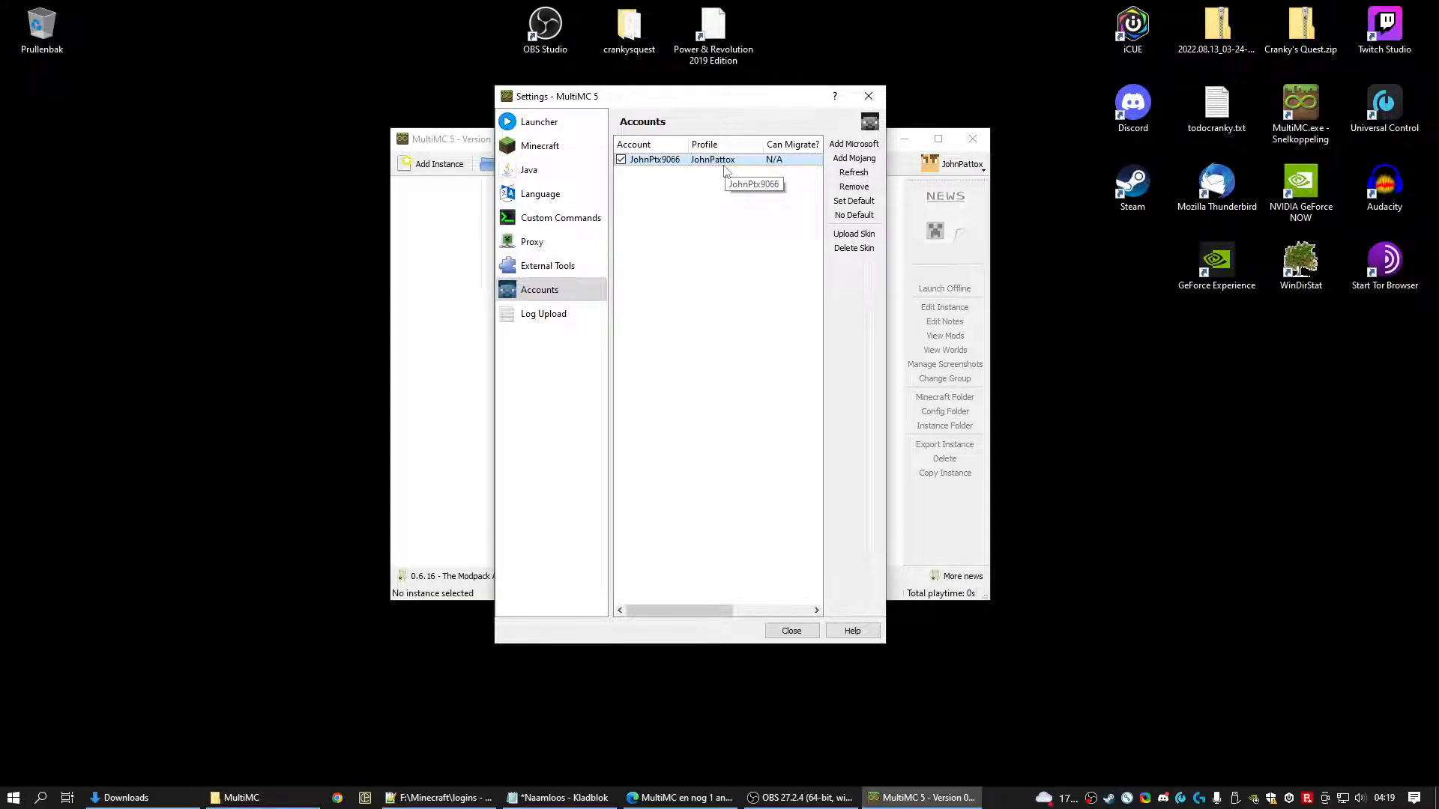
{"action": "mouse_move", "coordinate": [765, 359]}
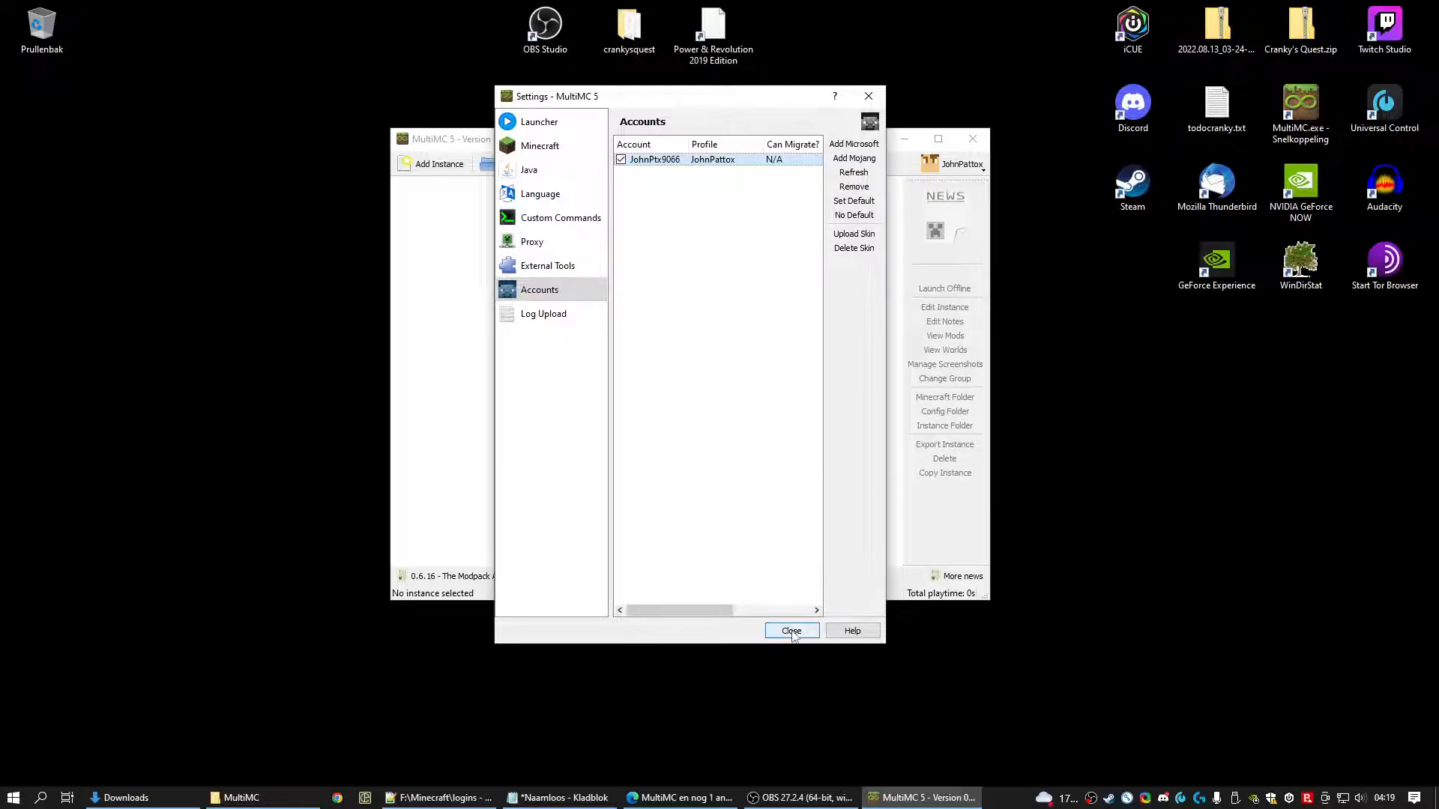
{"action": "left_click", "coordinate": [789, 631]}
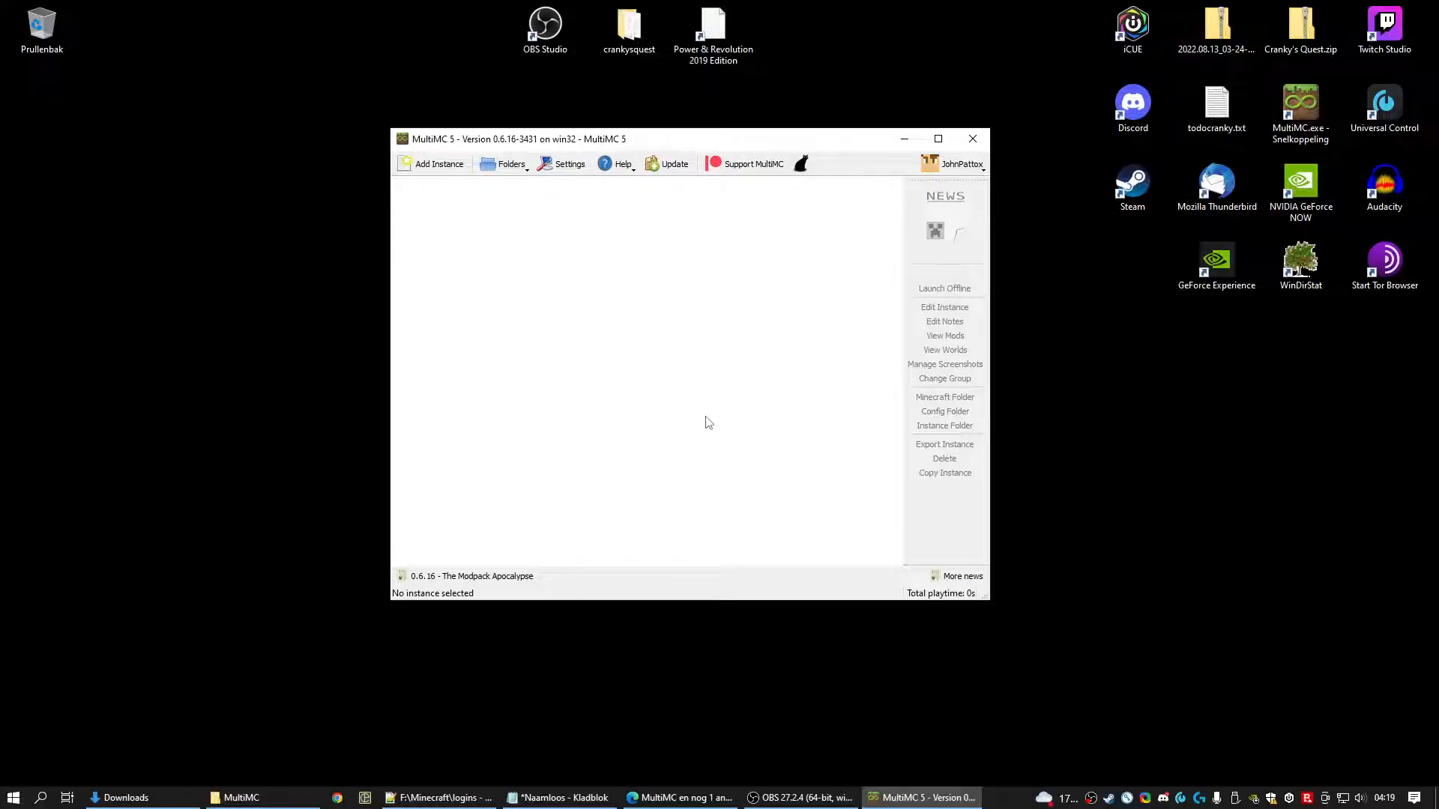
{"action": "mouse_move", "coordinate": [460, 697]}
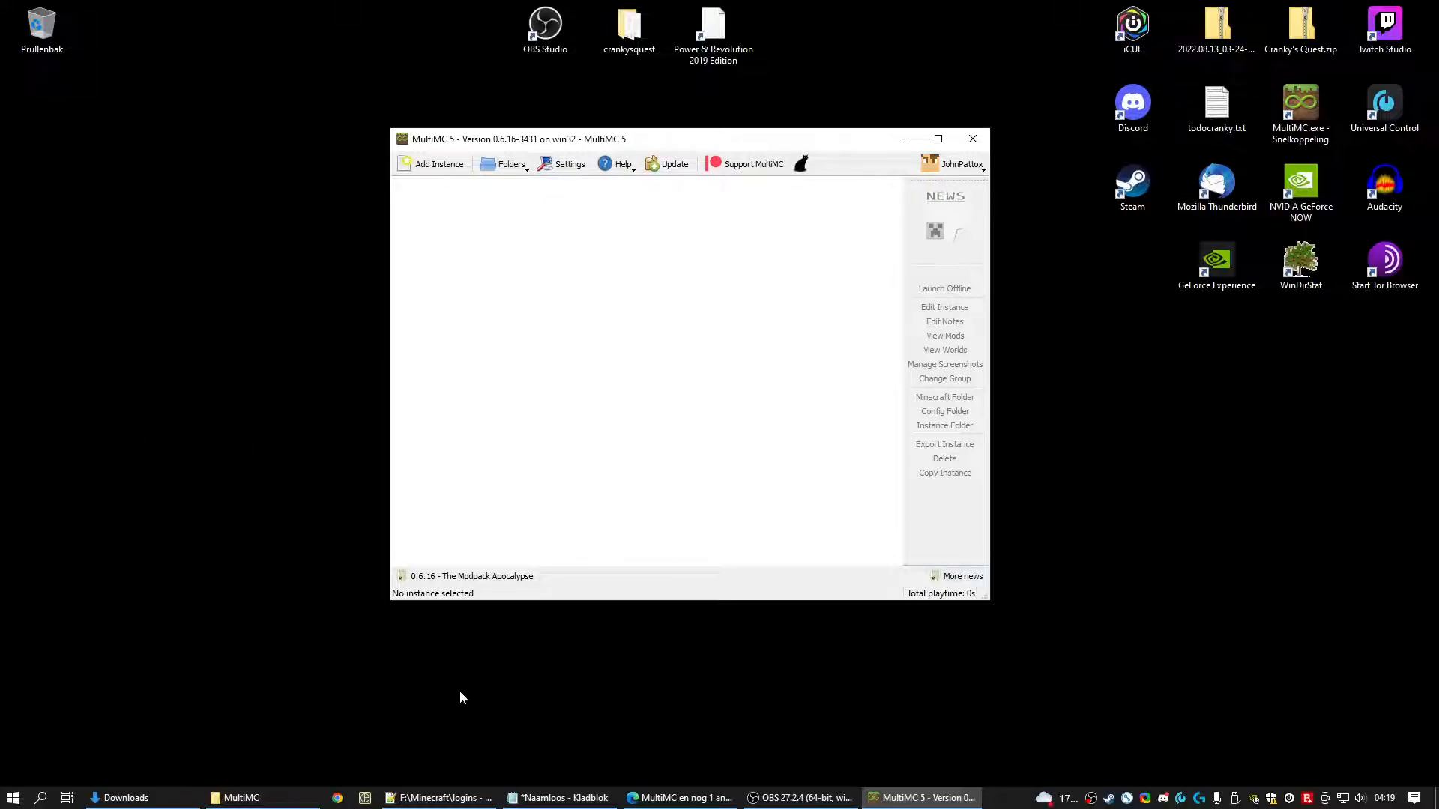
{"action": "mouse_move", "coordinate": [371, 749]}
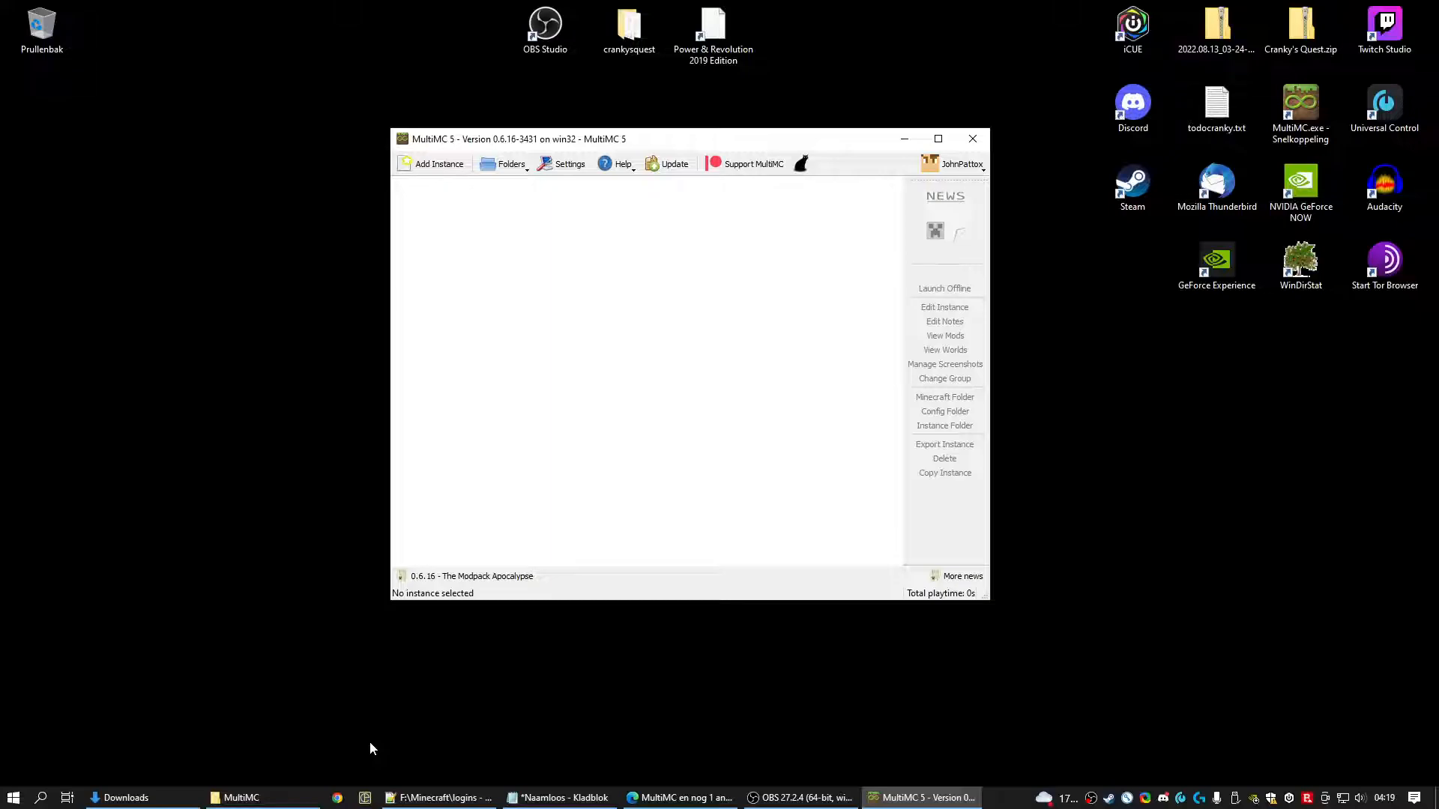
{"action": "mouse_move", "coordinate": [444, 186]}
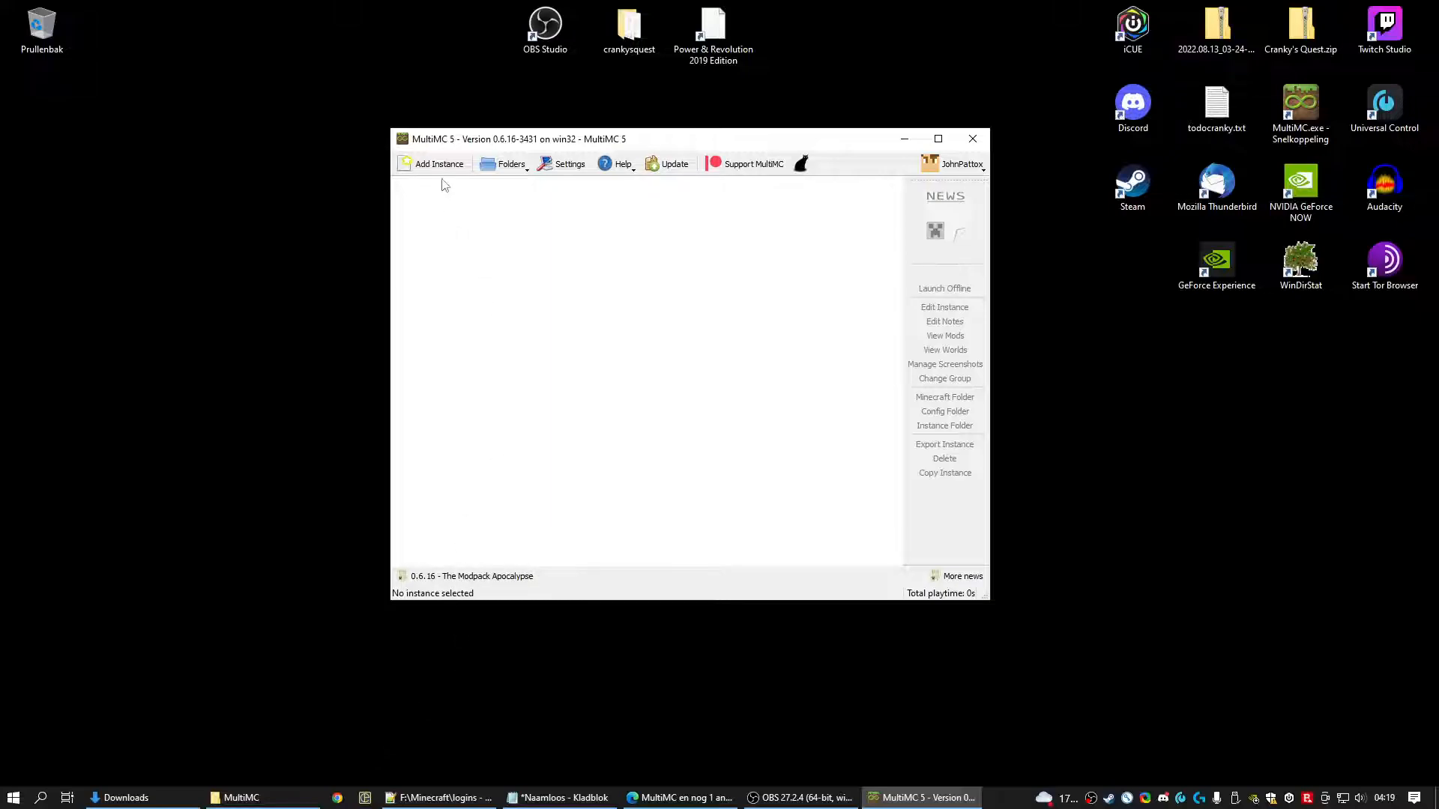
Step: Create a new instance by importing Cranky's Quest.zip from the Downloads folder
{"action": "left_click", "coordinate": [439, 163]}
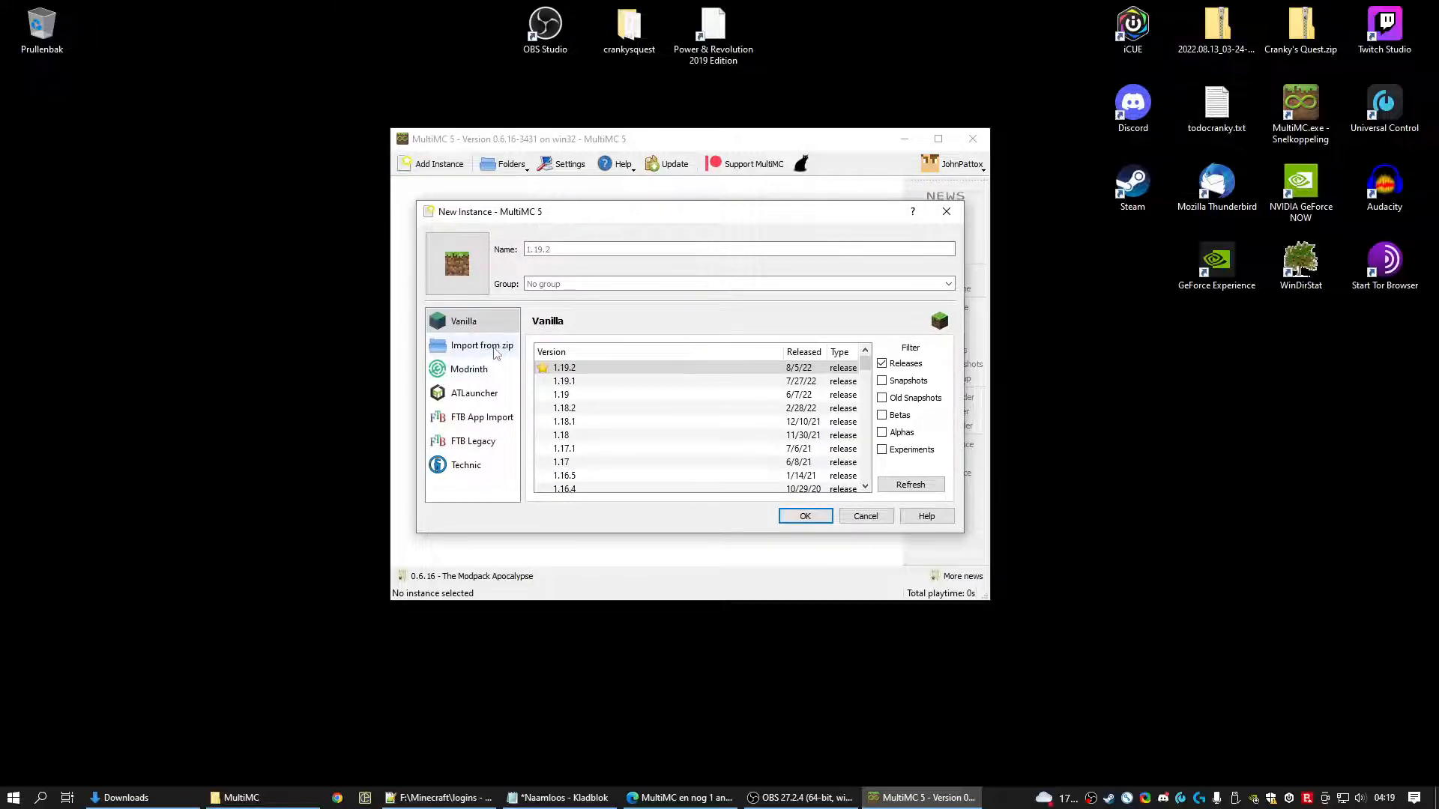
{"action": "left_click", "coordinate": [481, 344]}
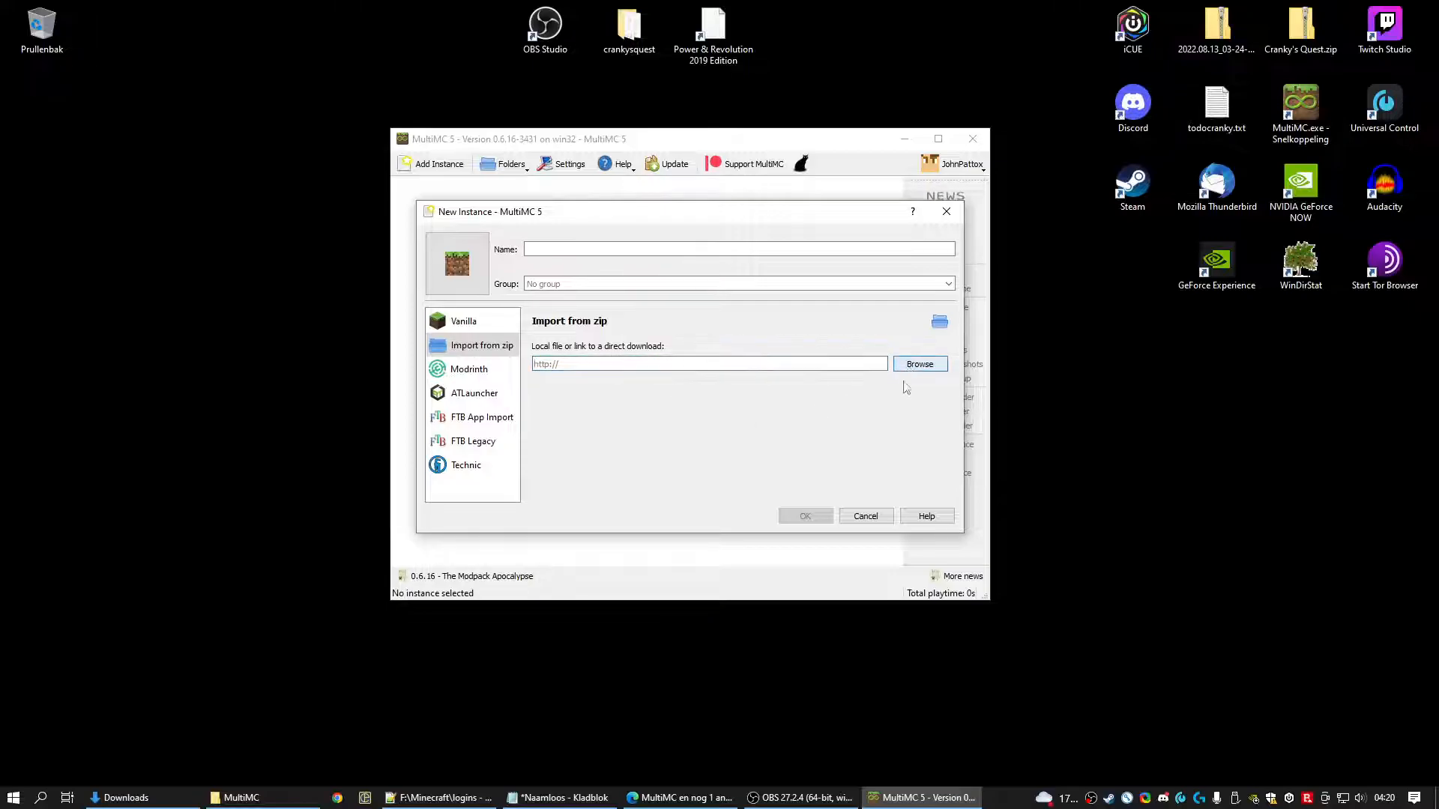
{"action": "left_click", "coordinate": [919, 362]}
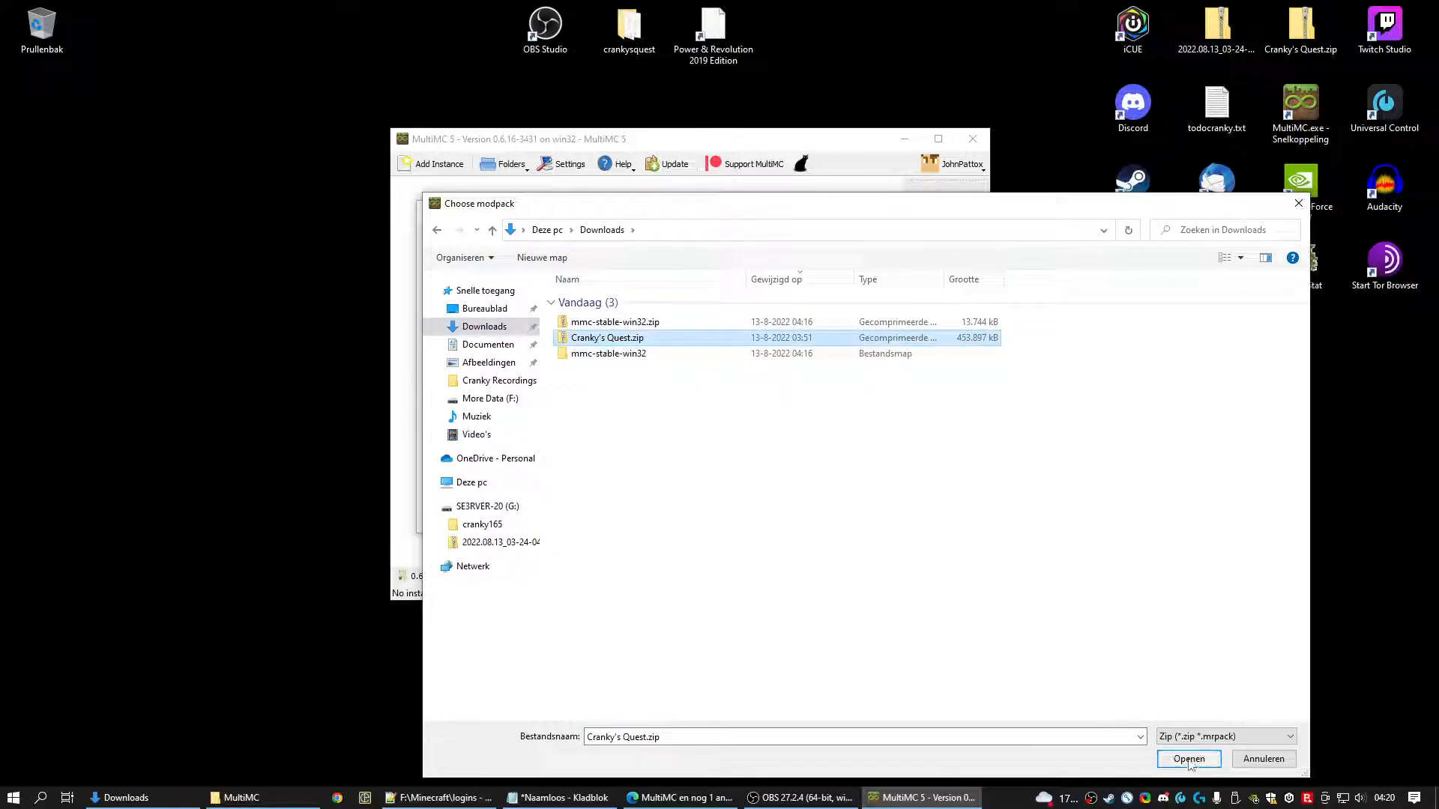
{"action": "left_click", "coordinate": [1187, 759]}
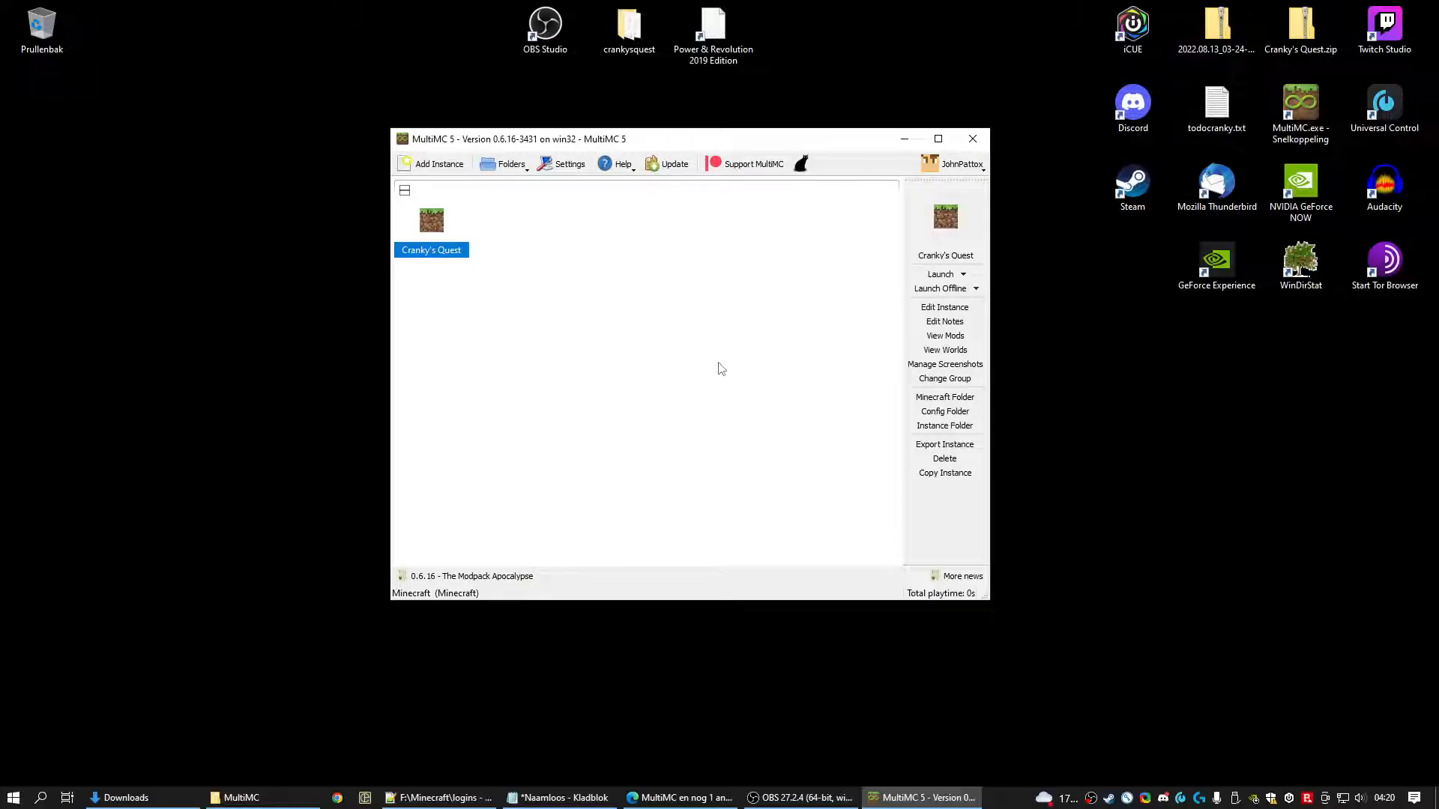
{"action": "mouse_move", "coordinate": [425, 228]}
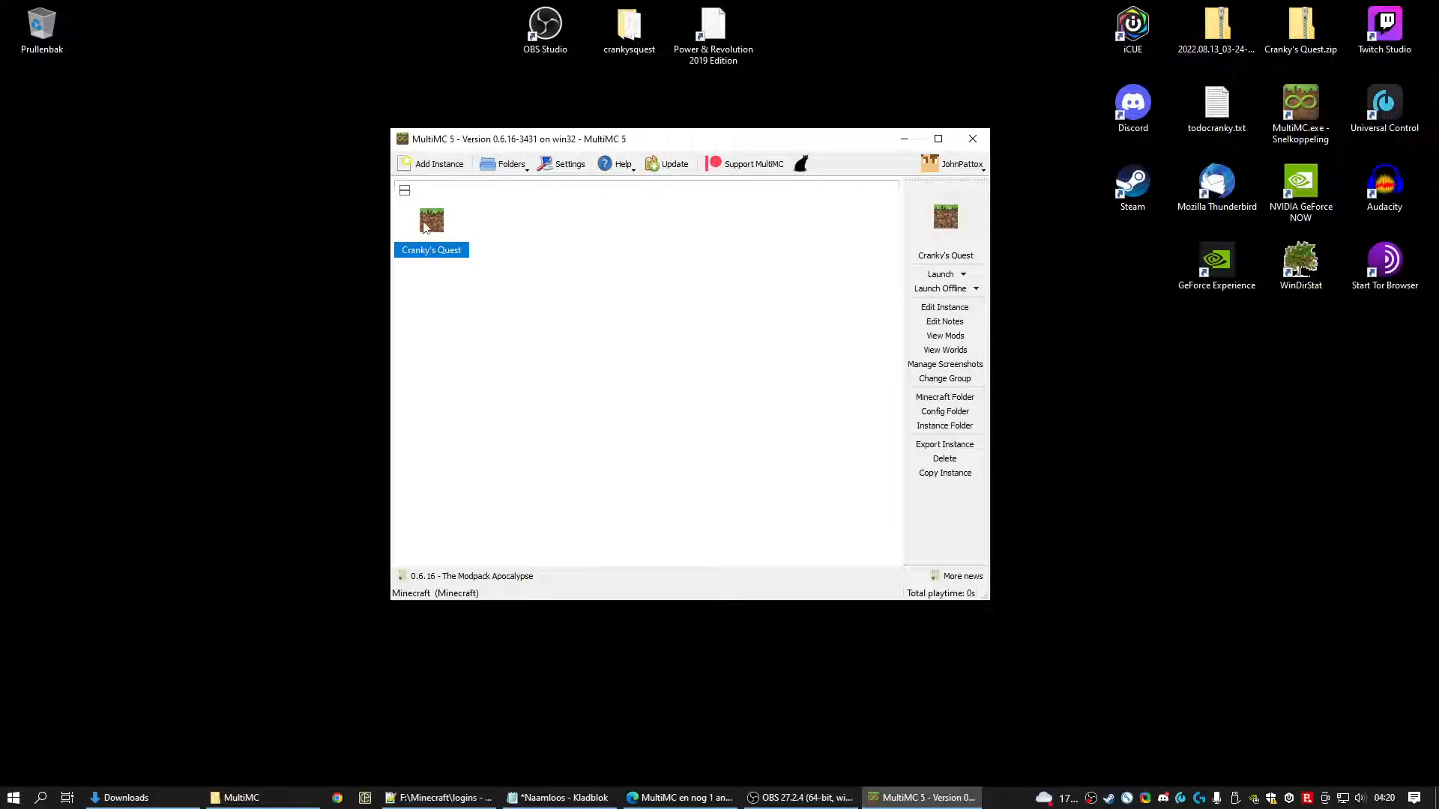
{"action": "mouse_move", "coordinate": [541, 452]}
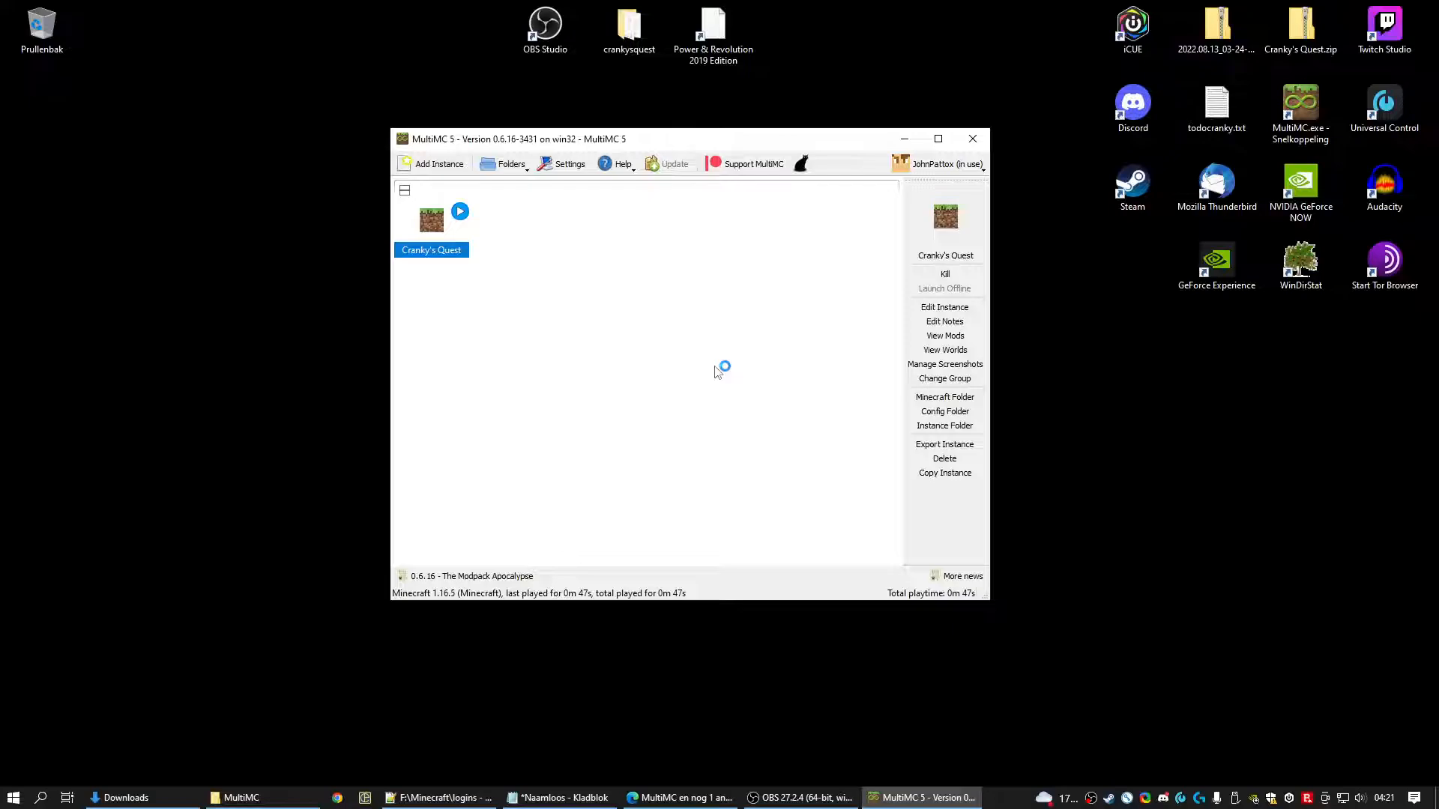
{"action": "mouse_move", "coordinate": [718, 371]}
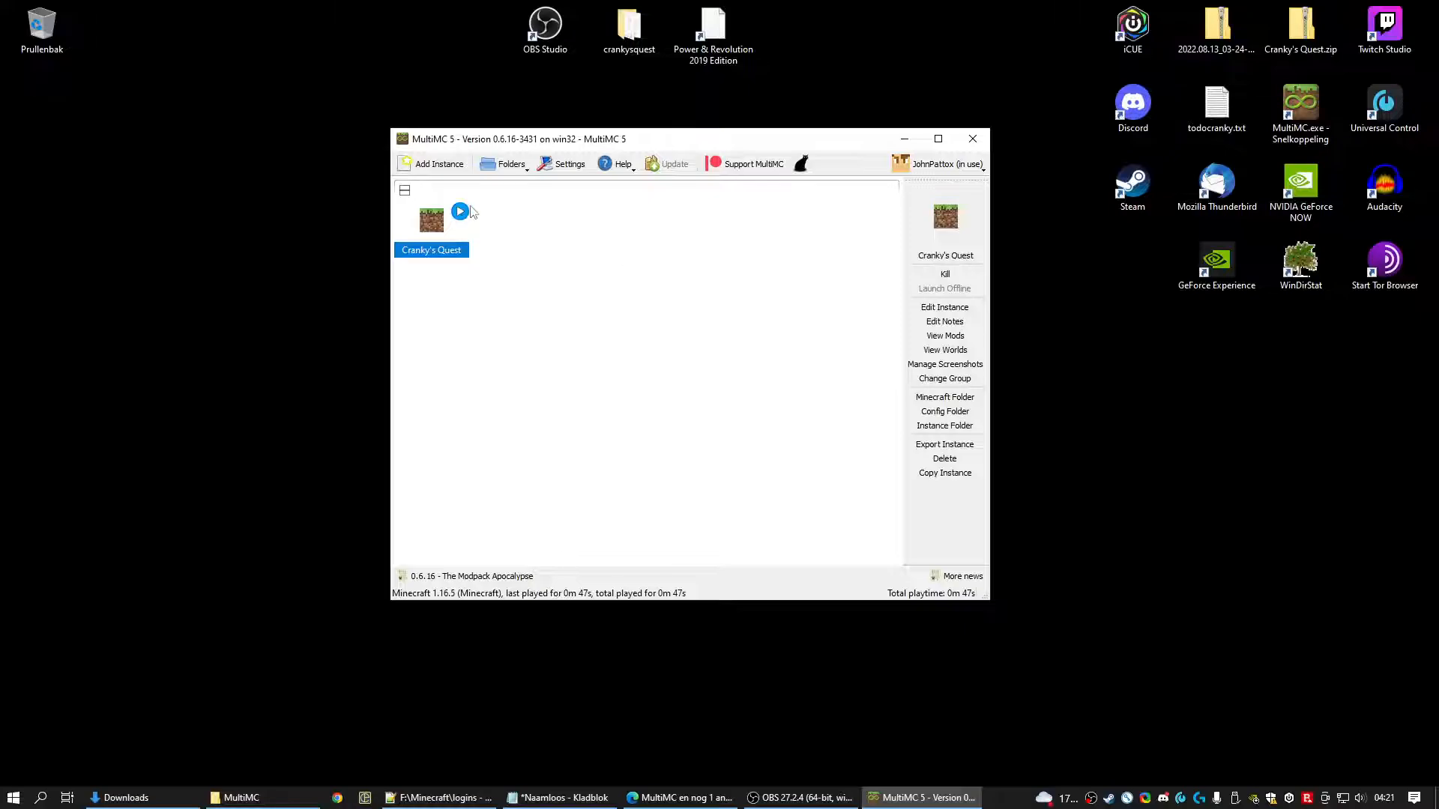
{"action": "mouse_move", "coordinate": [944, 279]}
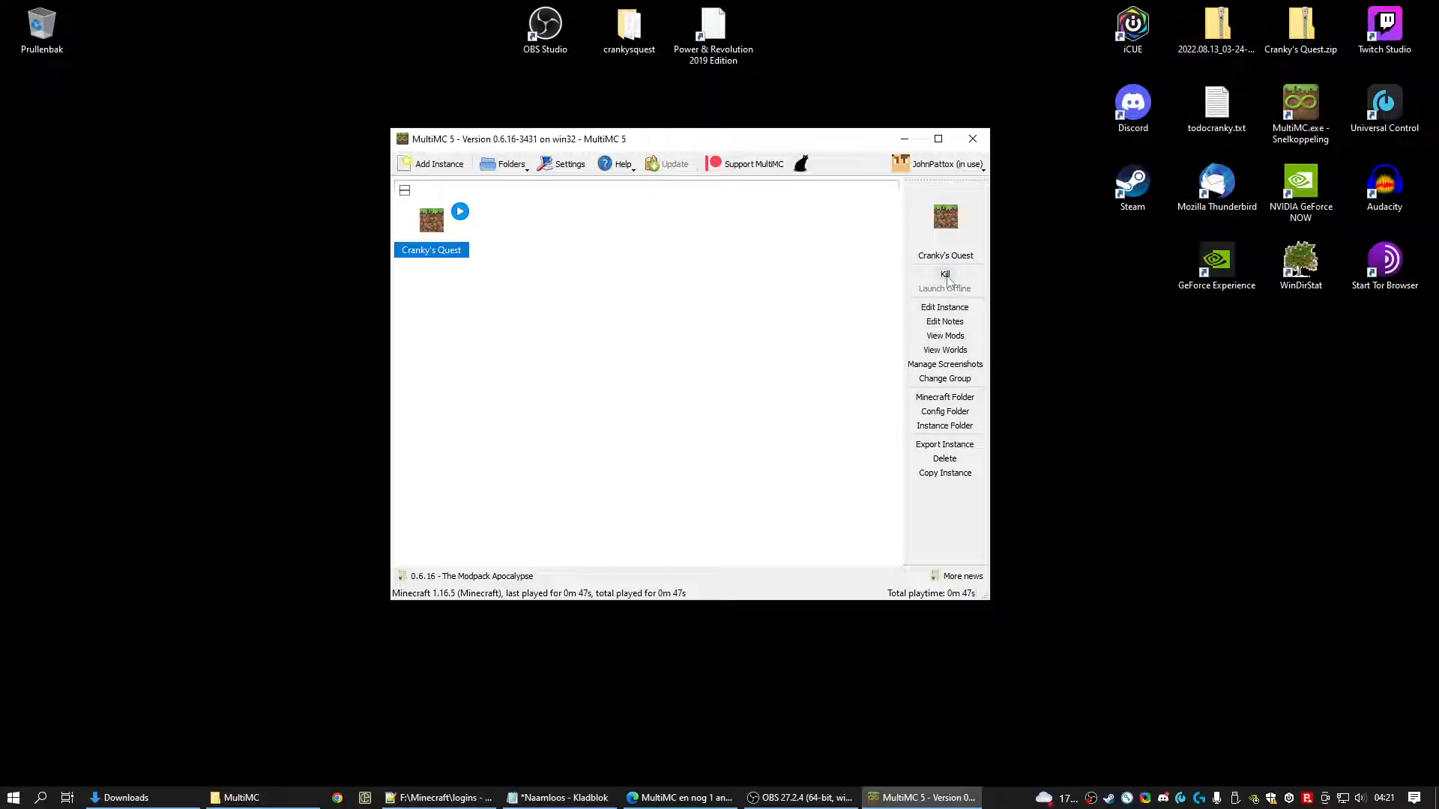
{"action": "mouse_move", "coordinate": [880, 304]}
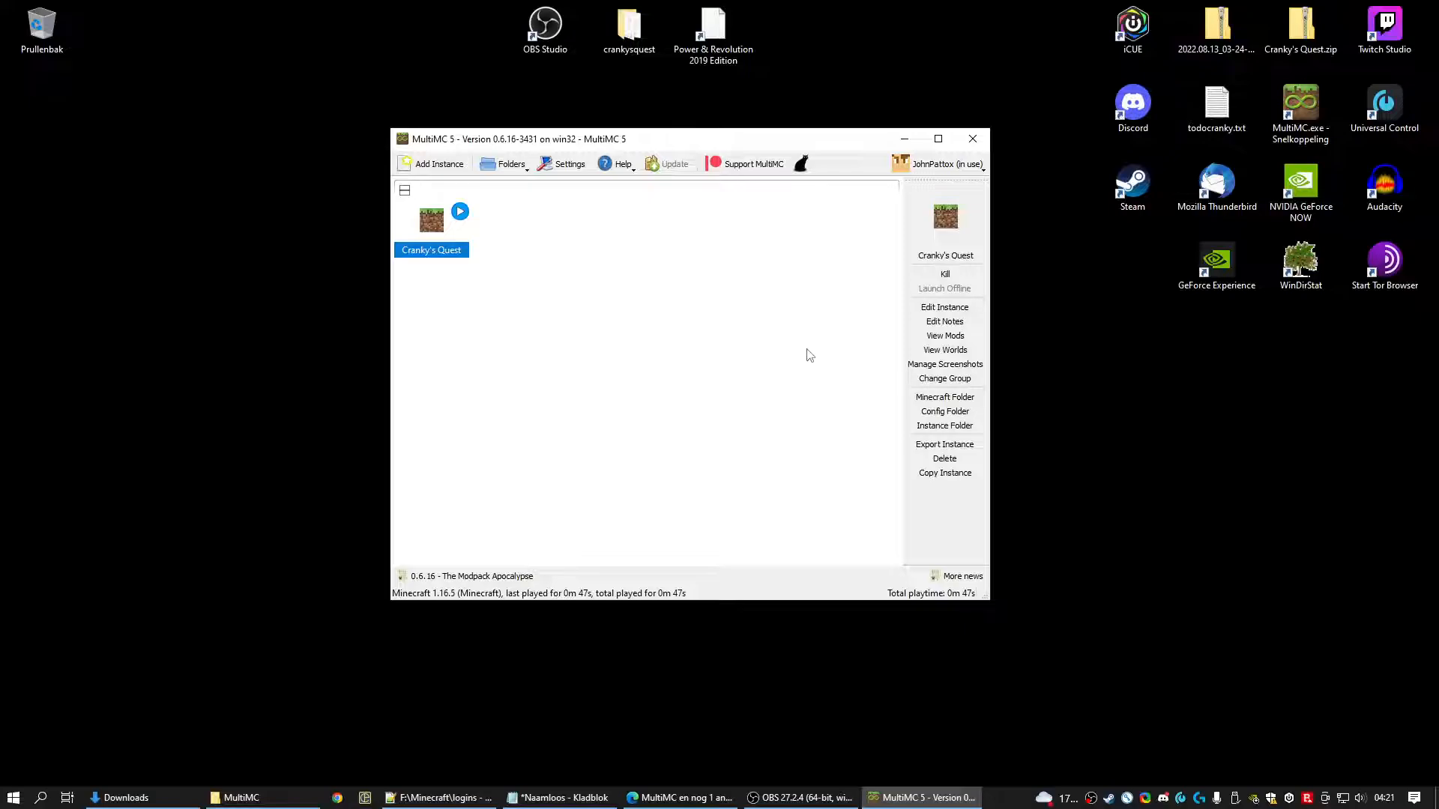
Step: Wait for modded Minecraft 1.16.5 to reach its title menu, then enter Singleplayer
{"action": "left_click", "coordinate": [459, 211]}
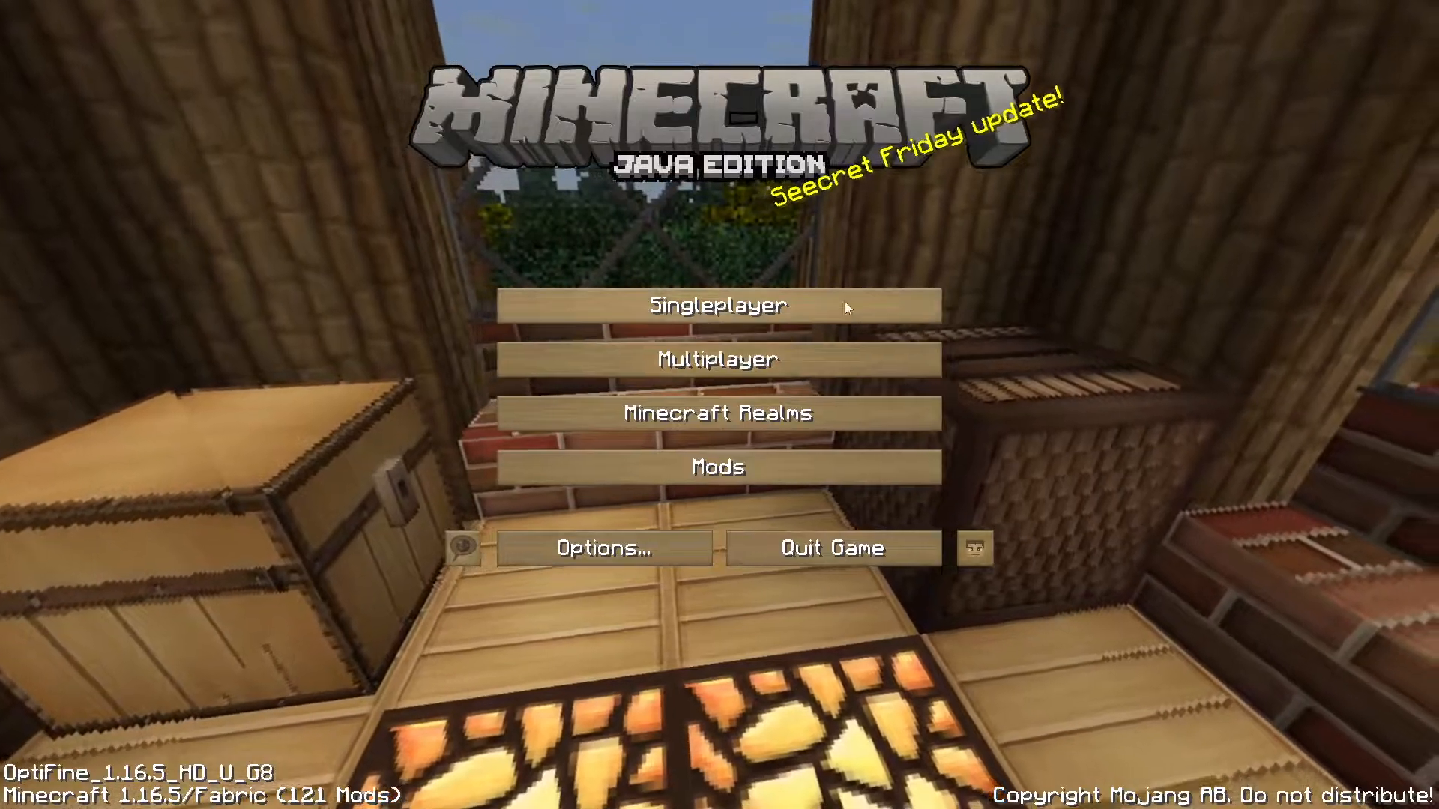
{"action": "left_click", "coordinate": [717, 304]}
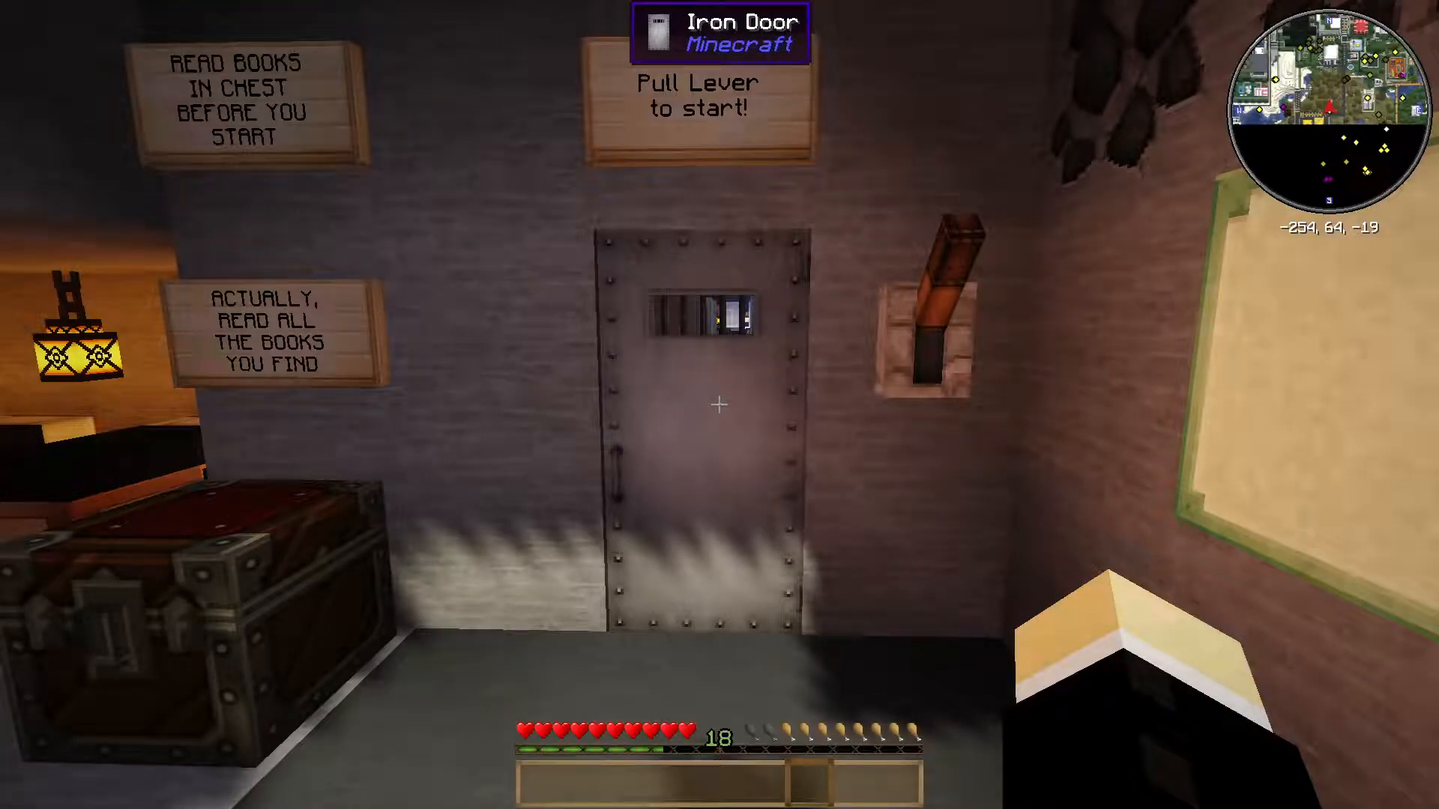
{"action": "mouse_move", "coordinate": [719, 405]}
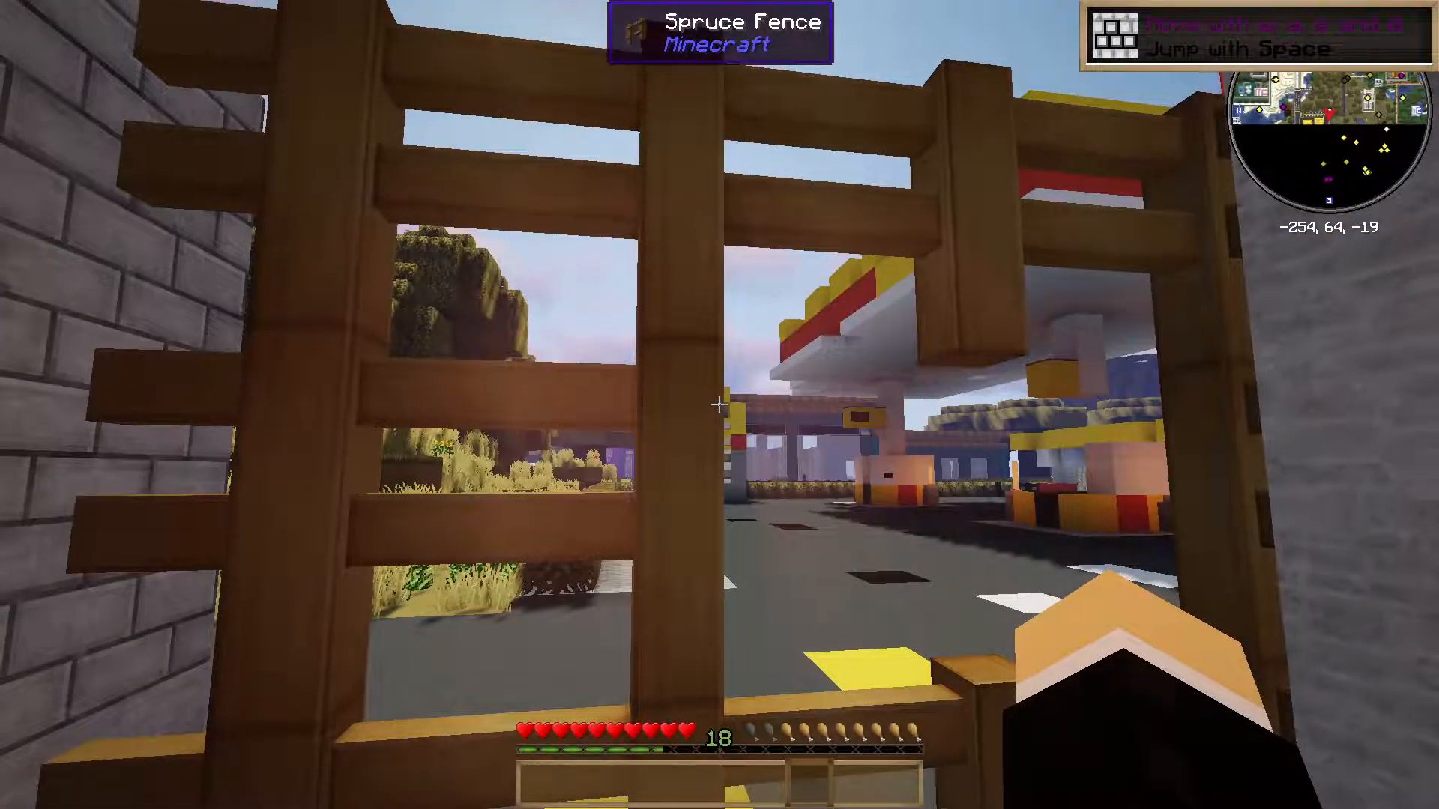
{"action": "mouse_move", "coordinate": [719, 405]}
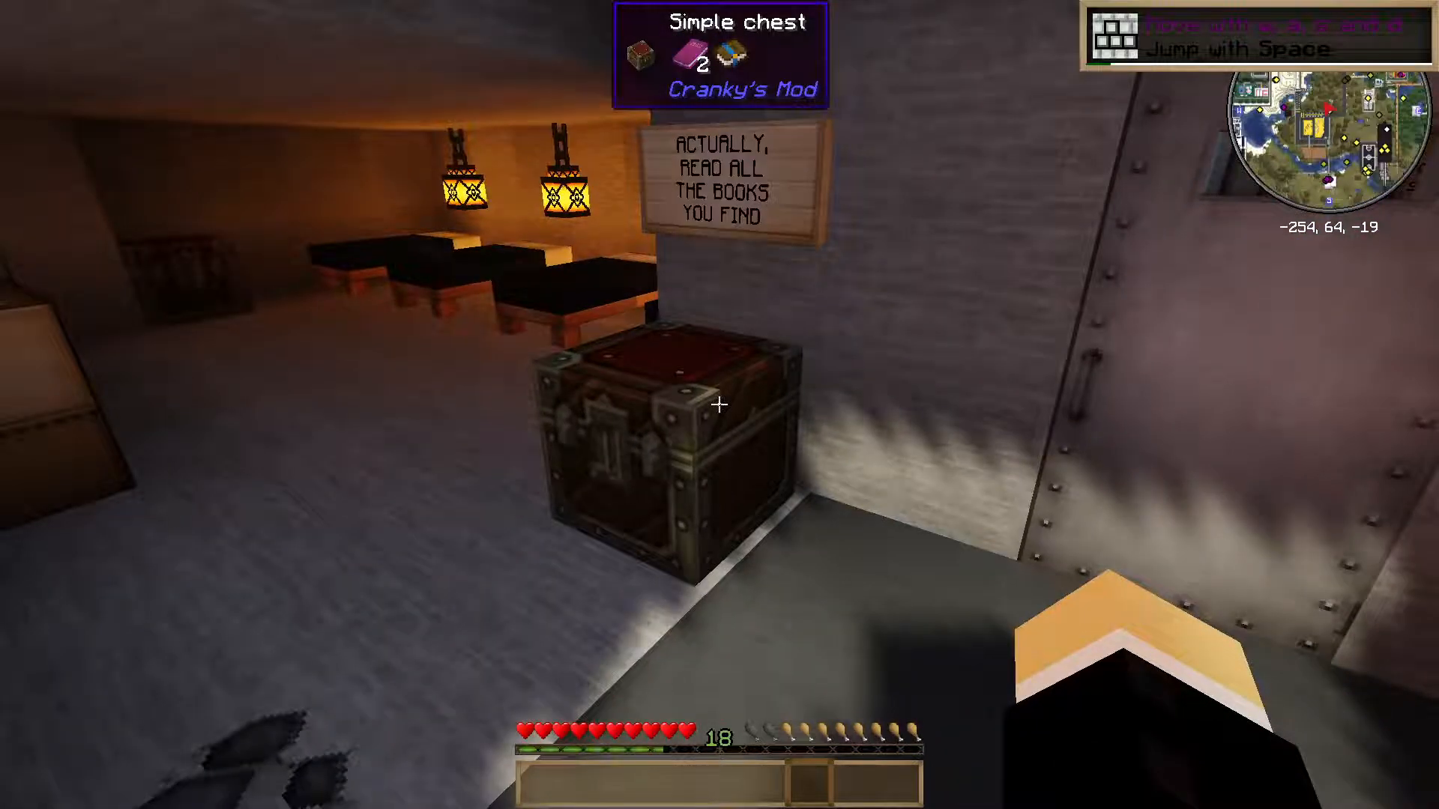
{"action": "mouse_move", "coordinate": [719, 405]}
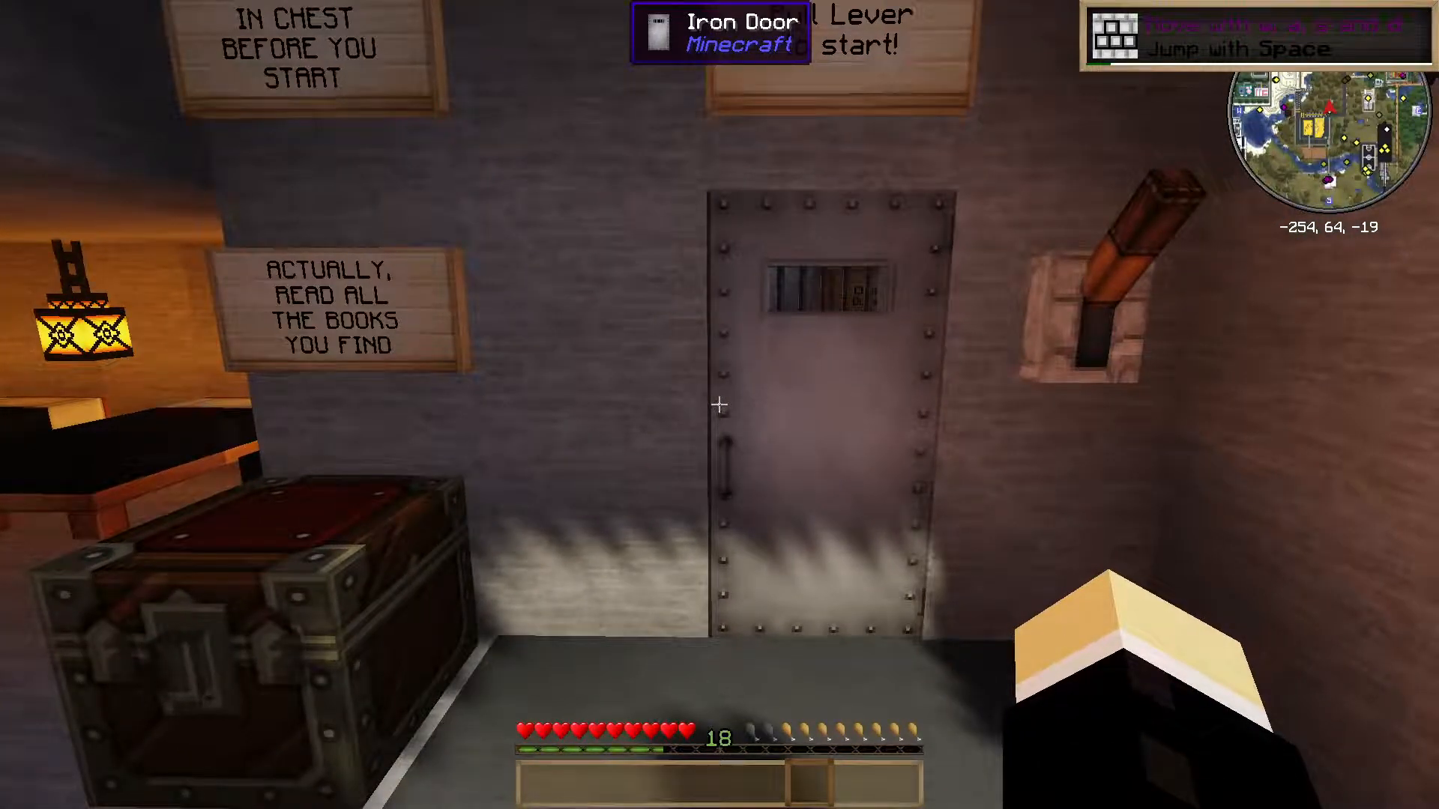